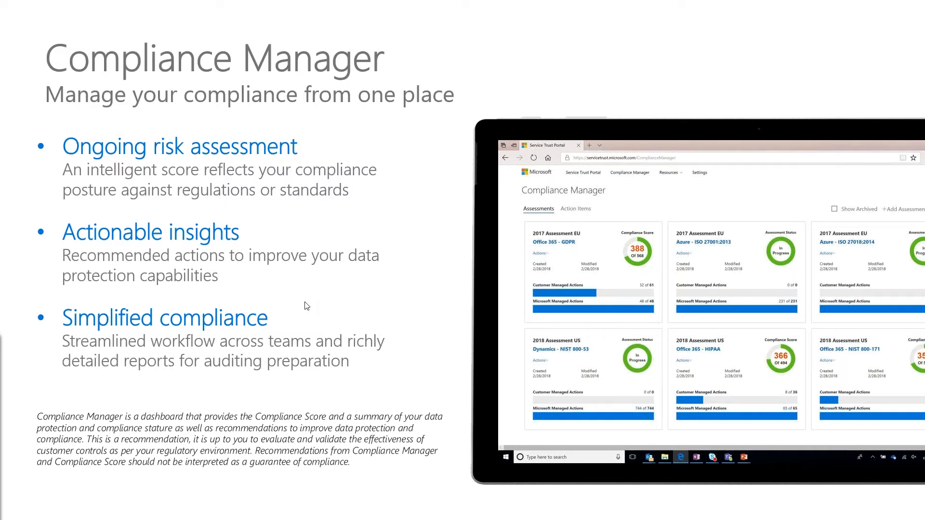
mouse_move(40, 11)
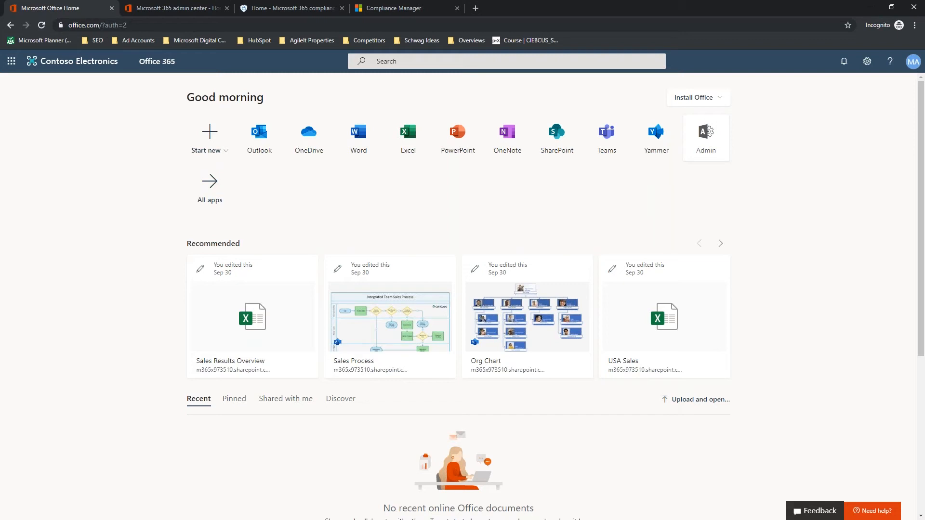
mouse_move(914, 63)
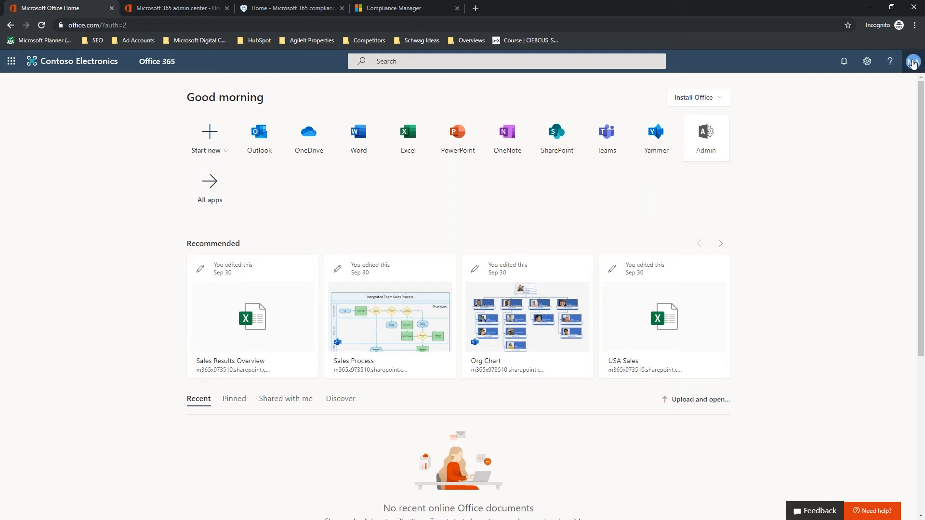
mouse_move(655, 139)
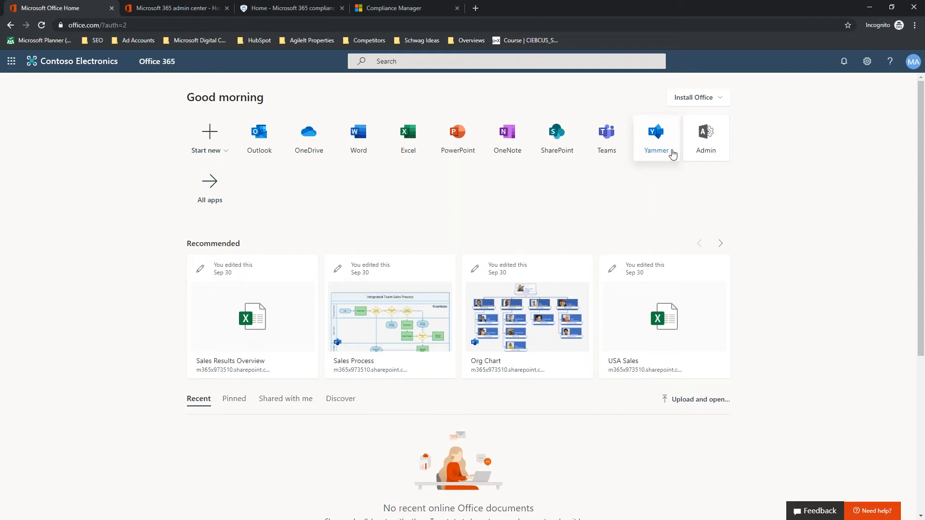
mouse_move(705, 138)
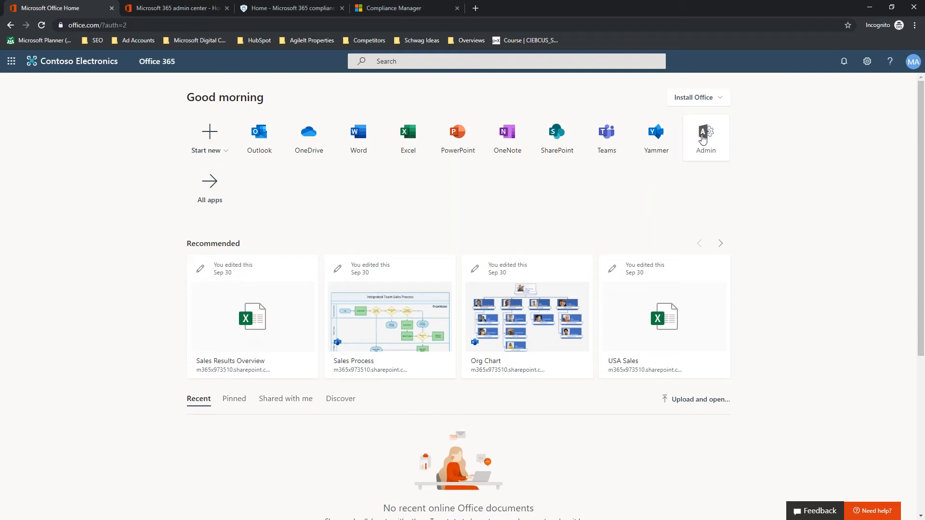
Step: Launch the Microsoft 365 admin center from the Office 365 Admin app tile
left_click(706, 135)
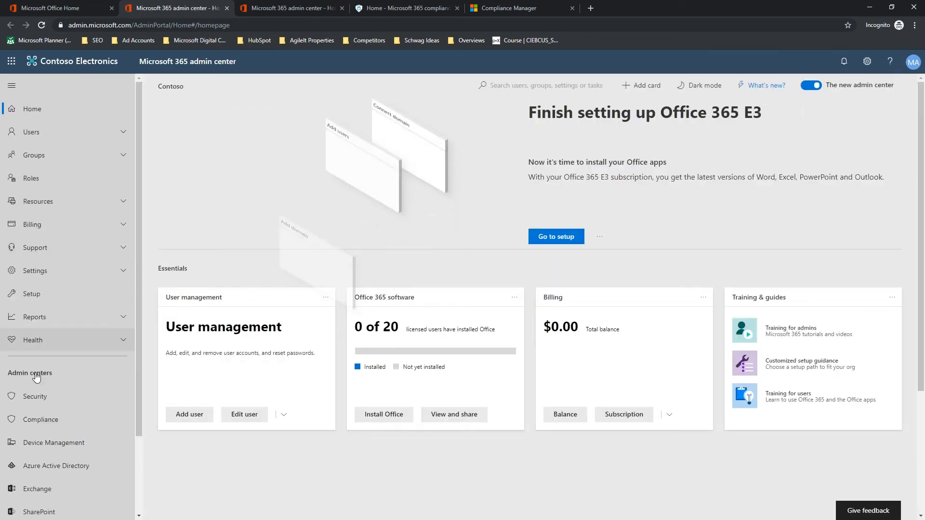
Step: Scroll the left navigation down to the Admin centers list
scroll("down", 3)
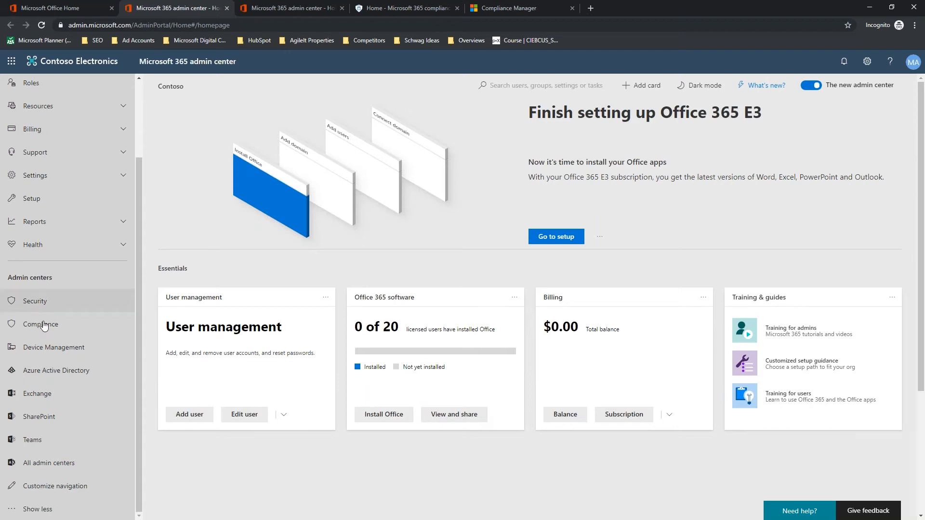
mouse_move(135, 300)
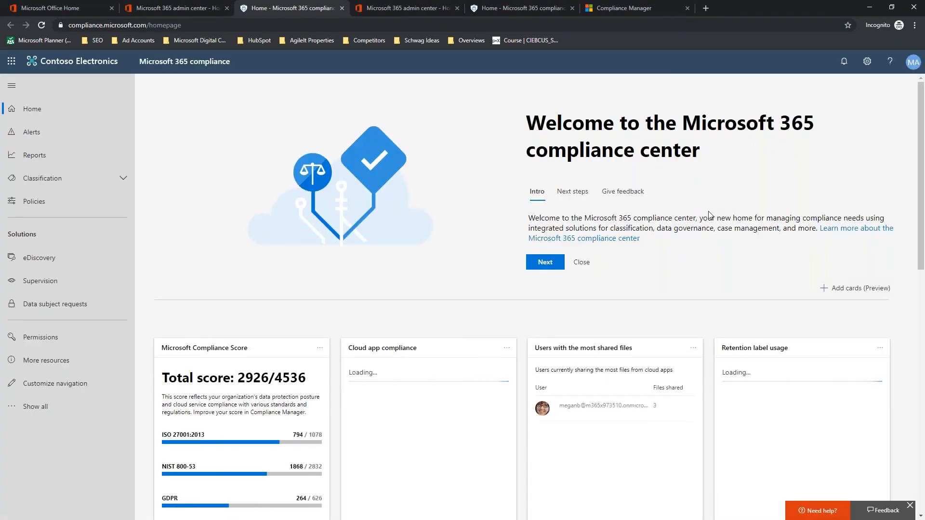
Step: Dismiss the welcome banner and highlight the Compliance Score figures 2926 and 4536
left_click(580, 262)
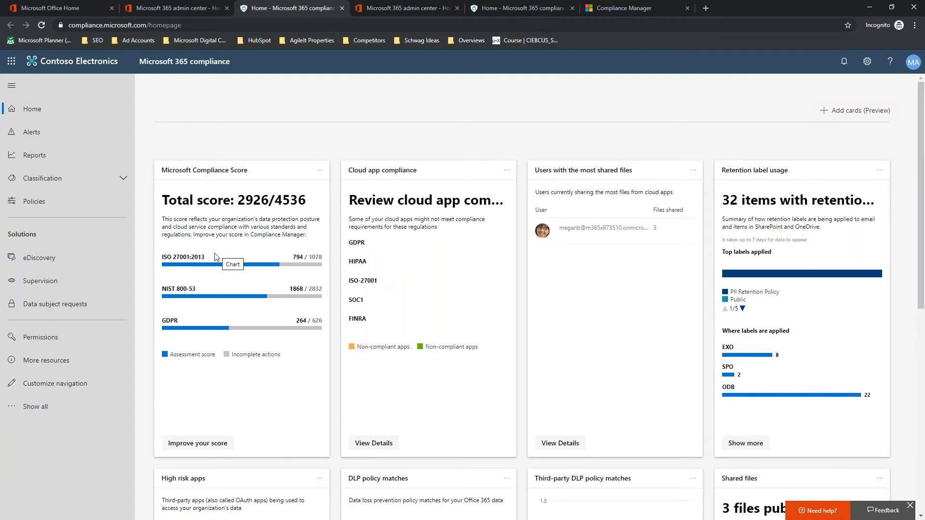
mouse_move(189, 264)
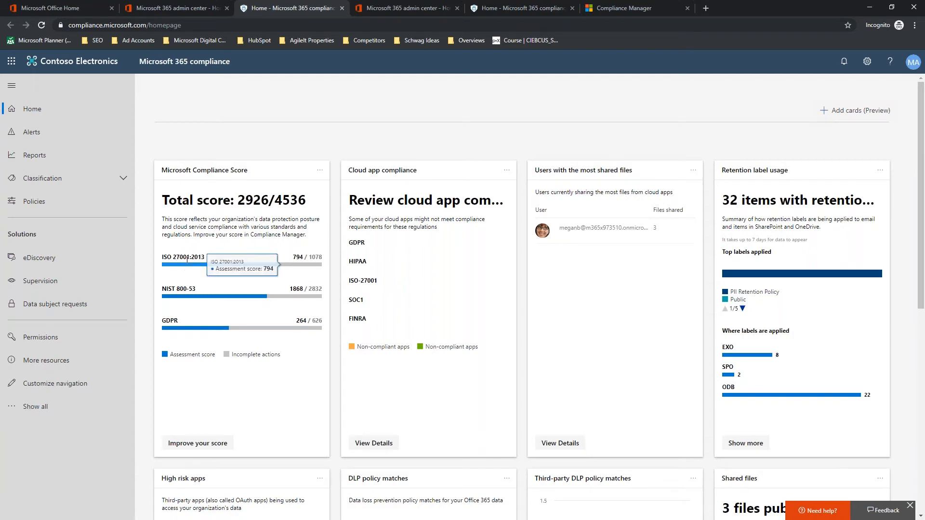
mouse_move(180, 295)
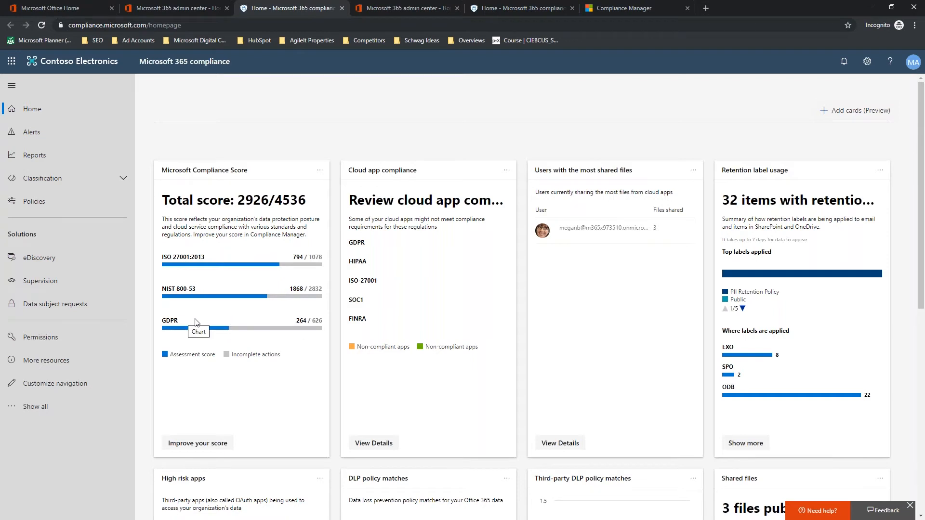
mouse_move(215, 322)
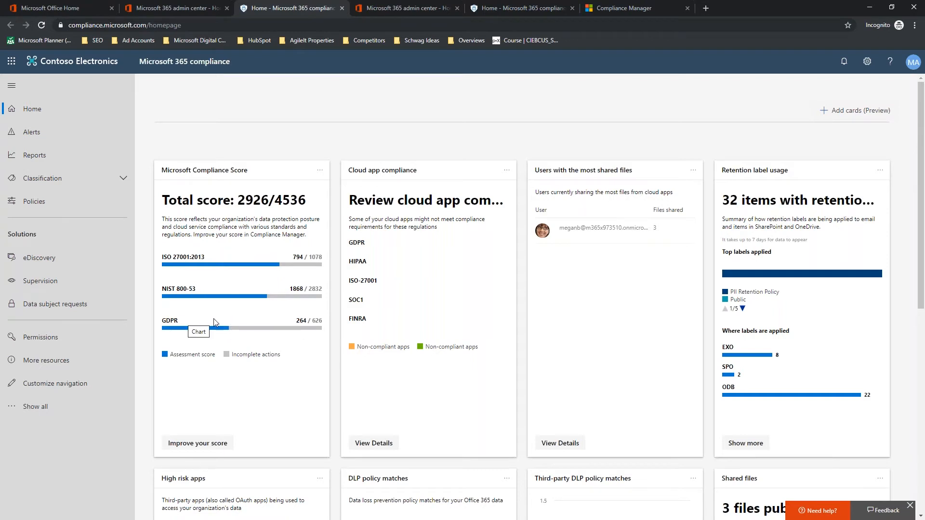
double_click(247, 201)
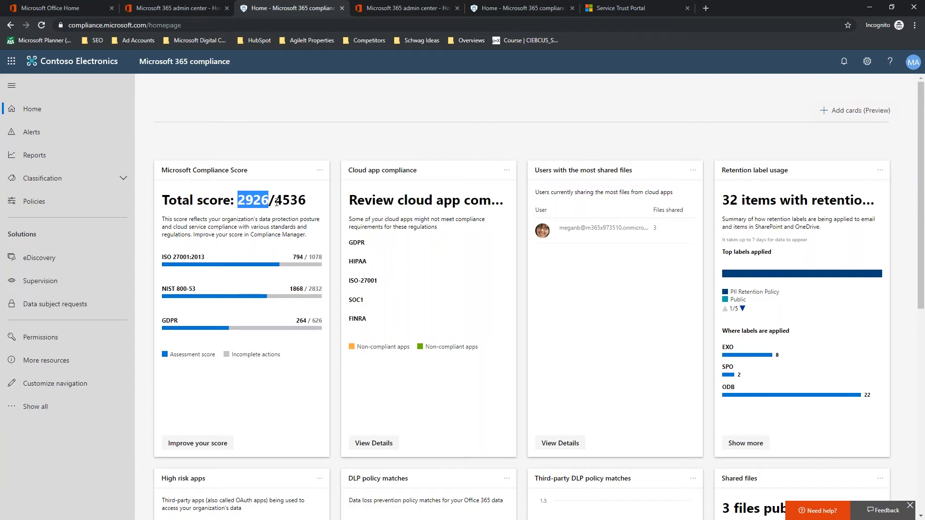
left_click_drag(239, 200, 305, 200)
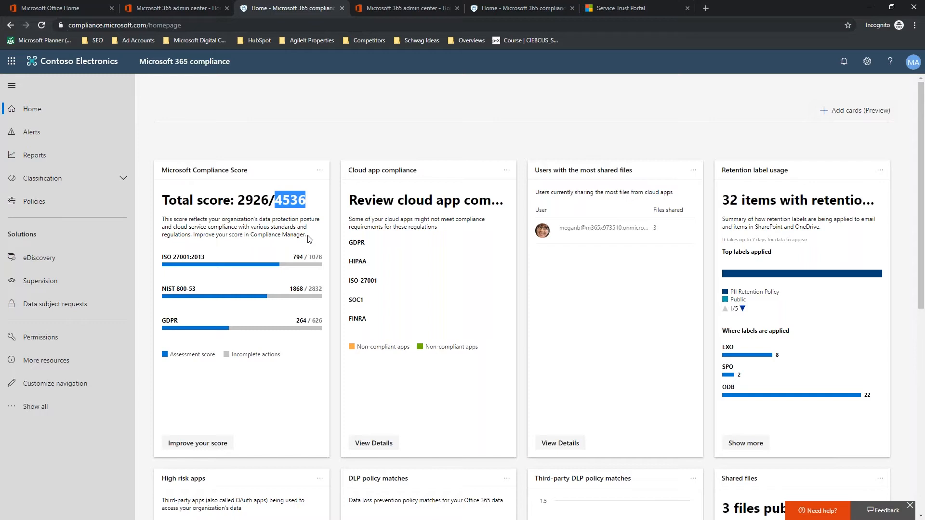
mouse_move(312, 264)
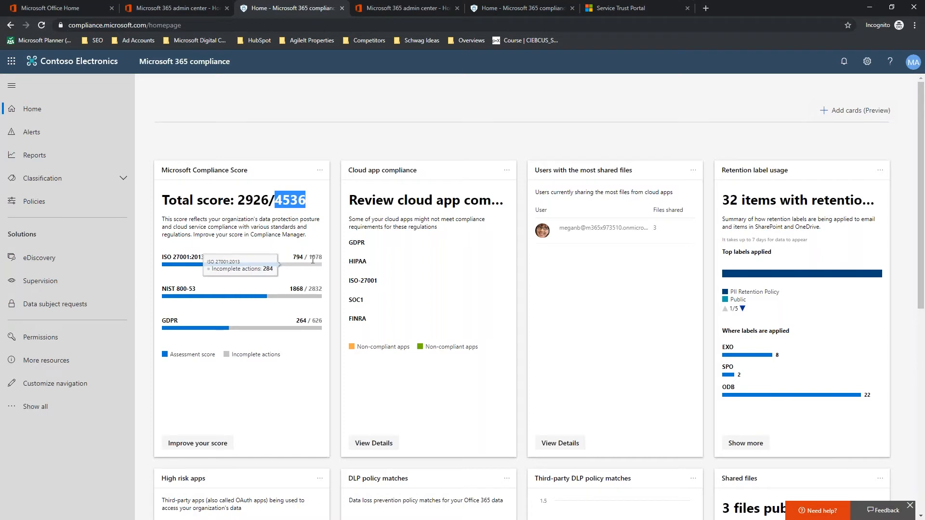
mouse_move(212, 287)
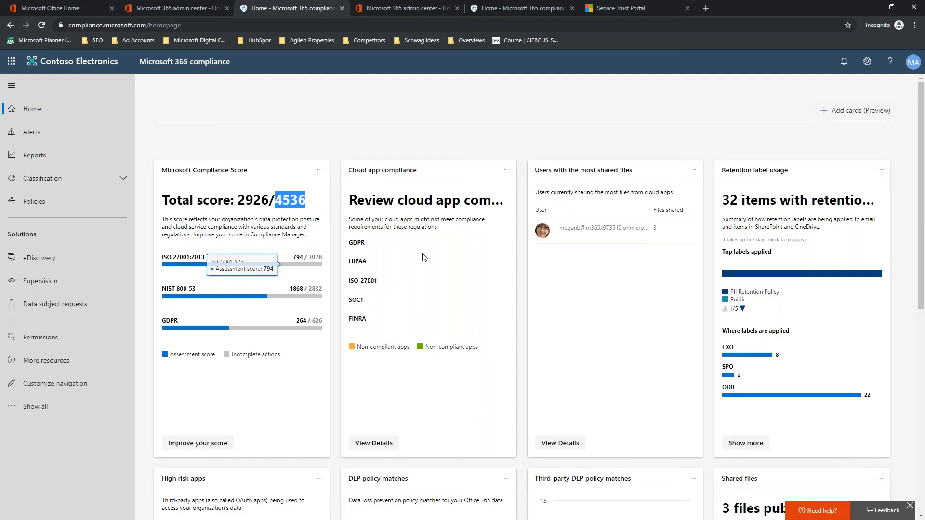
mouse_move(423, 256)
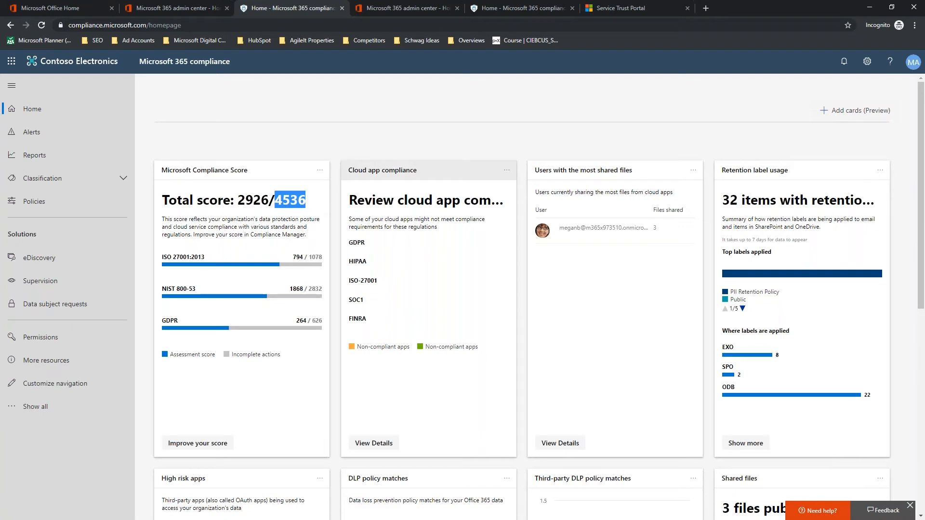
mouse_move(446, 161)
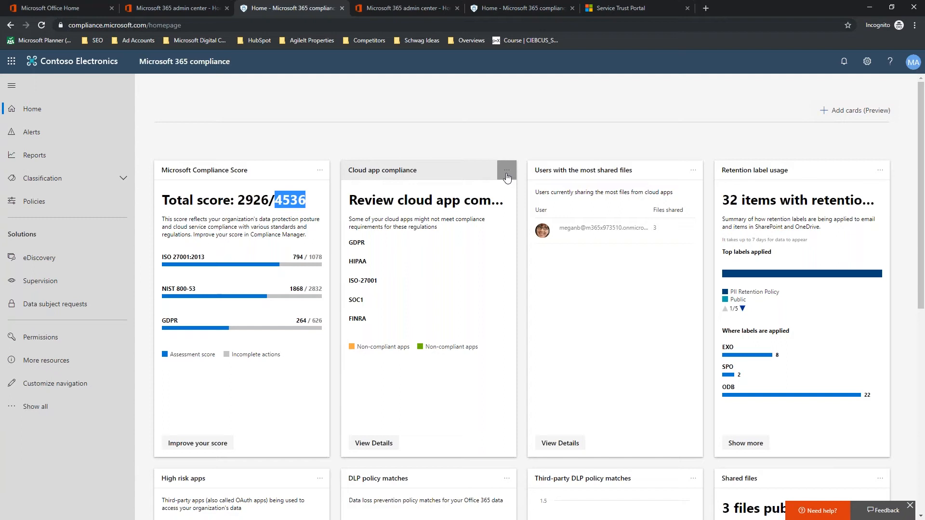
mouse_move(419, 180)
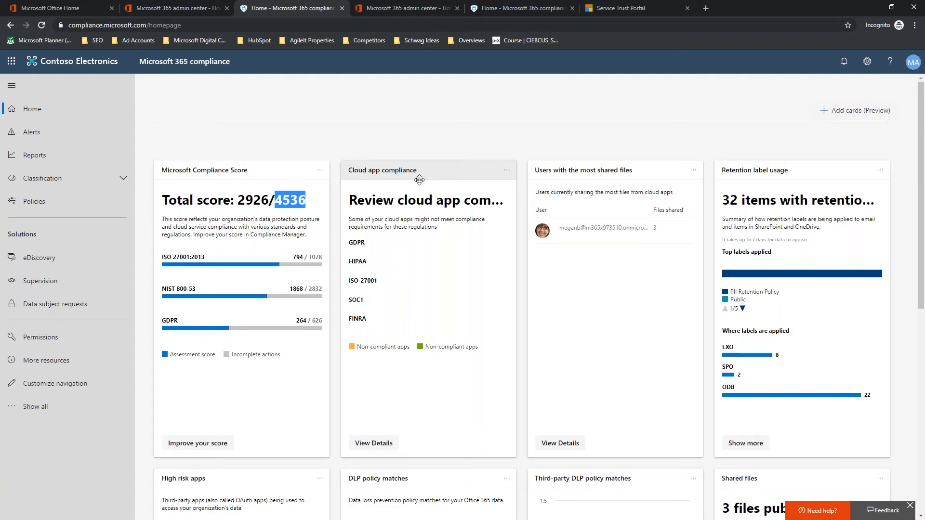
mouse_move(573, 163)
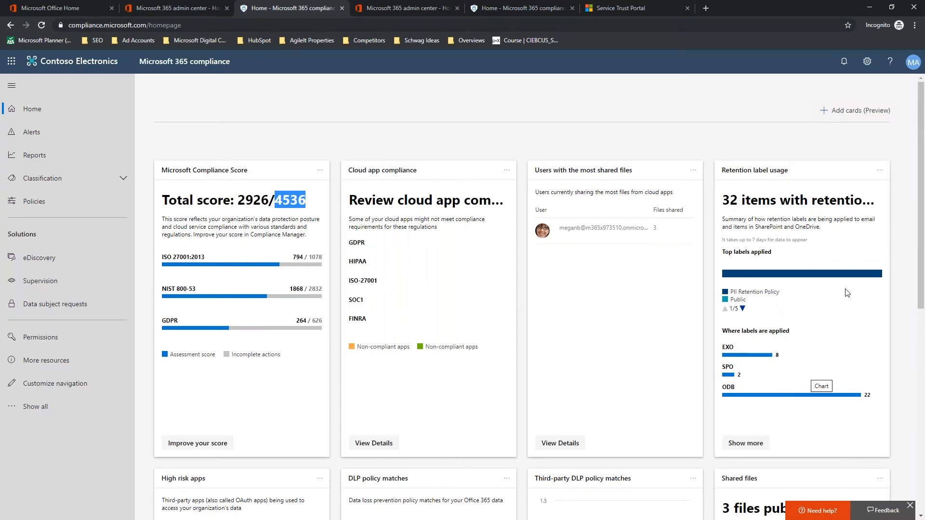
scroll("down", 3)
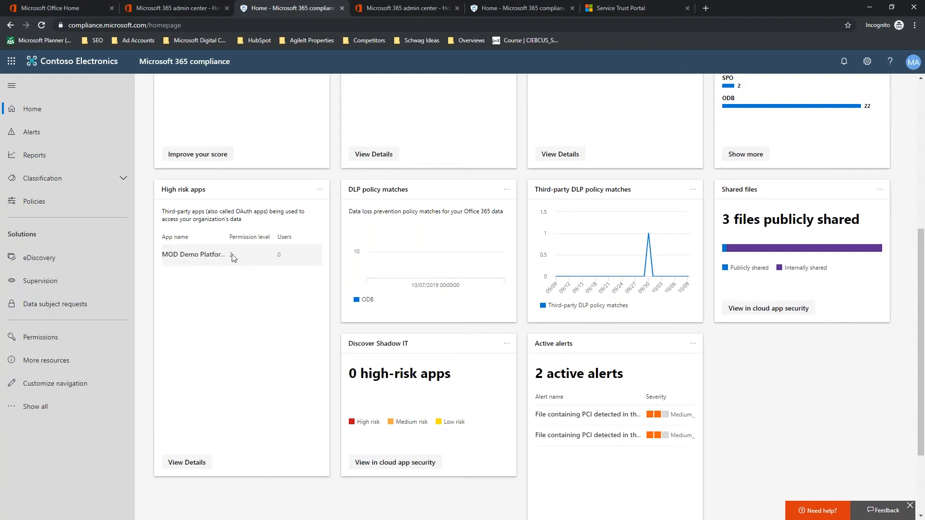
mouse_move(203, 259)
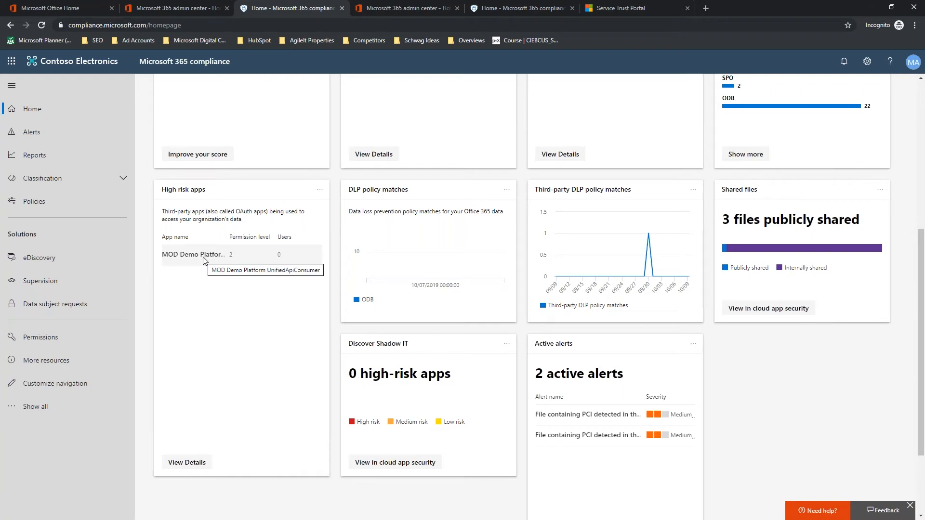
mouse_move(653, 235)
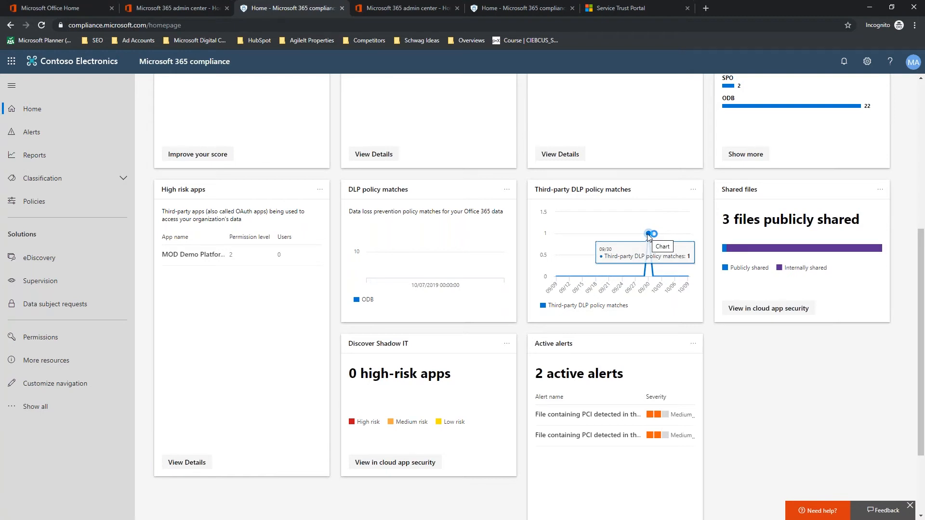
mouse_move(587, 412)
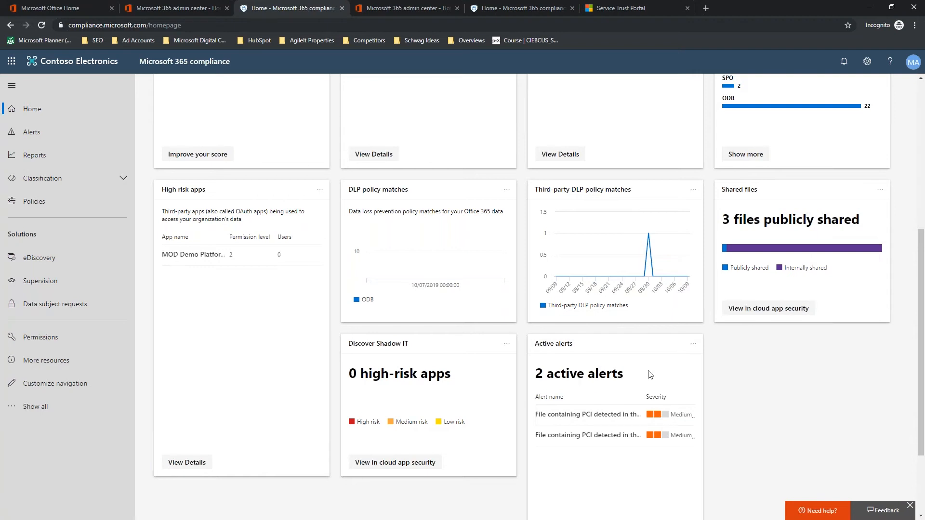
mouse_move(504, 386)
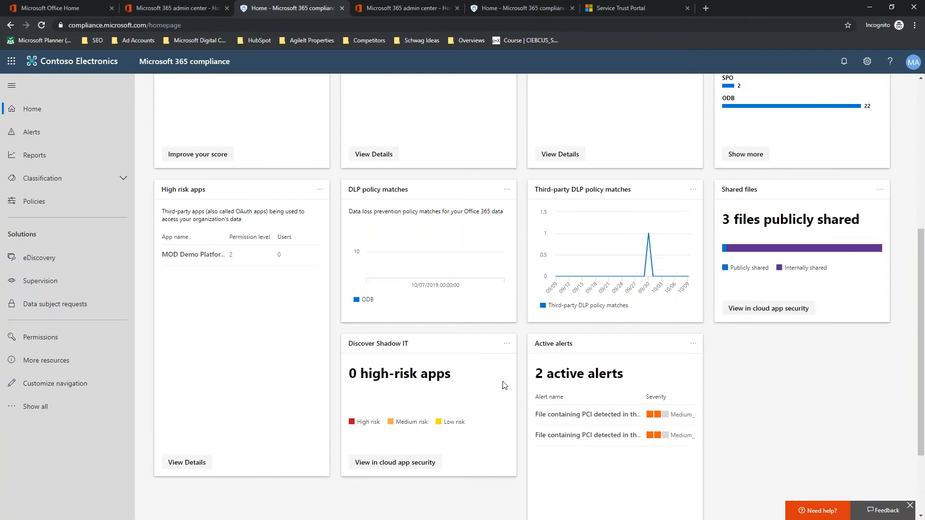
mouse_move(592, 414)
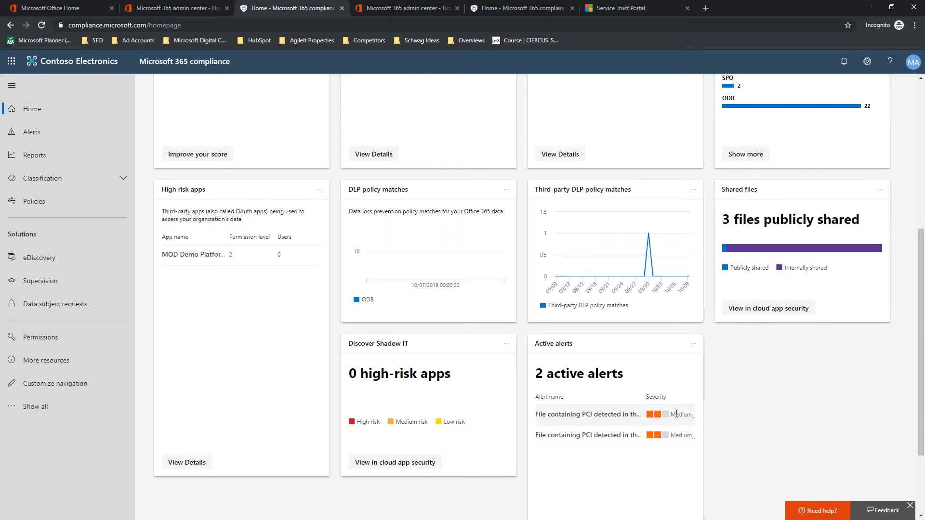
Step: Reach the Active alerts card and show the full list of 2 active alerts
scroll("down", 3)
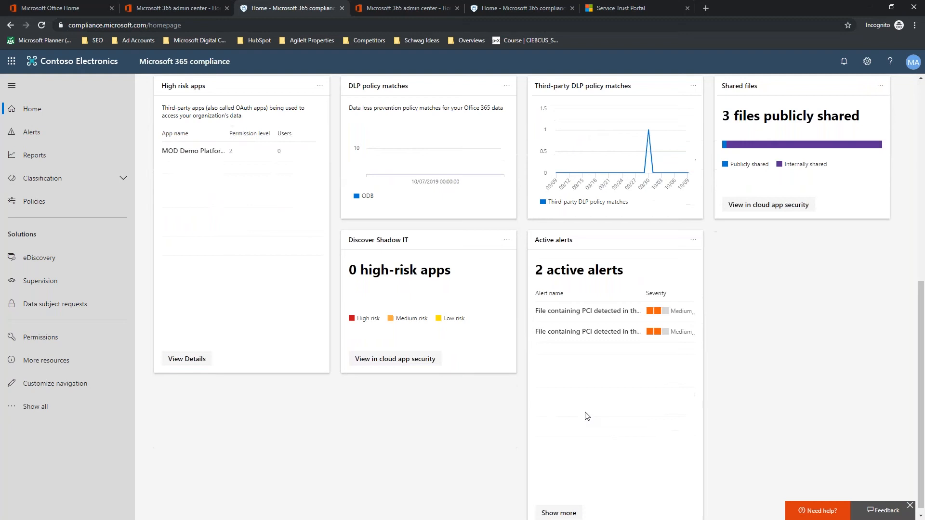
left_click(32, 132)
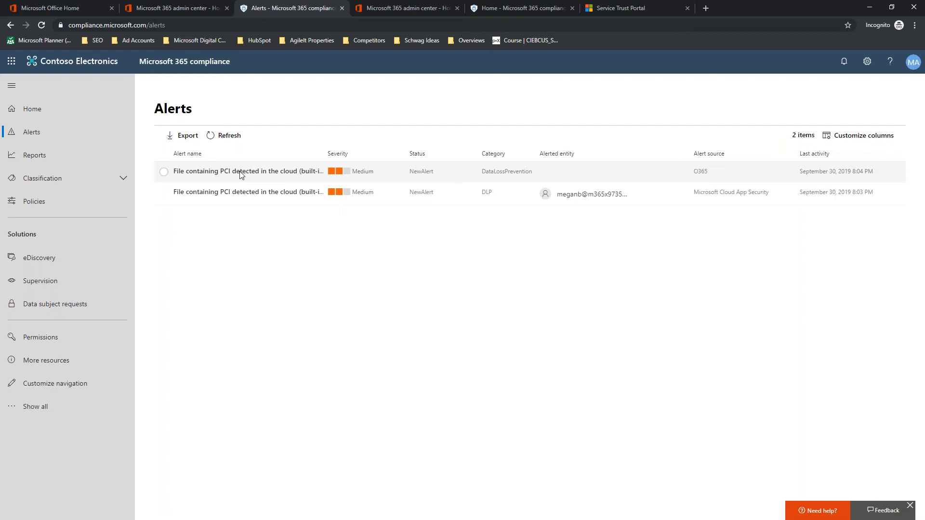
Step: View the first PCI alert's details and send it to the Security & Compliance Center
left_click(248, 171)
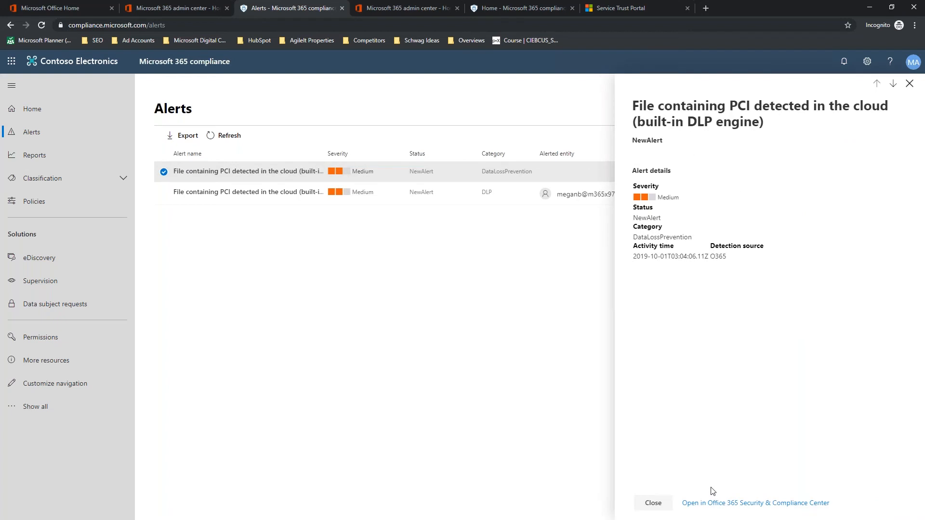
left_click(755, 503)
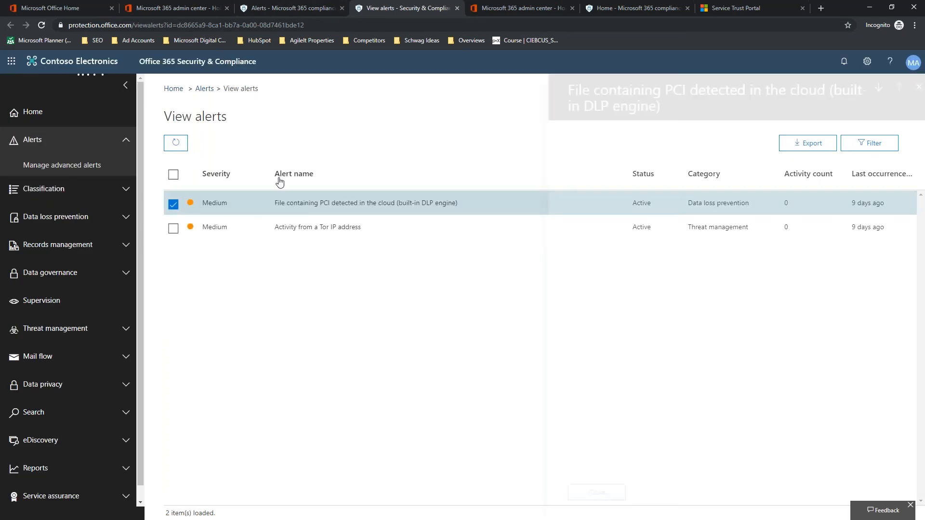
Step: Inspect the 'File containing PCI detected in the cloud' alert and continue to Cloud App Security
left_click(365, 202)
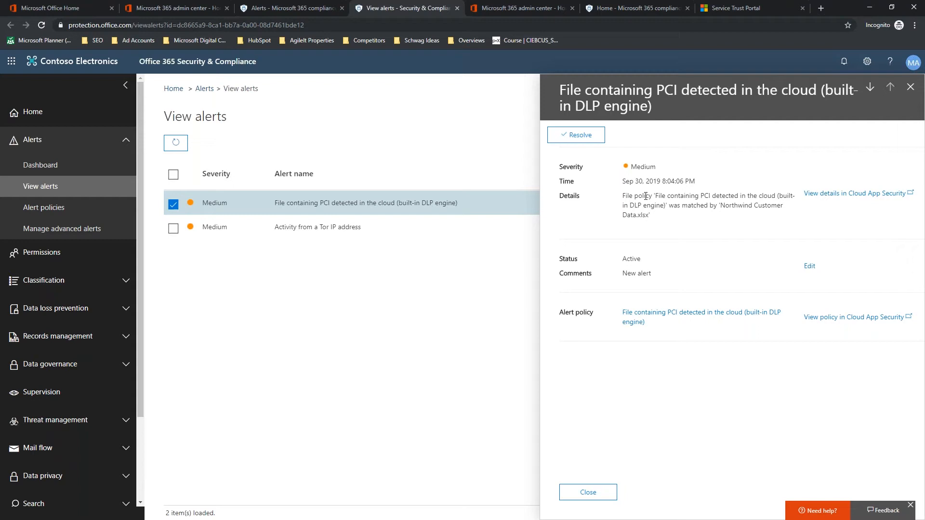
mouse_move(721, 196)
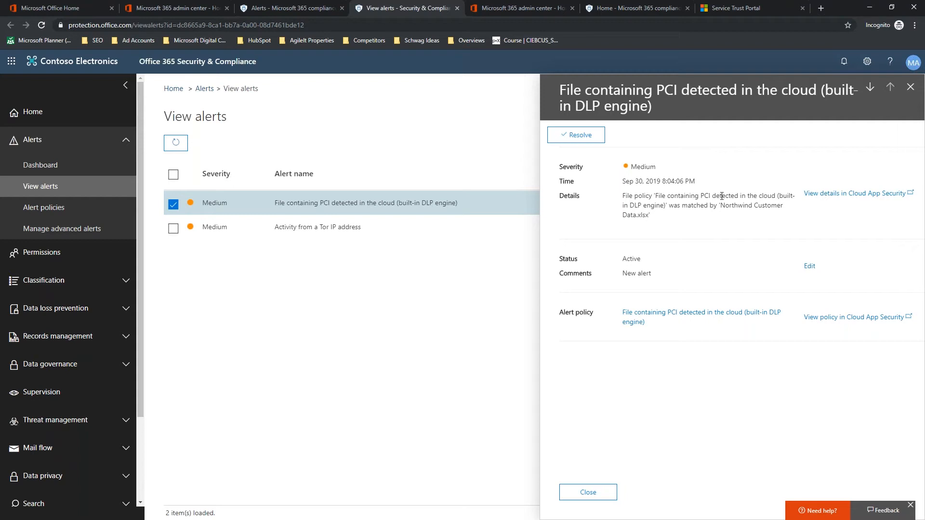
mouse_move(697, 197)
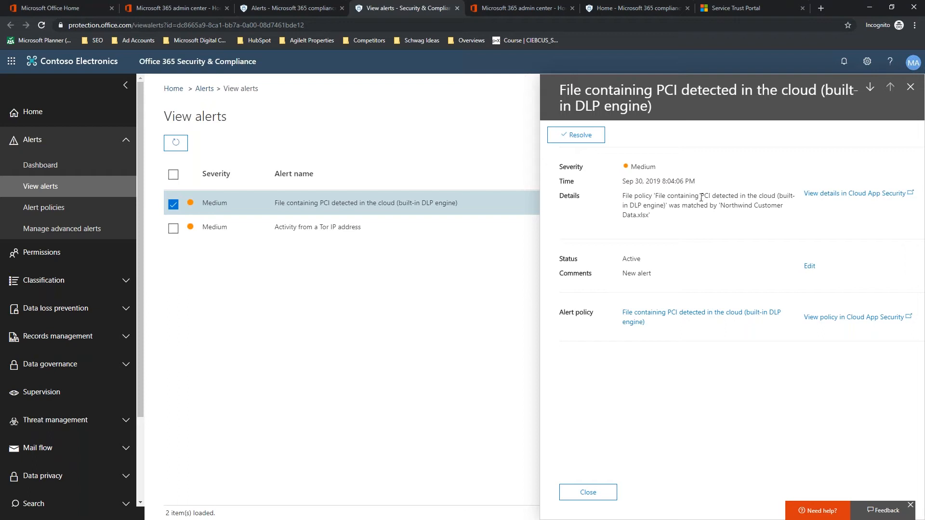
mouse_move(742, 197)
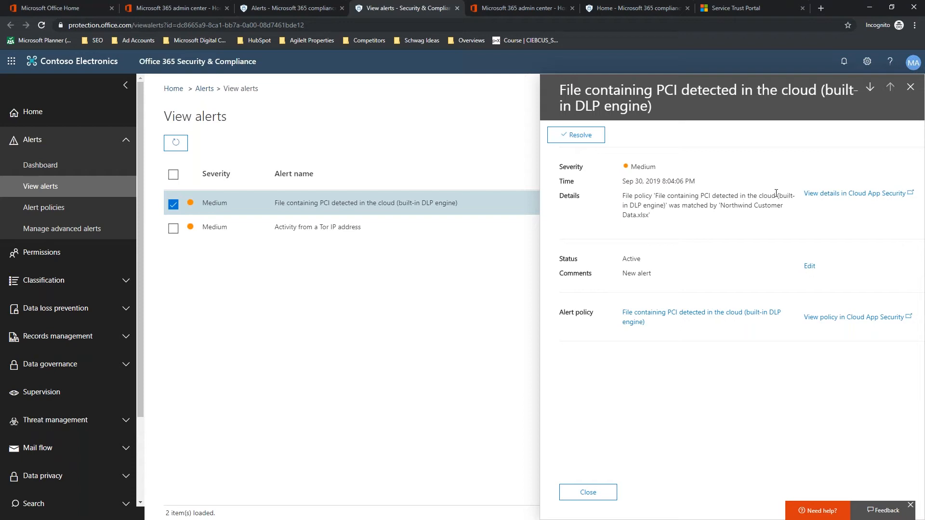
mouse_move(842, 196)
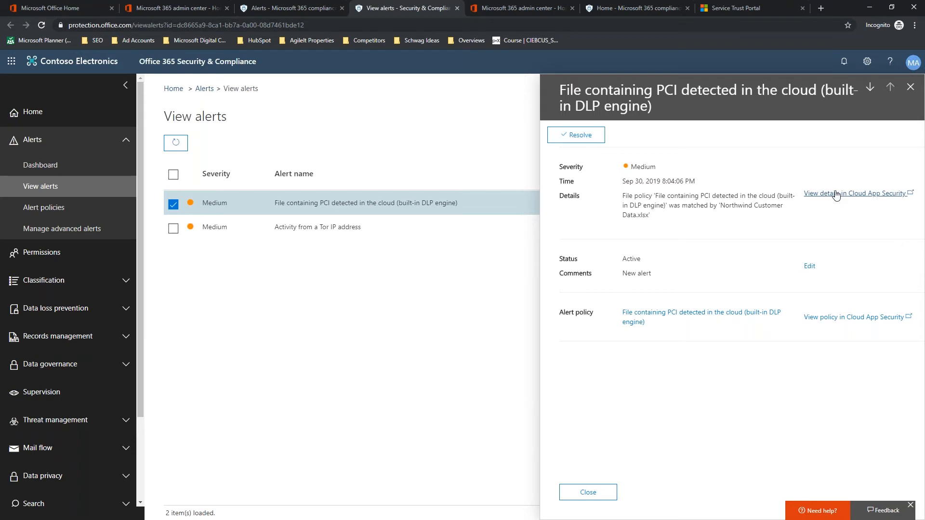
left_click(854, 192)
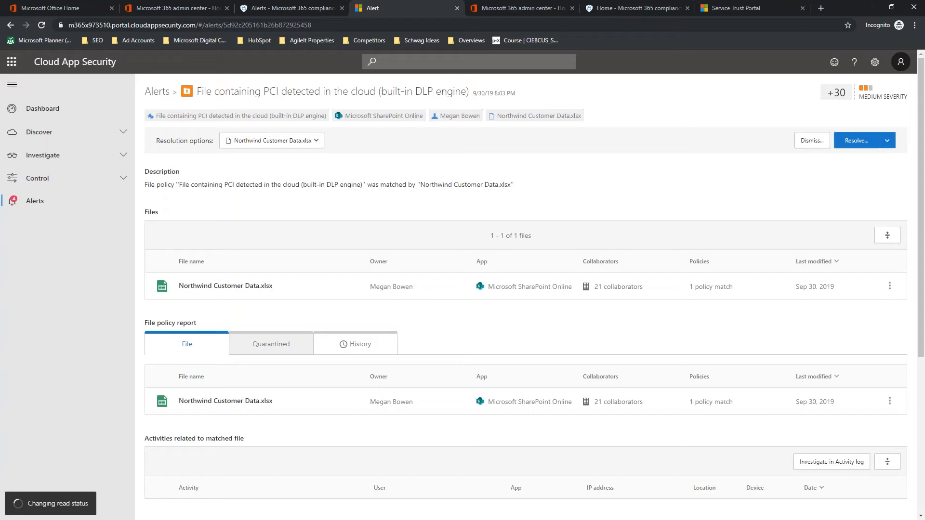
Step: Expand the flagged Northwind Customer Data.xlsx row and view the workbook in Excel Online
left_click(224, 286)
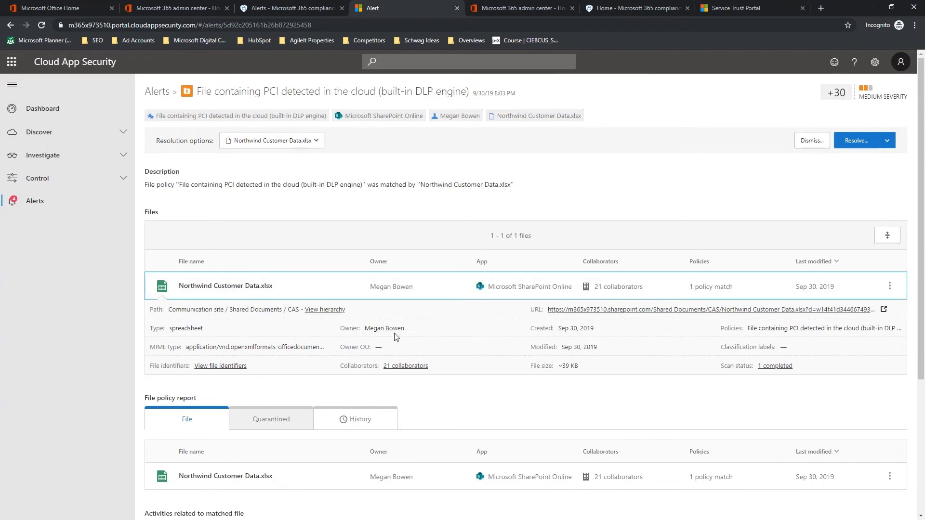
mouse_move(397, 326)
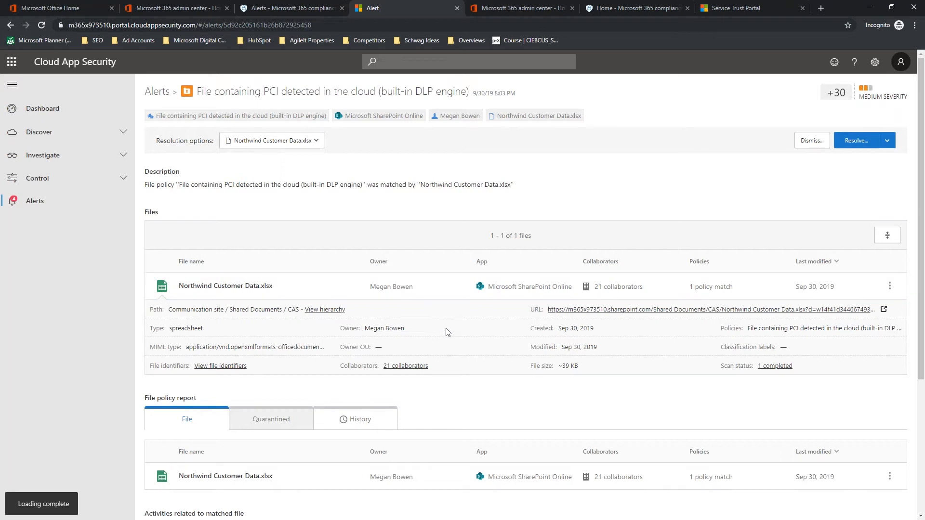
mouse_move(579, 314)
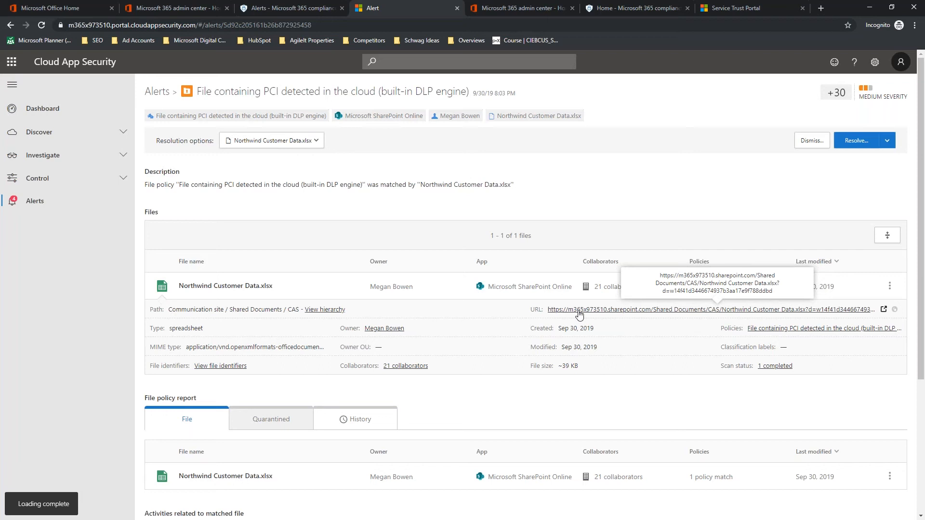
left_click(706, 309)
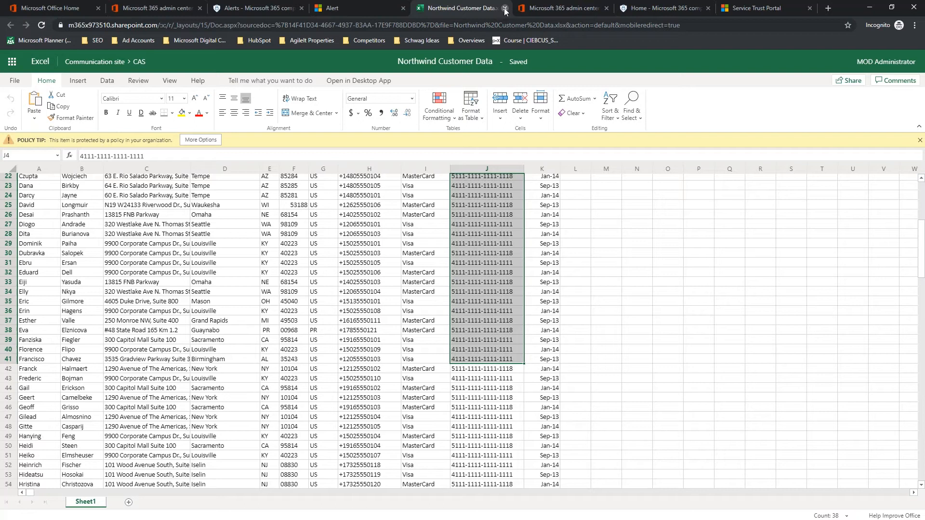
mouse_move(251, 7)
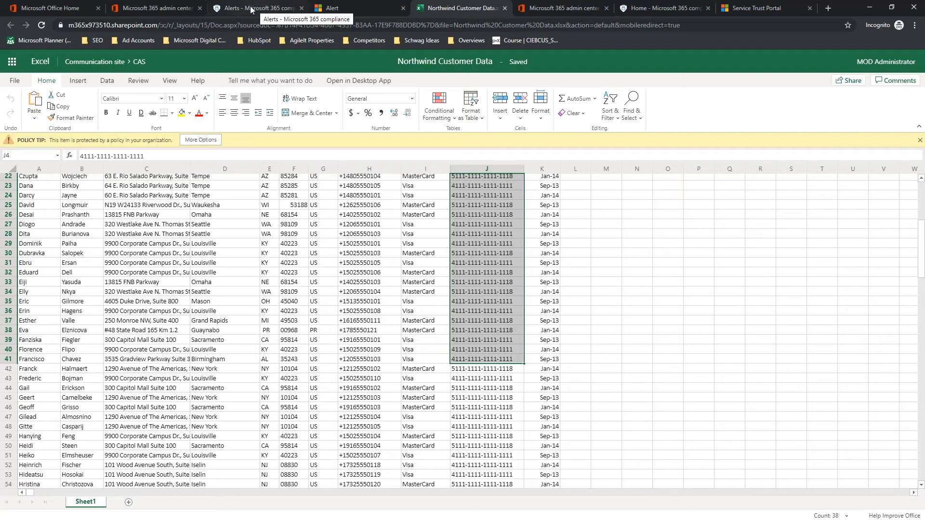
left_click(154, 8)
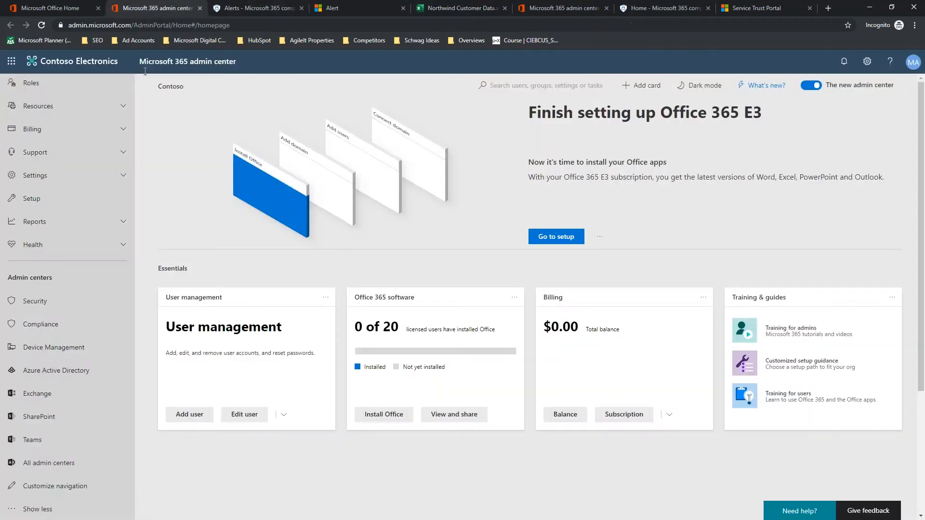
Step: Return to the compliance center home dashboard and bring the Compliance Score card into view
left_click(256, 8)
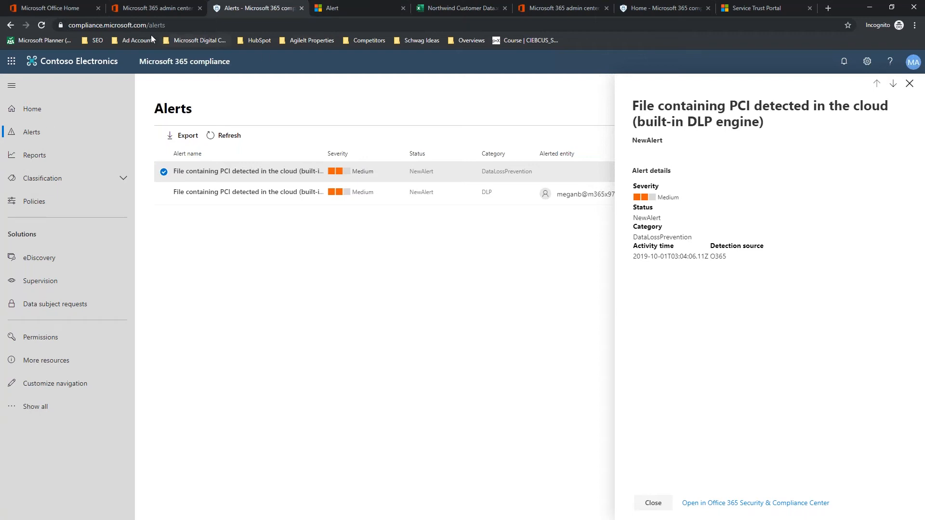
left_click(155, 8)
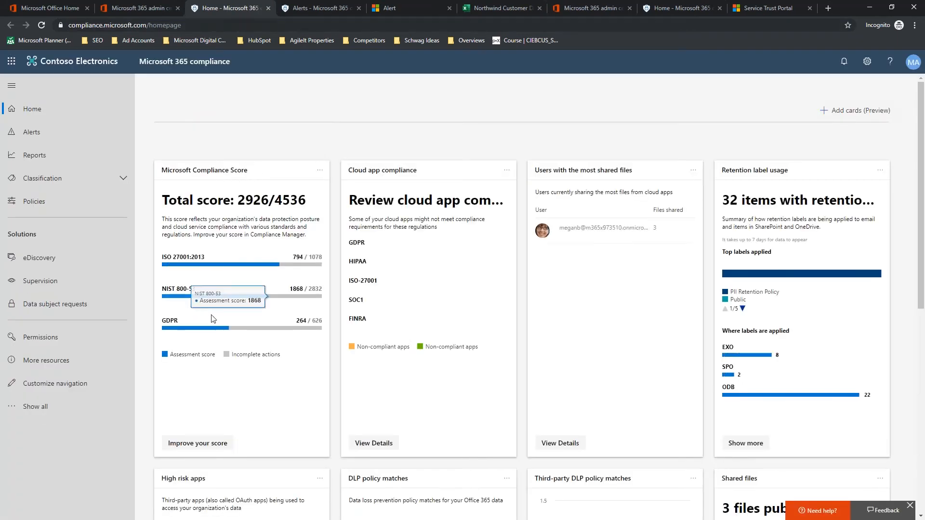
scroll("down", 3)
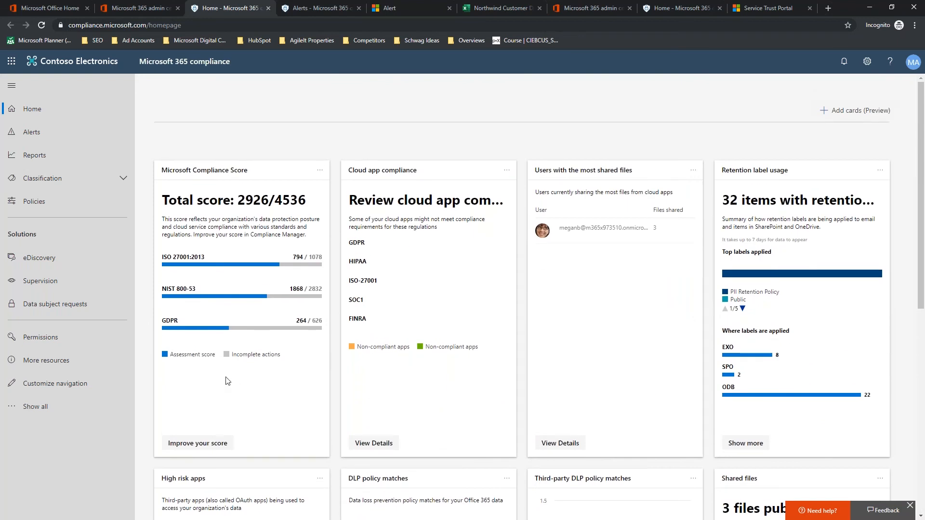
mouse_move(40, 281)
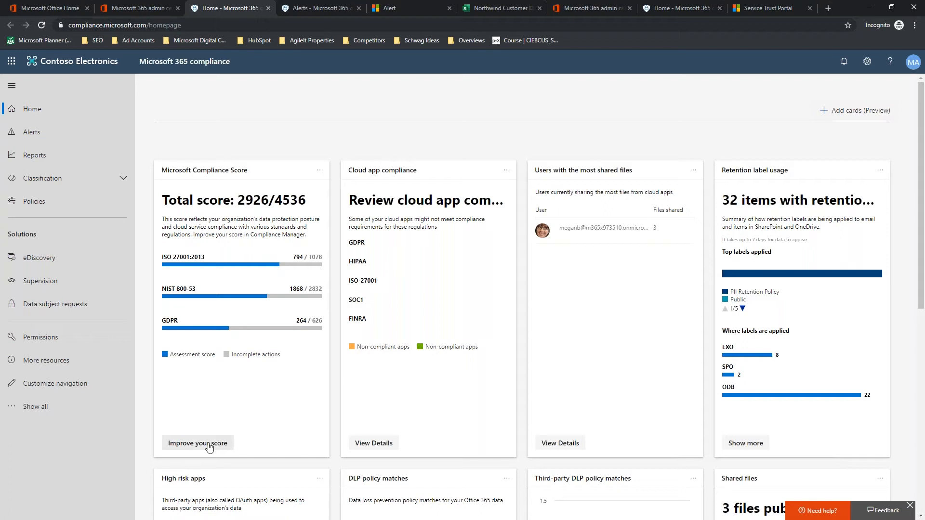
mouse_move(204, 447)
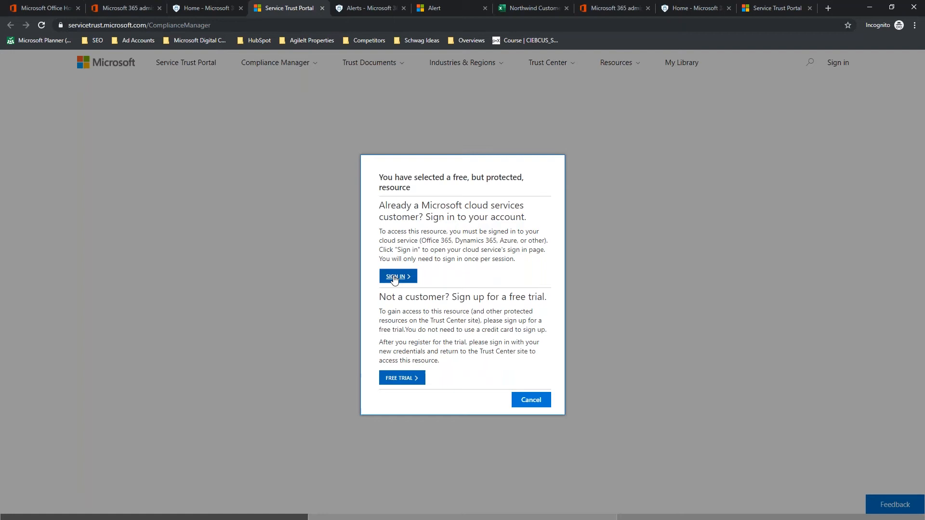
Step: Sign in to the Service Trust Portal and dismiss the Compliance Manager tour panel
left_click(396, 276)
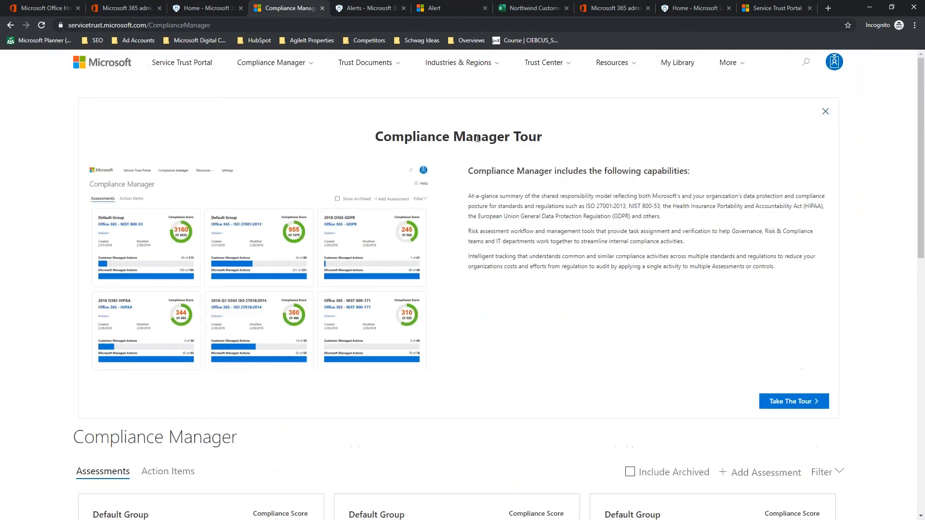
mouse_move(854, 180)
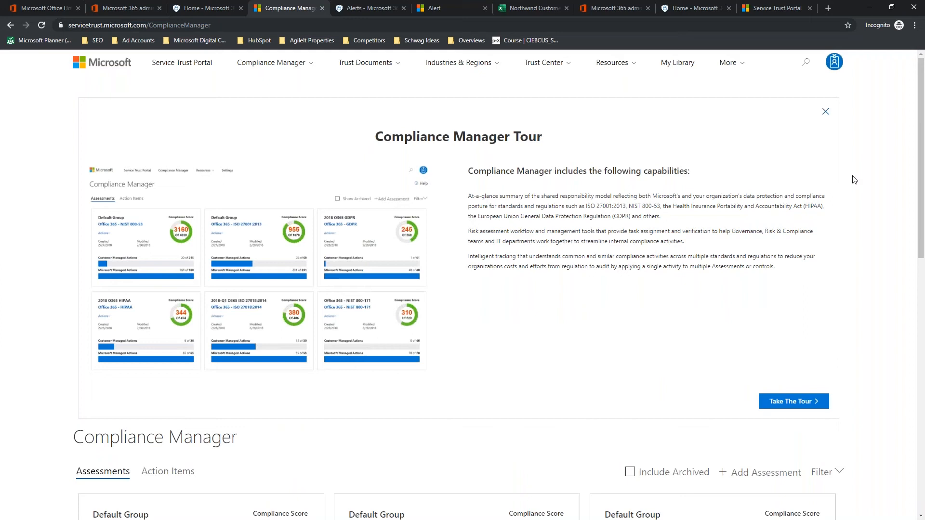
left_click(825, 111)
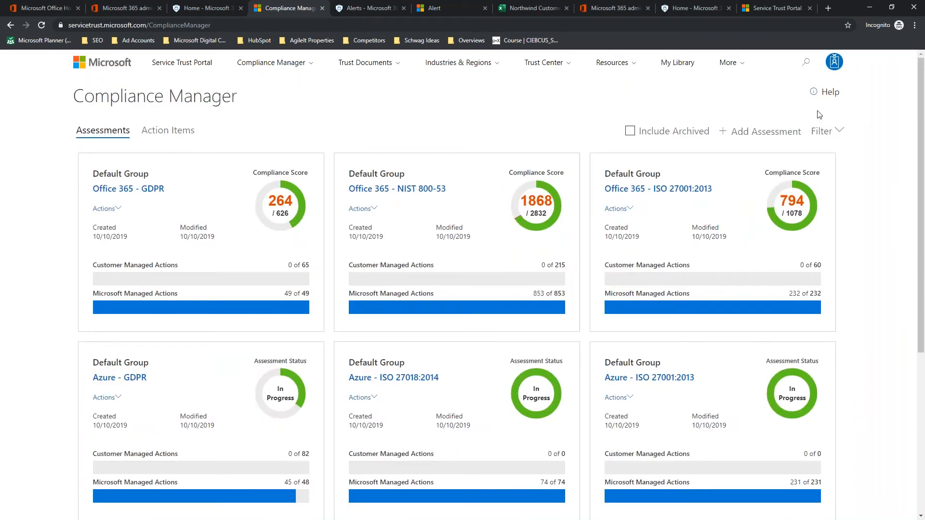
mouse_move(253, 151)
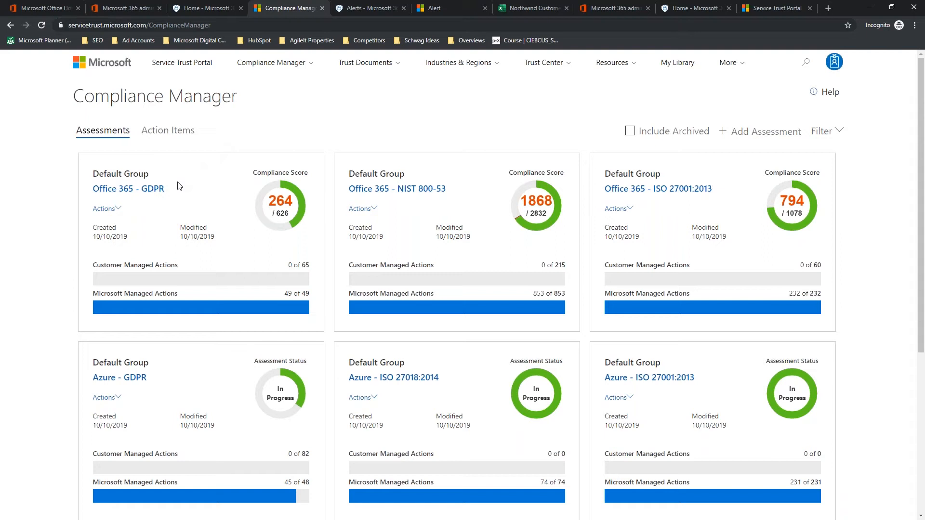
mouse_move(128, 189)
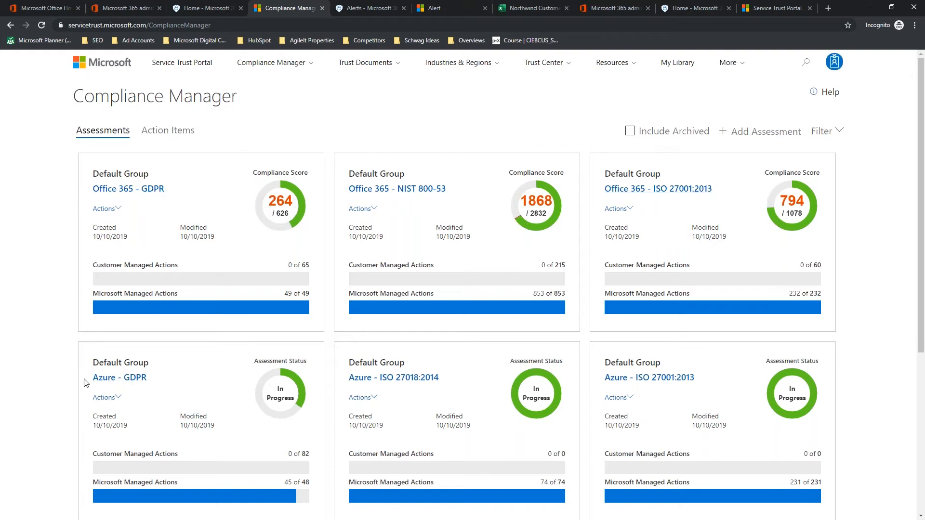
mouse_move(393, 378)
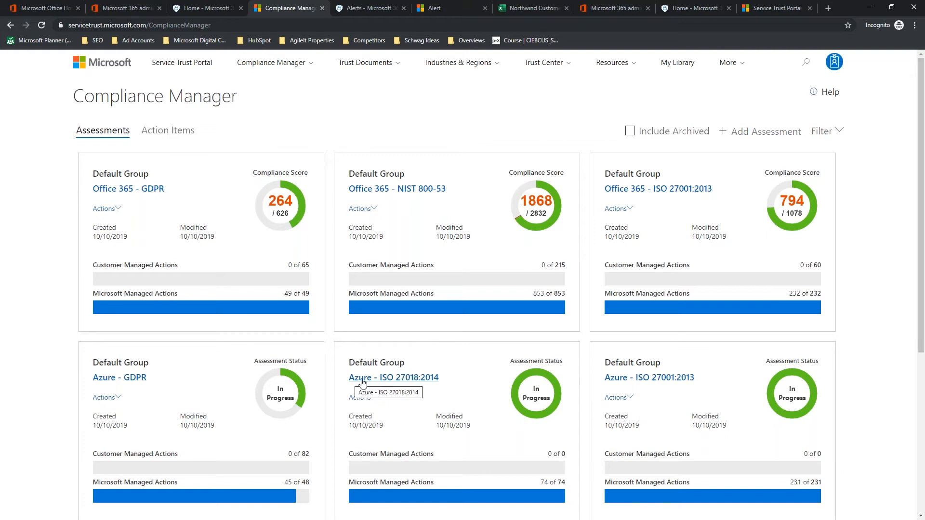
mouse_move(648, 377)
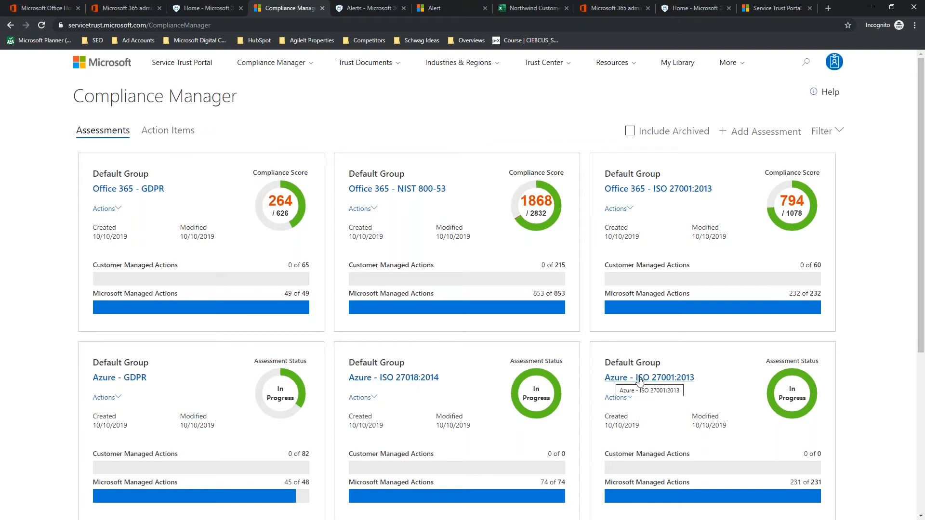
mouse_move(641, 249)
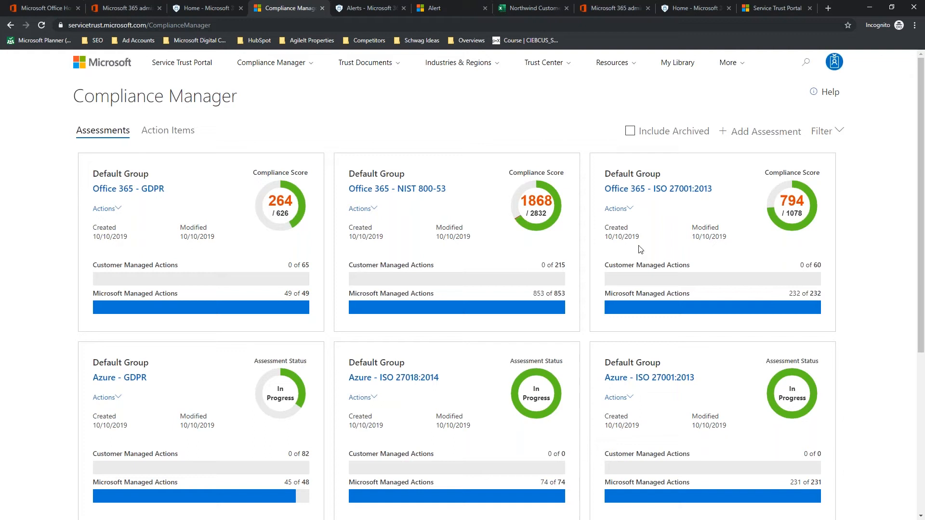
mouse_move(375, 190)
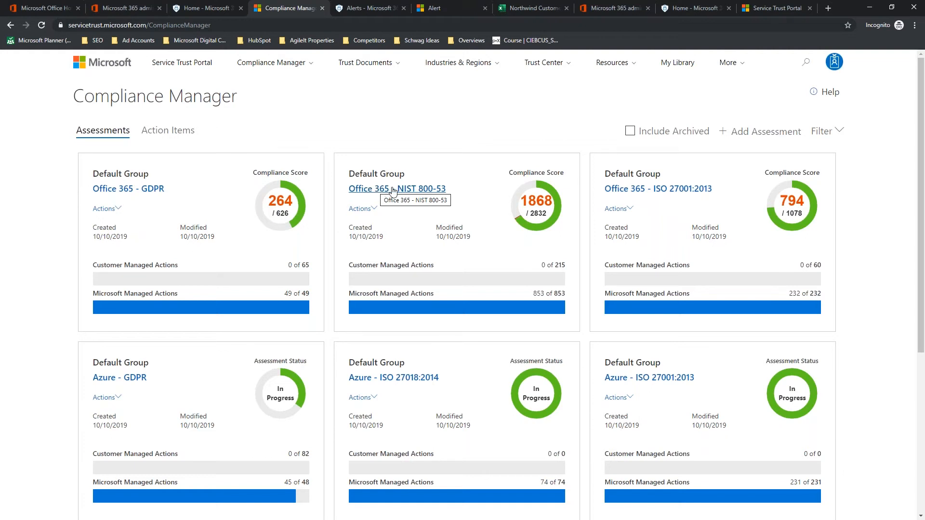
mouse_move(744, 136)
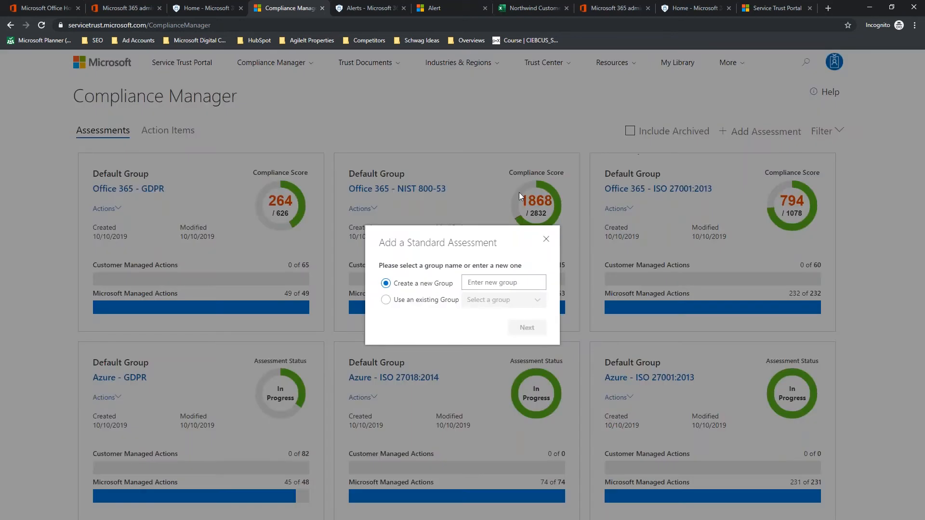
Step: Create a new assessment group named 'Gov 2019 Audit' and continue to the data-copy options
left_click(502, 282)
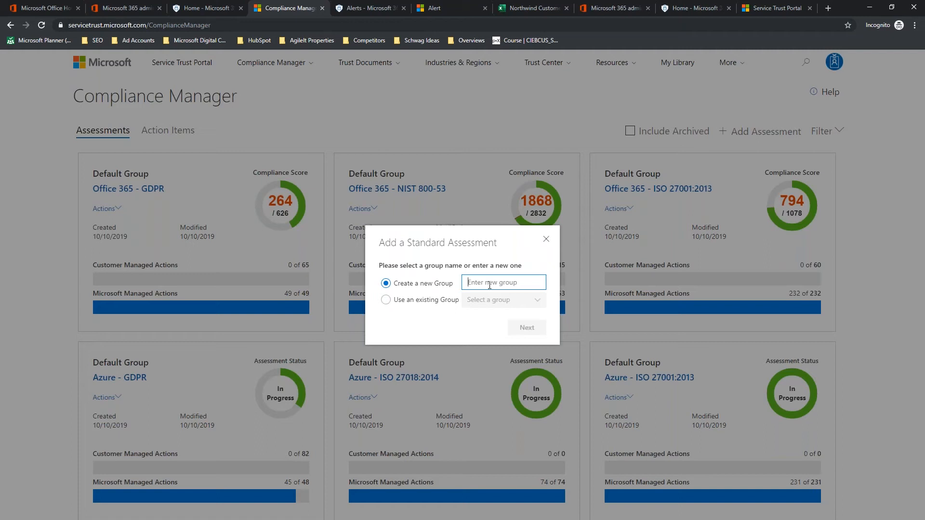
left_click(503, 283)
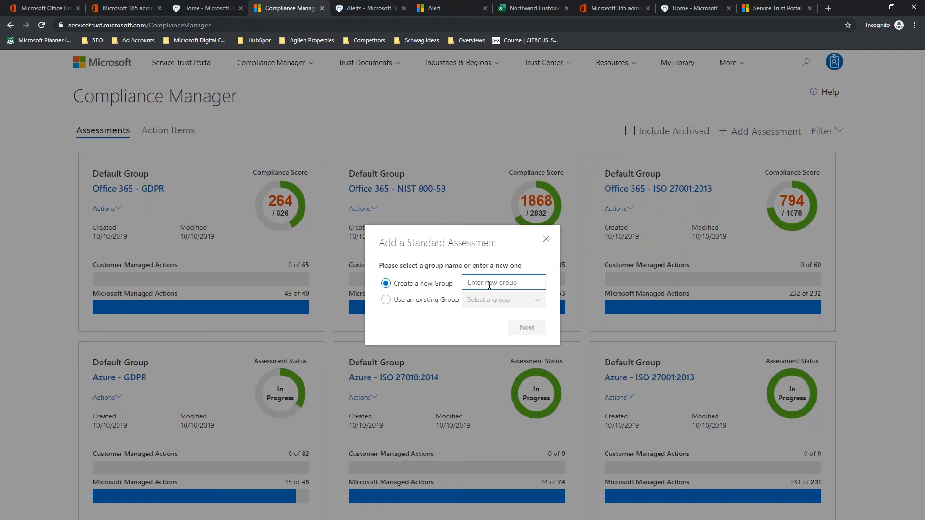
left_click(503, 282)
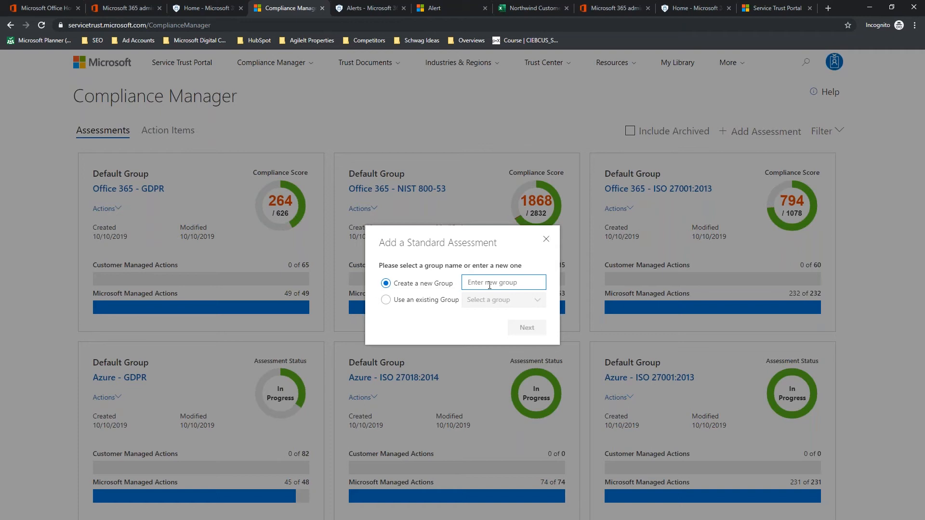
type("Gove")
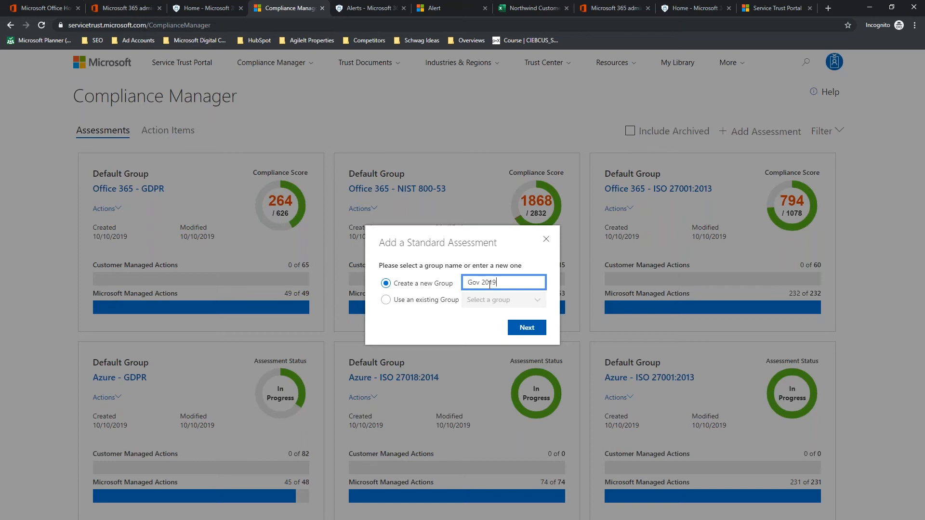
type("A")
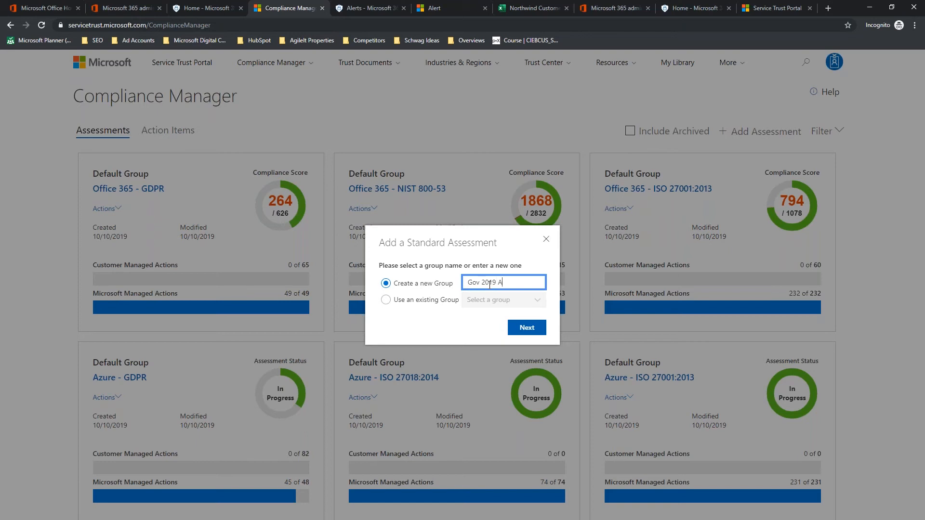
type("udit")
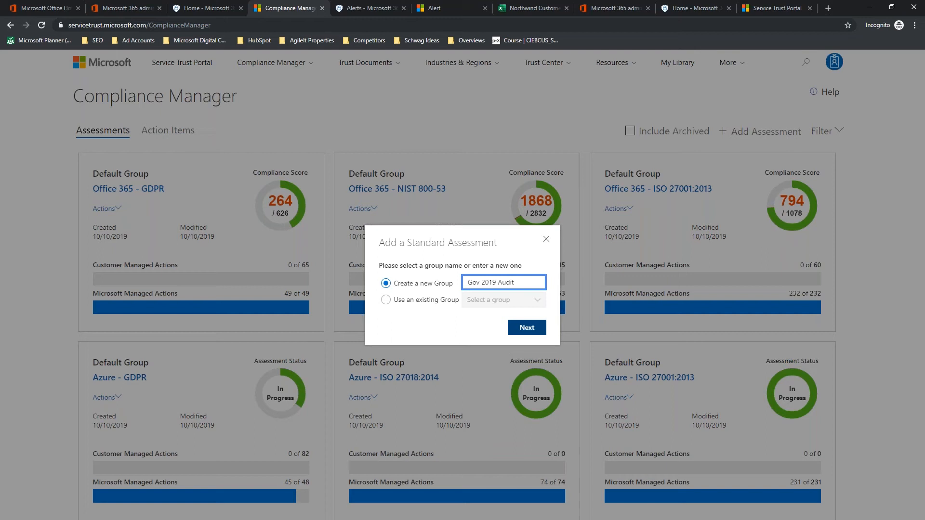
left_click(526, 327)
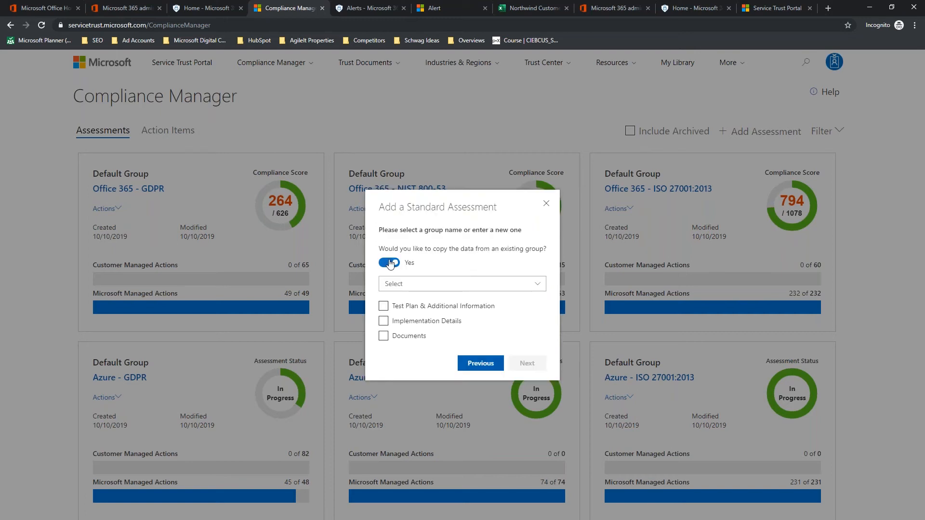
Step: Decline copying data from an existing group and continue to the product and certification choice
left_click(388, 262)
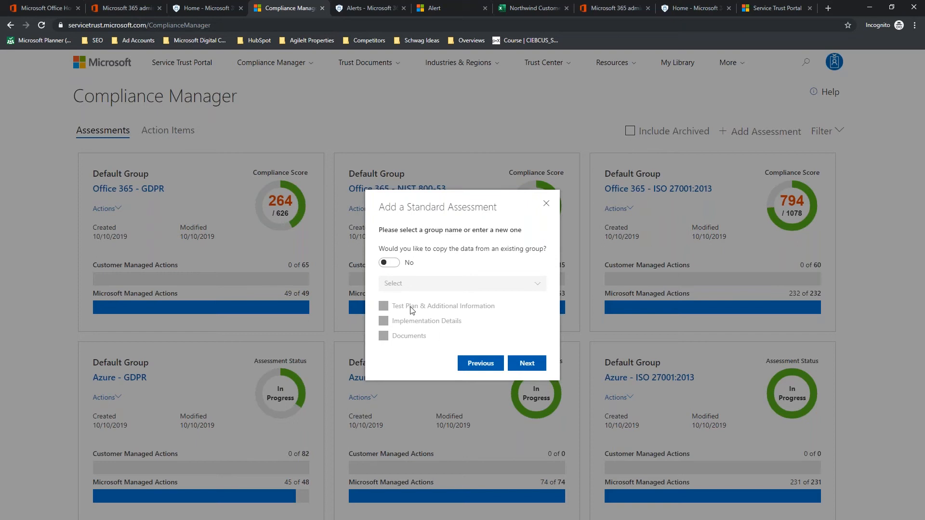
mouse_move(399, 312)
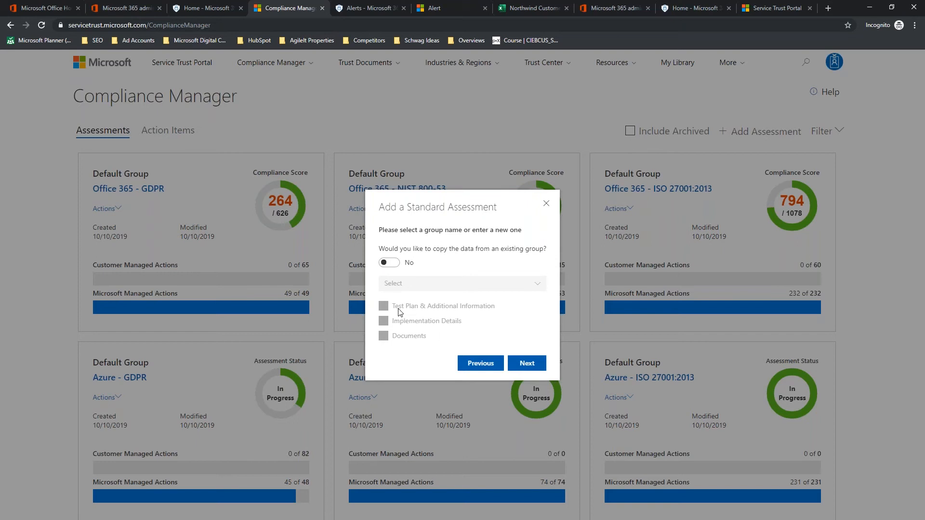
mouse_move(439, 220)
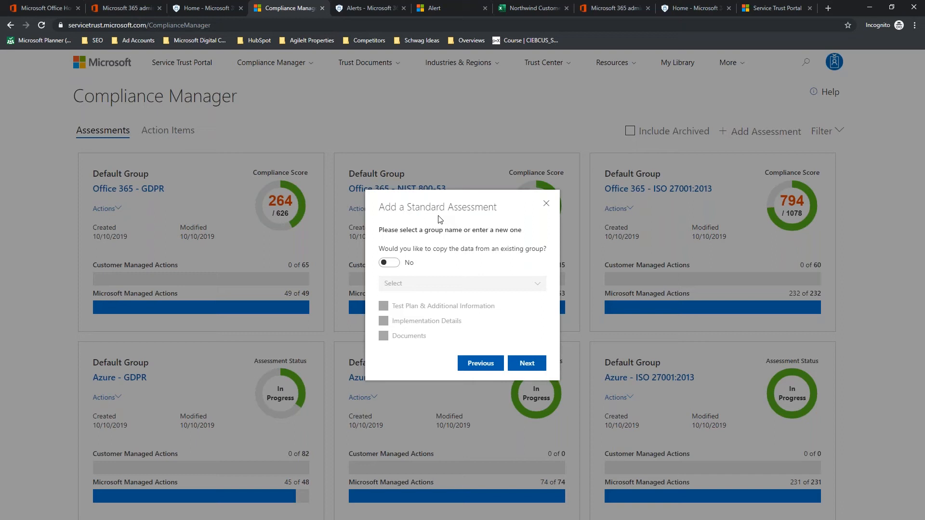
mouse_move(425, 312)
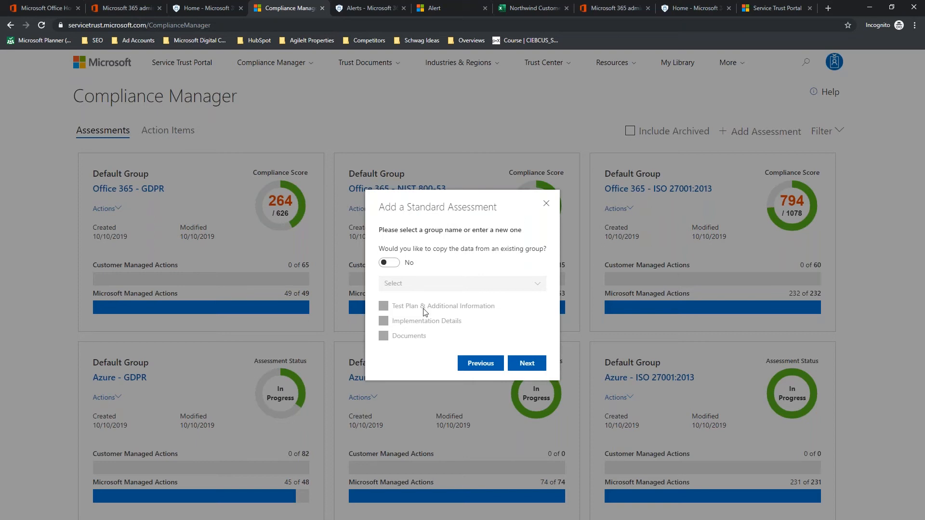
mouse_move(383, 307)
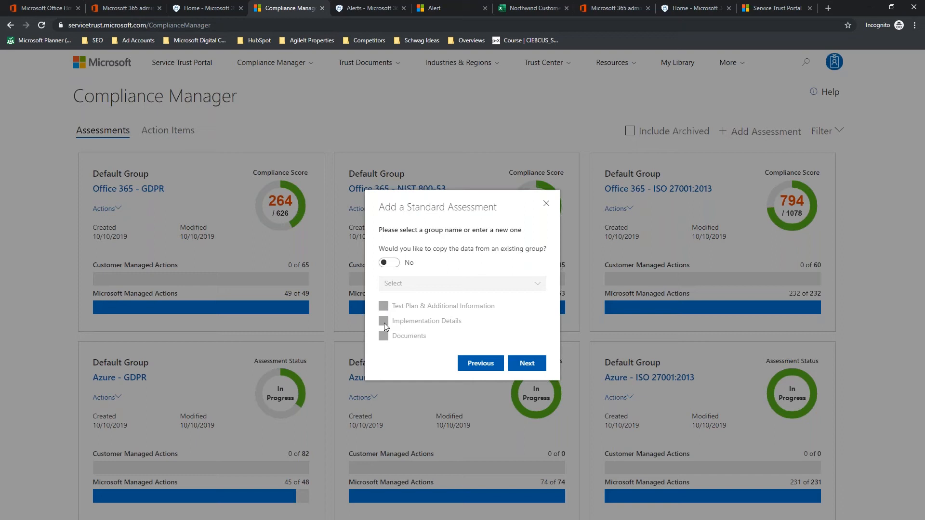
mouse_move(388, 337)
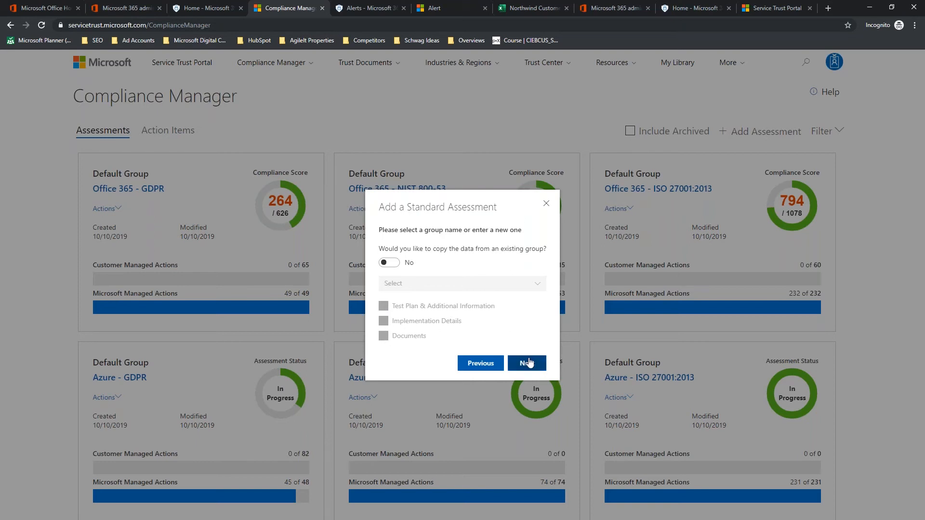
left_click(526, 363)
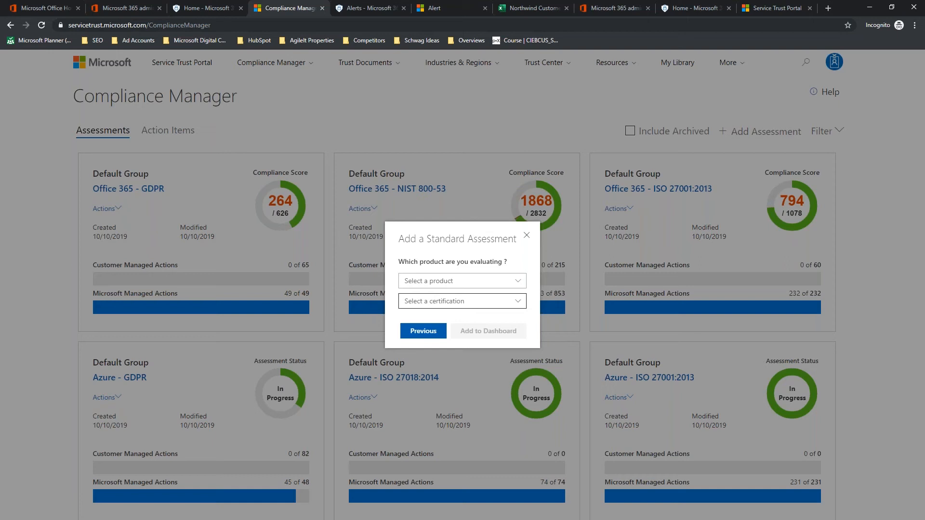
Step: Choose Office 365 with the NIST 800-171 certification and add the assessment to the dashboard
left_click(461, 281)
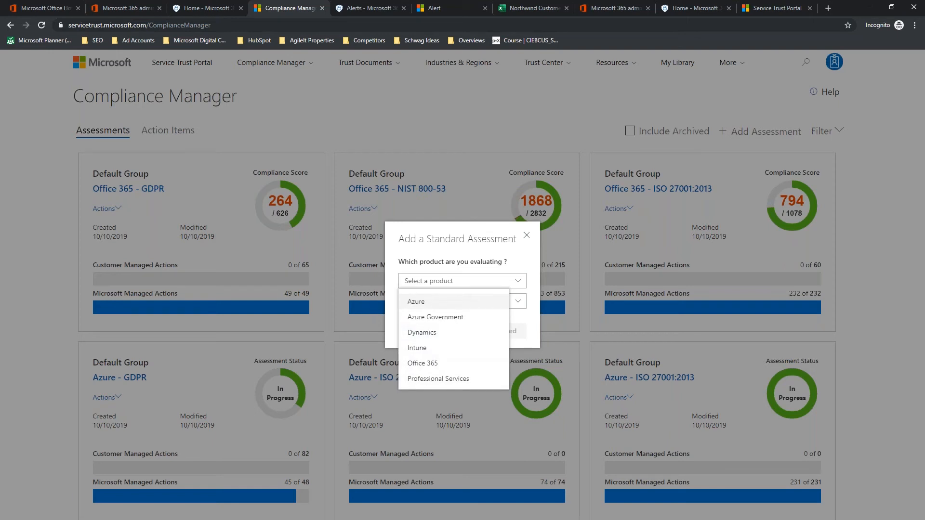
mouse_move(413, 305)
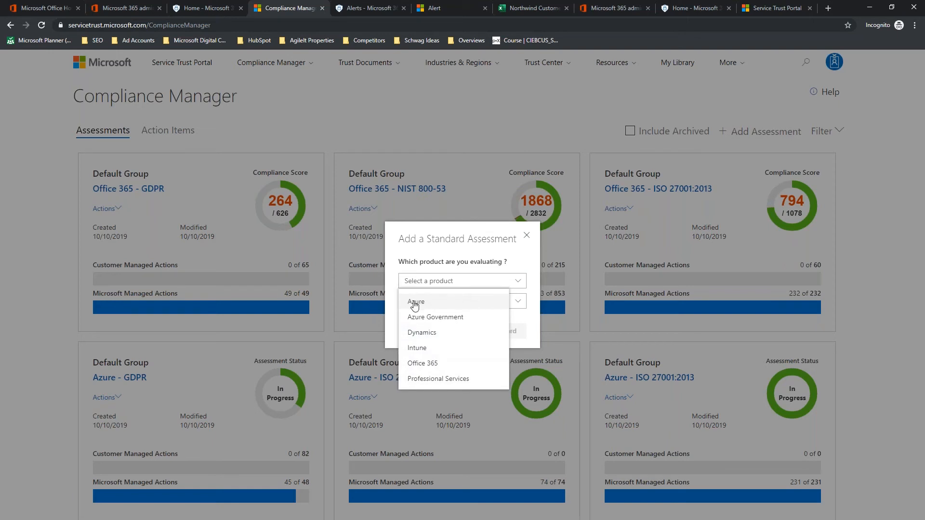
mouse_move(428, 336)
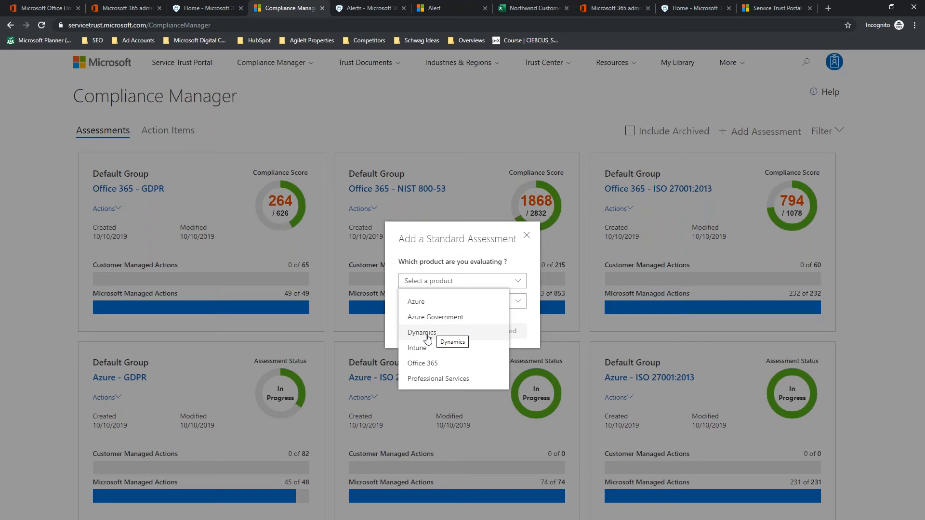
mouse_move(423, 367)
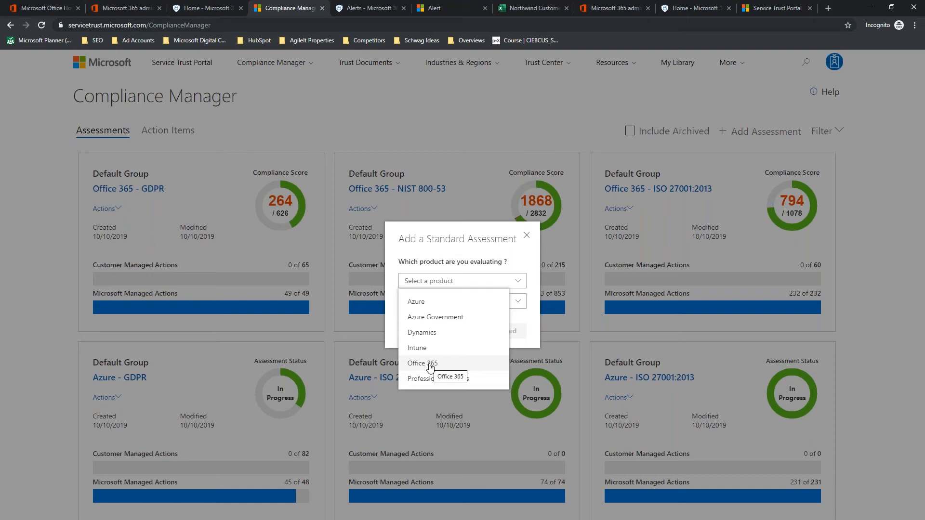
left_click(422, 364)
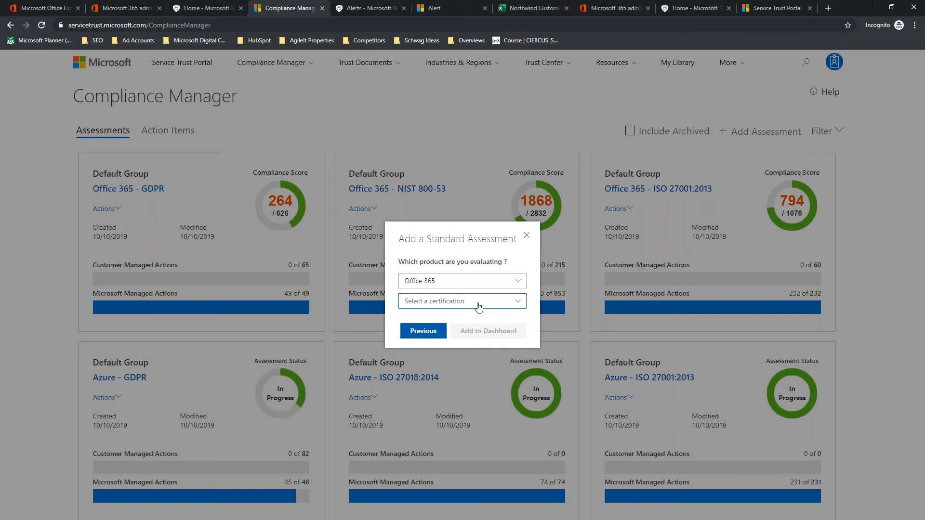
left_click(461, 301)
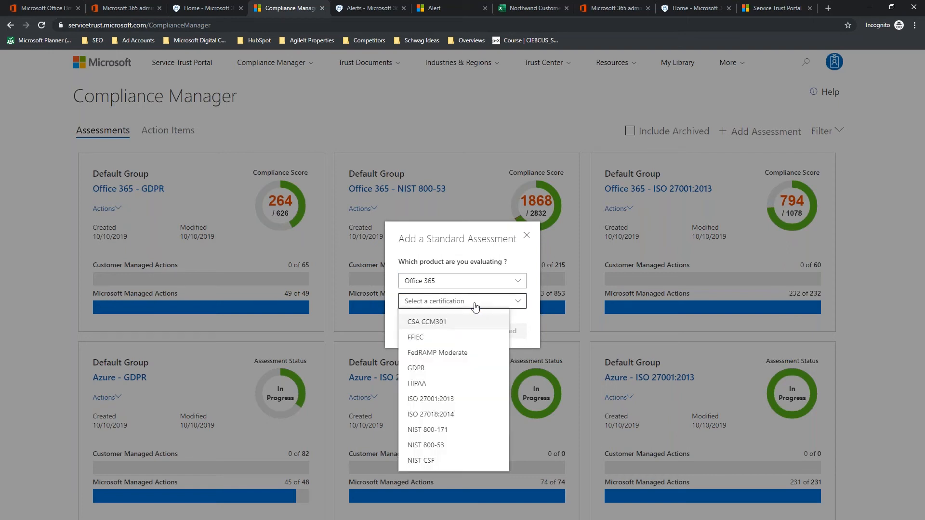
mouse_move(427, 430)
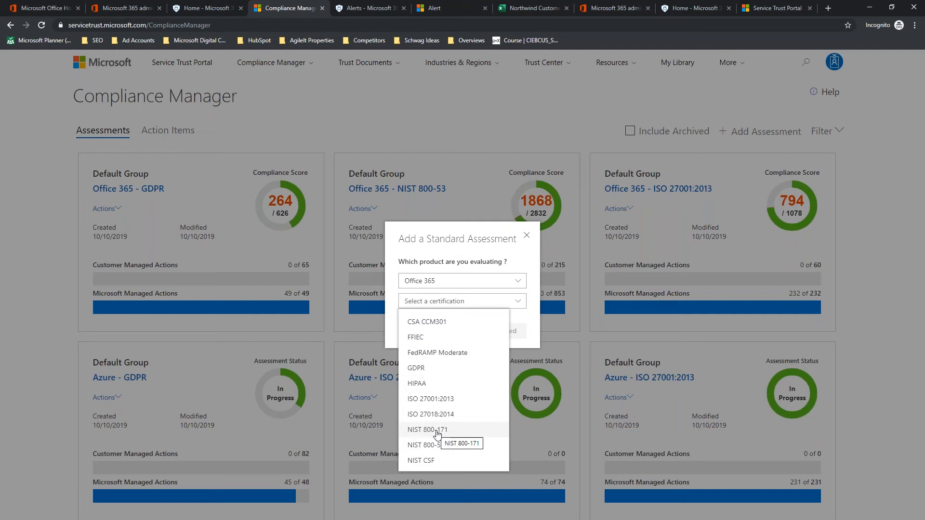
left_click(427, 430)
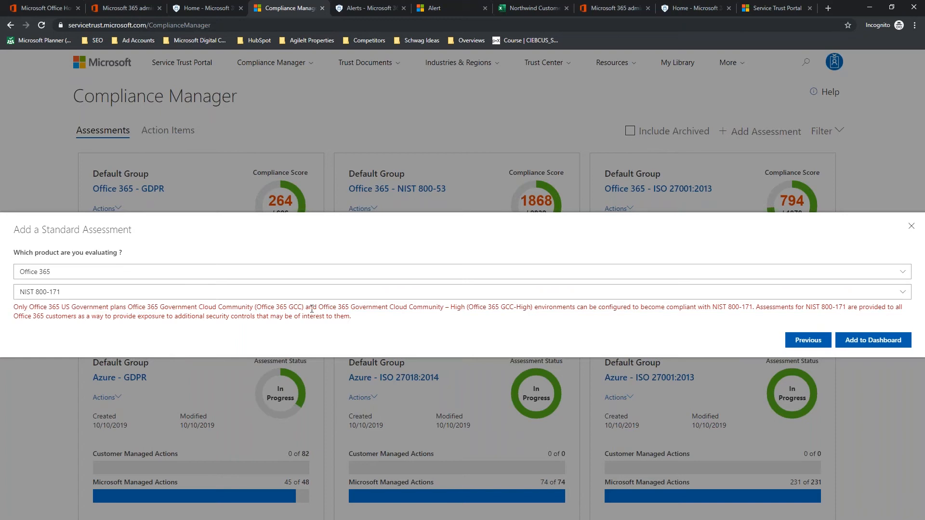
mouse_move(582, 306)
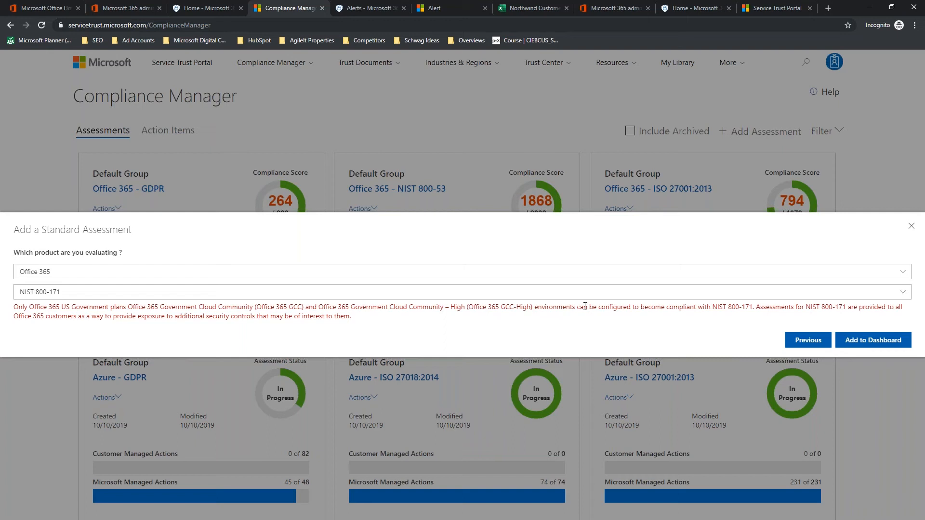
mouse_move(750, 308)
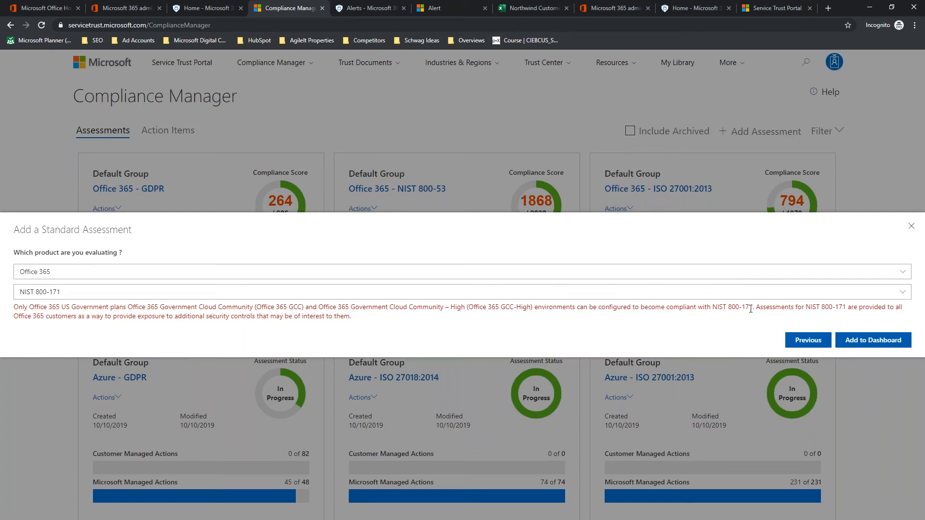
mouse_move(746, 317)
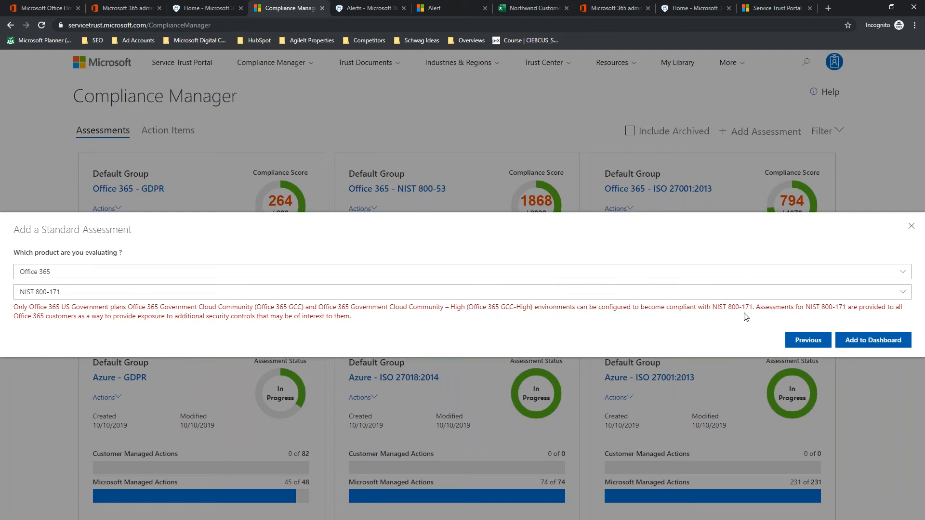
mouse_move(544, 305)
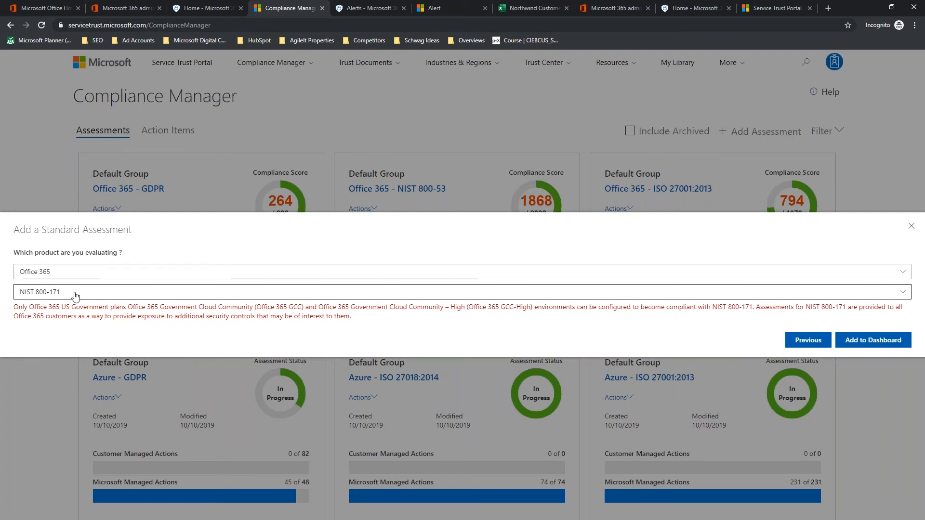
mouse_move(872, 340)
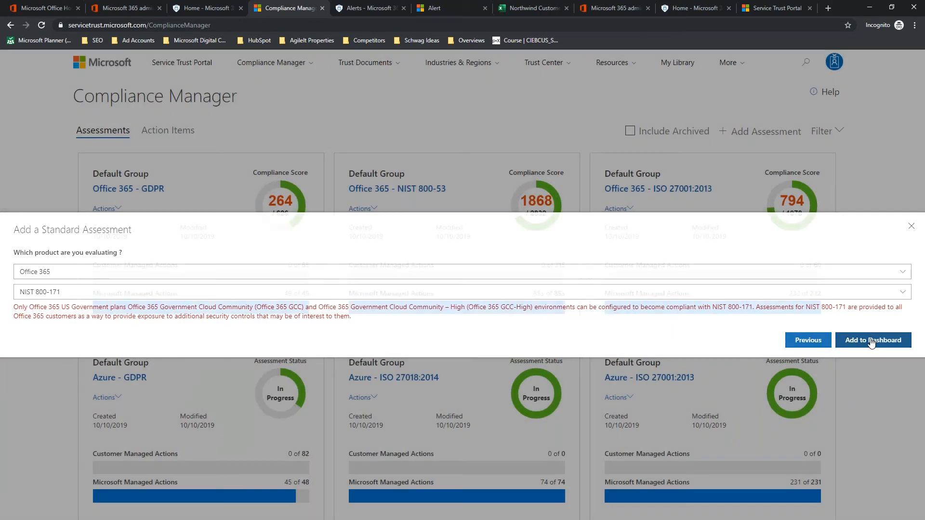
left_click(873, 340)
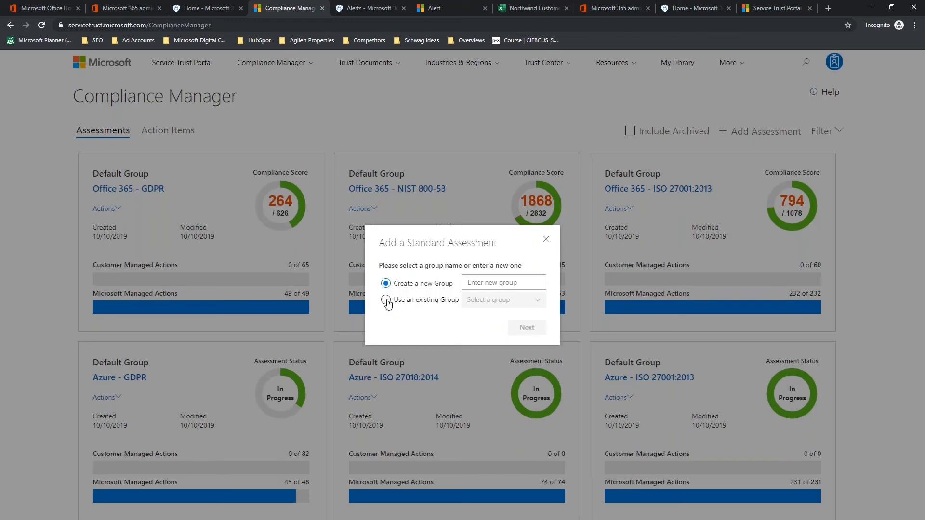
Step: Add an Office 365 FedRAMP Moderate assessment to the existing Gov 2019 Audit group on the dashboard
left_click(386, 300)
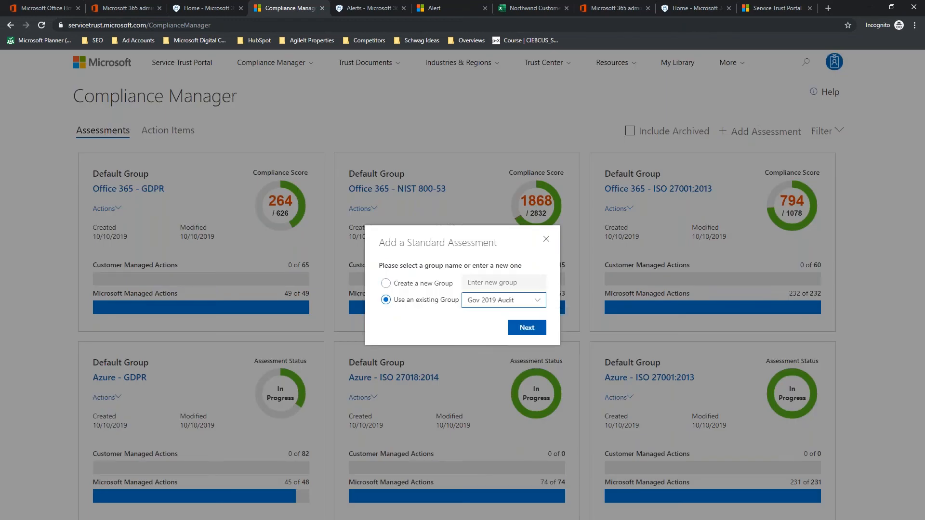
left_click(526, 327)
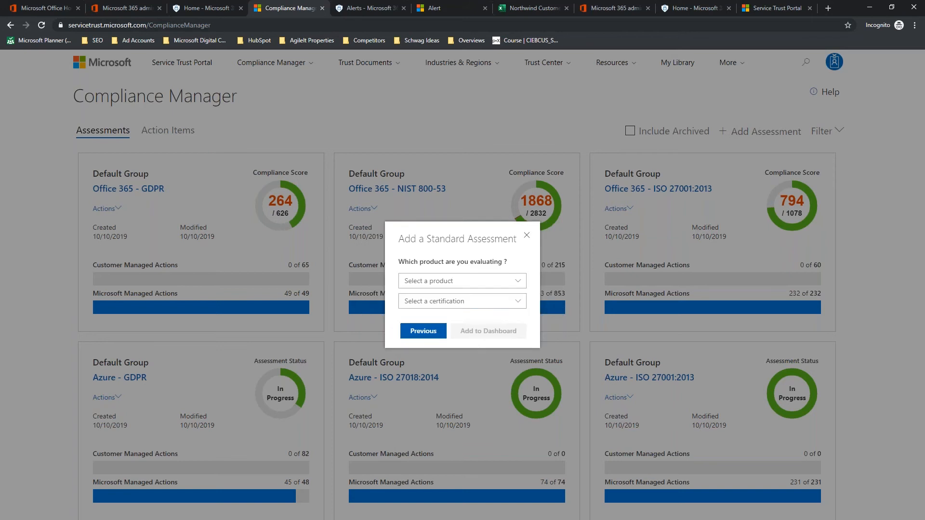
left_click(462, 280)
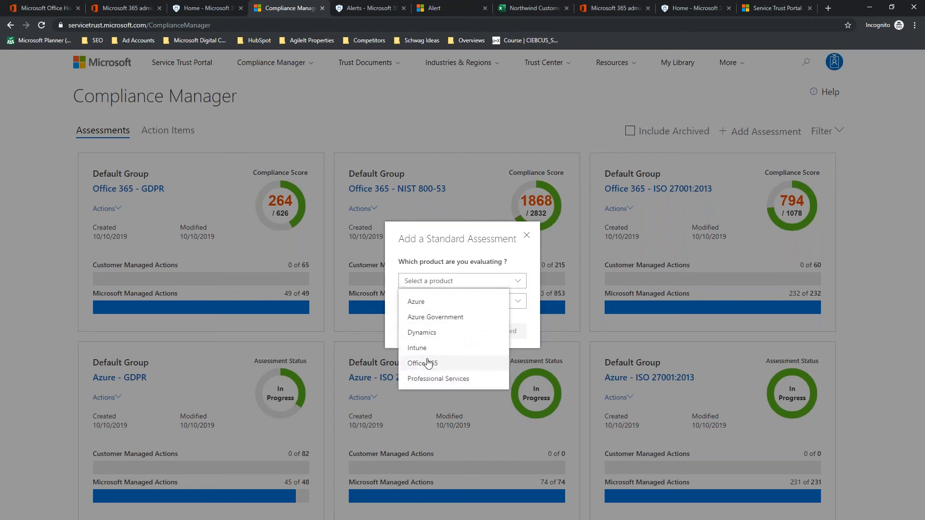
left_click(422, 364)
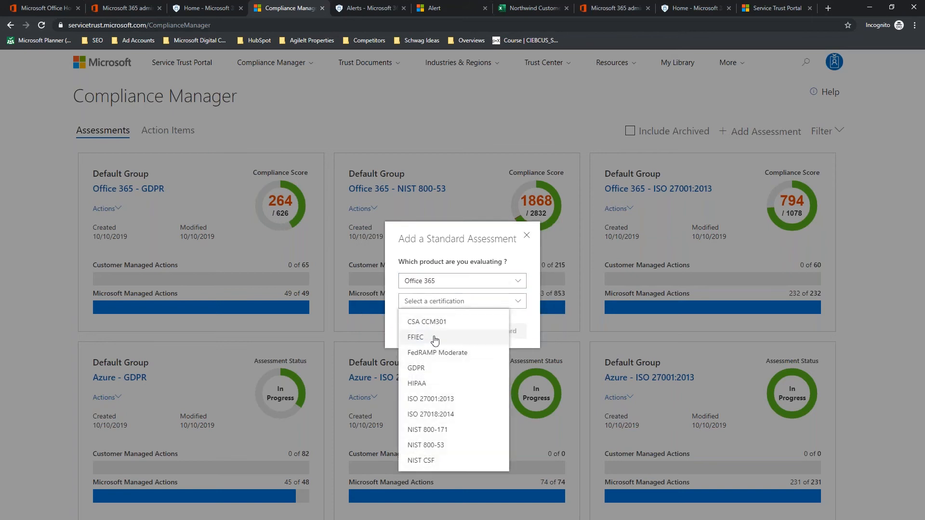
left_click(438, 353)
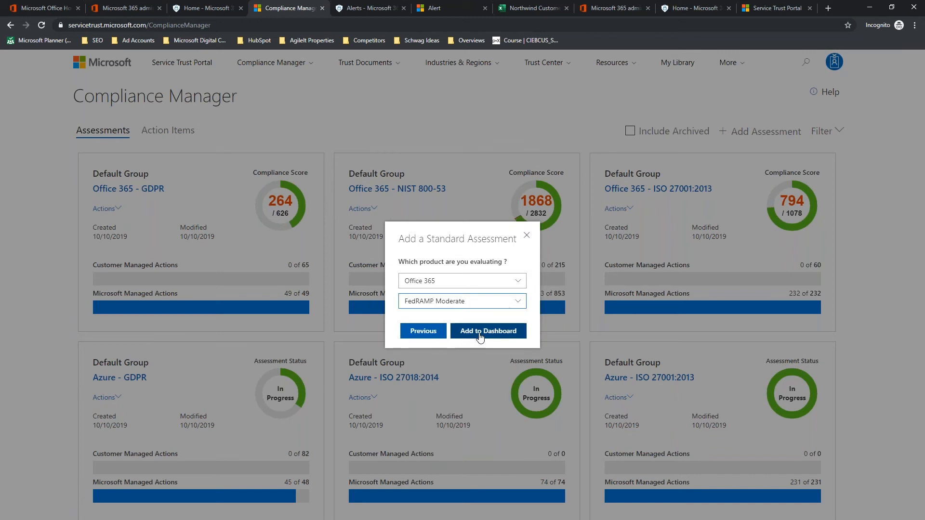
left_click(488, 331)
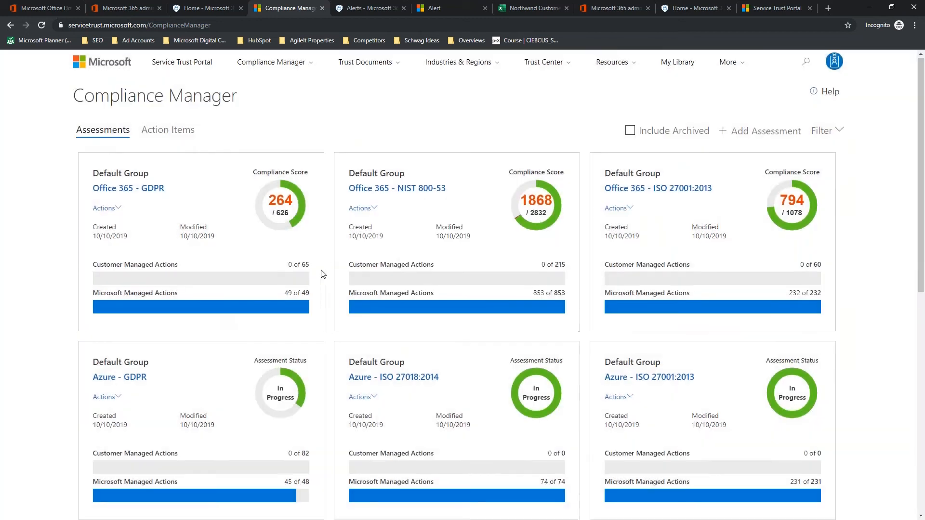
scroll("down", 3)
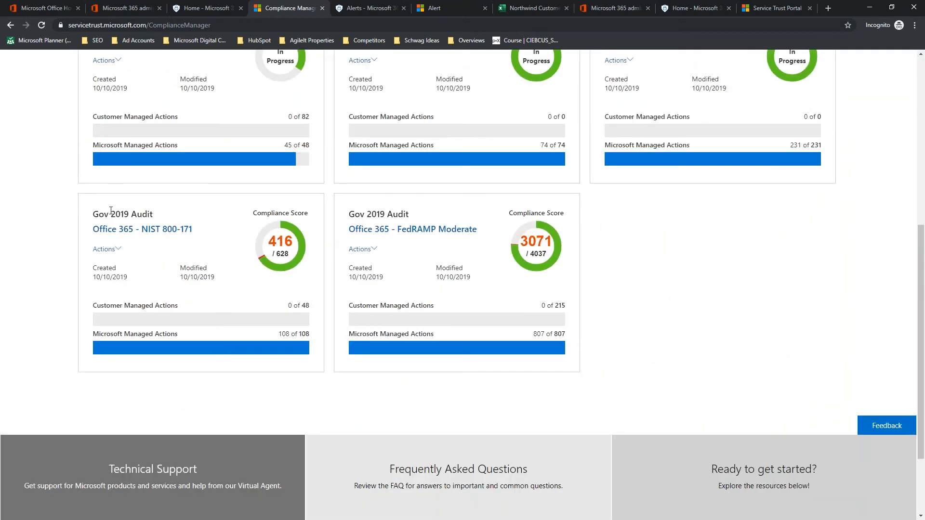
mouse_move(207, 233)
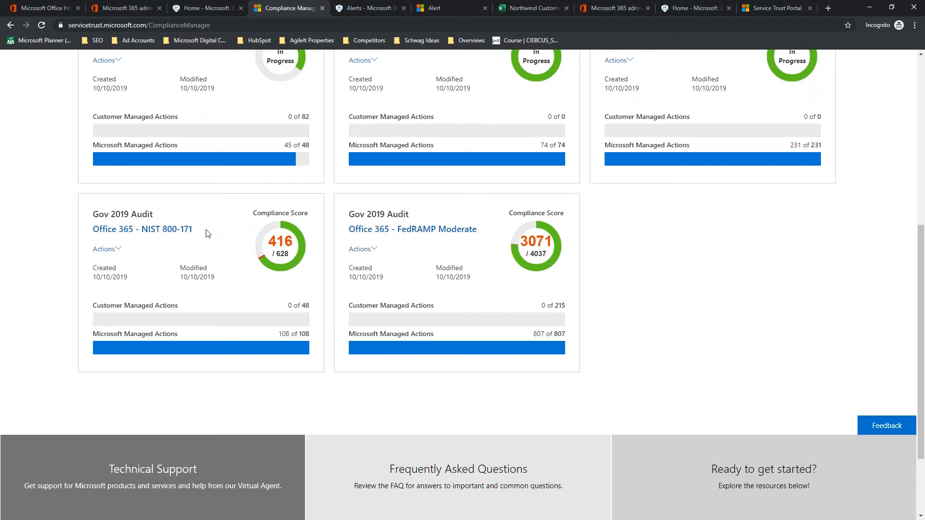
mouse_move(122, 229)
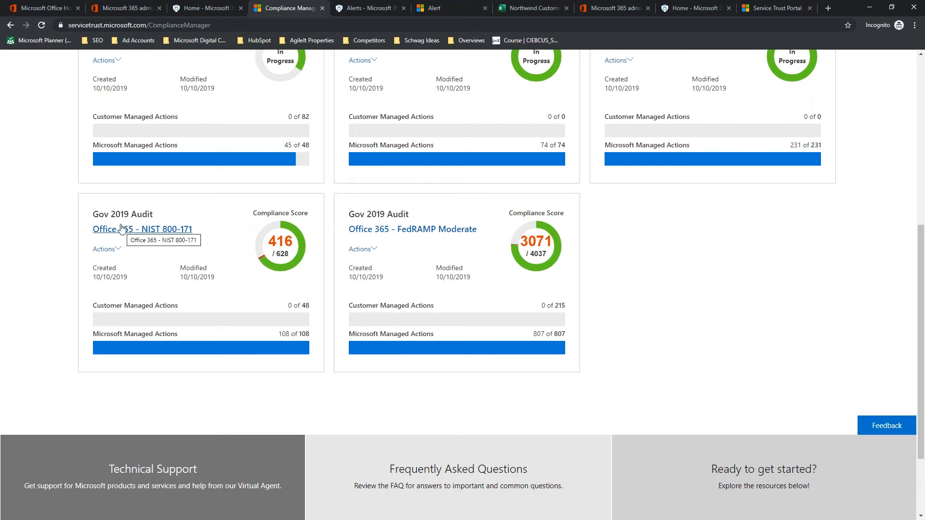
mouse_move(196, 232)
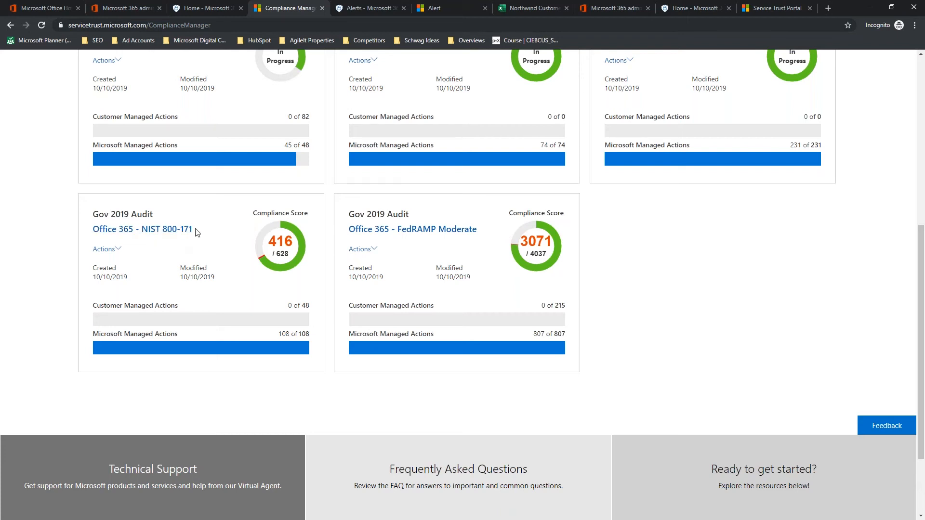
mouse_move(411, 229)
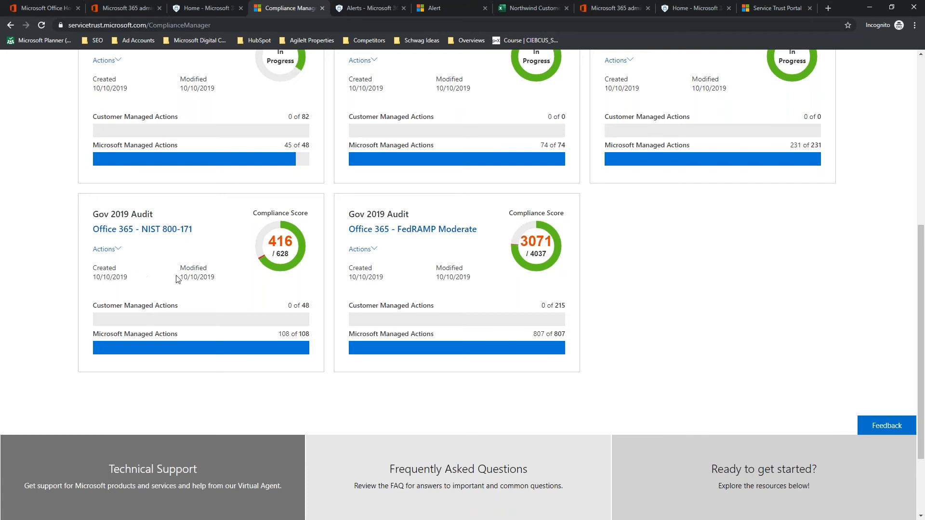
mouse_move(106, 303)
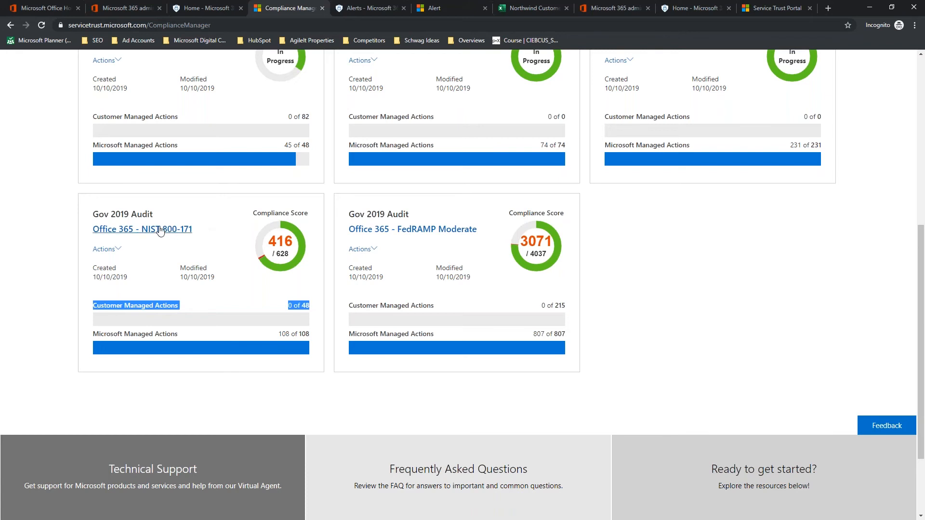
Step: Open the Office 365 NIST 800-171 assessment, dismiss the data-storage notice and list its in-scope cloud services
left_click(142, 230)
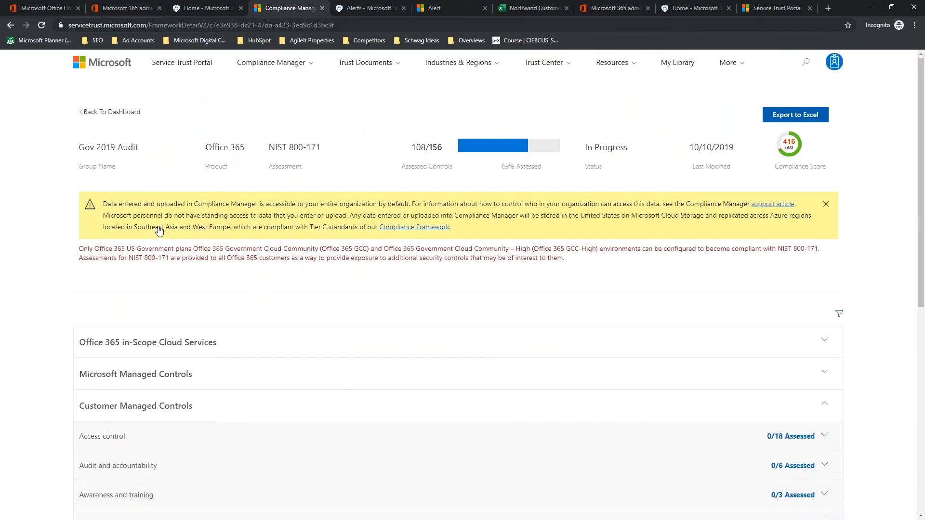
mouse_move(789, 258)
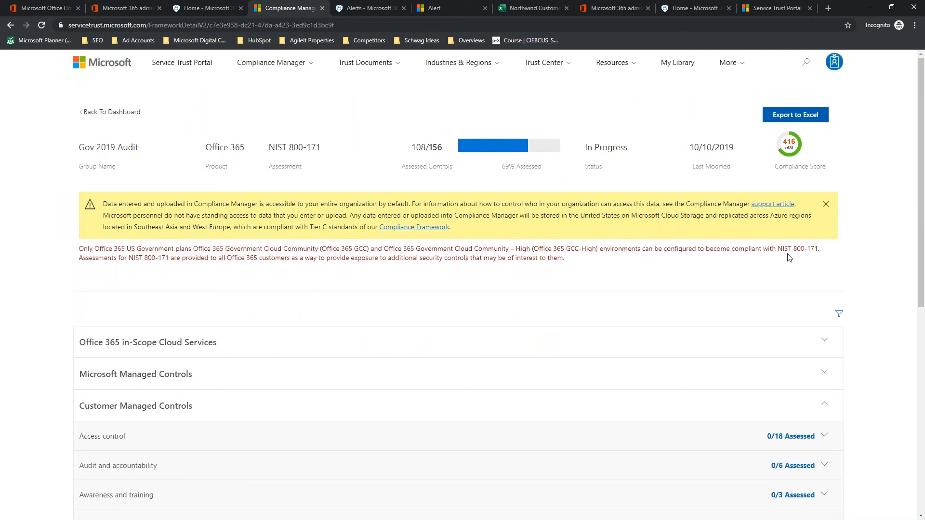
left_click(826, 204)
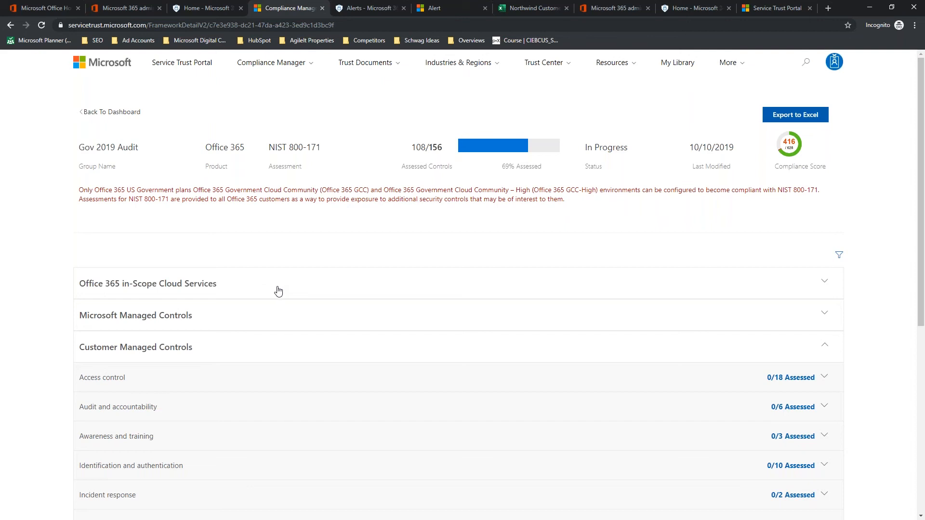
left_click(148, 283)
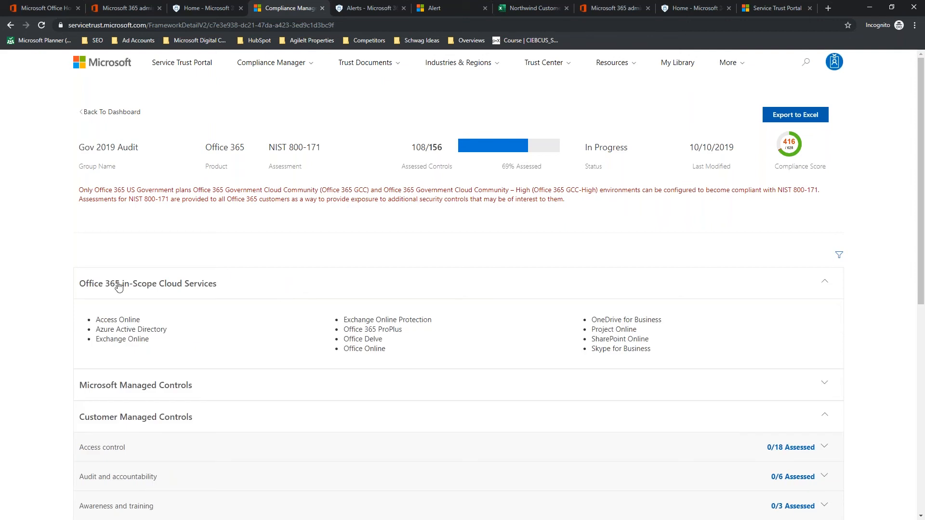
mouse_move(454, 311)
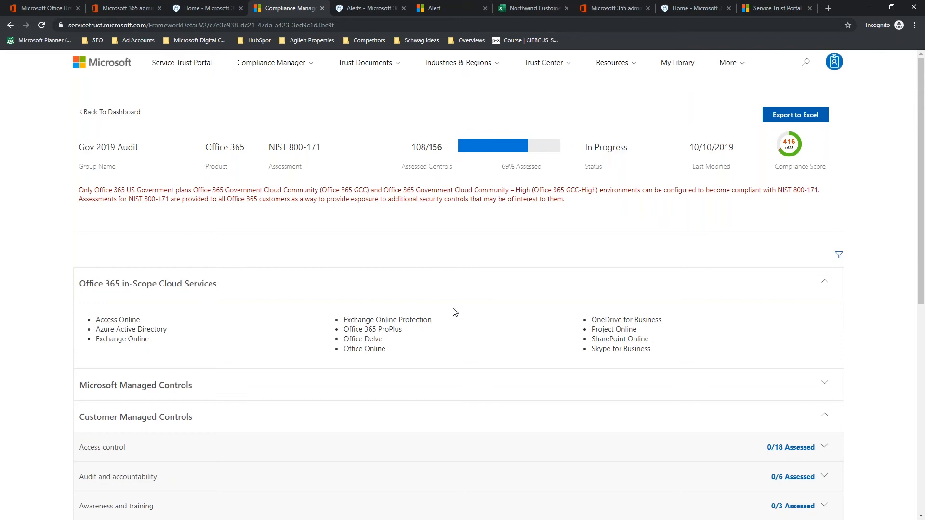
mouse_move(466, 306)
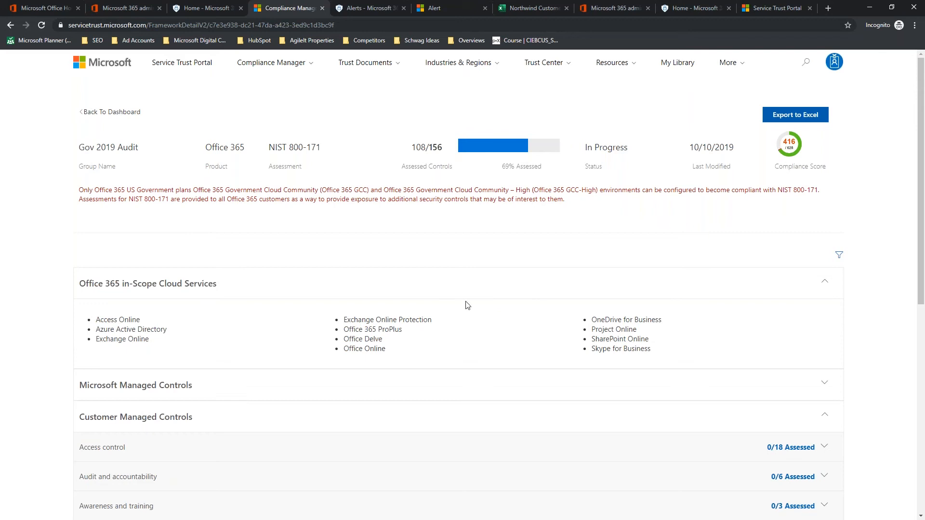
mouse_move(268, 389)
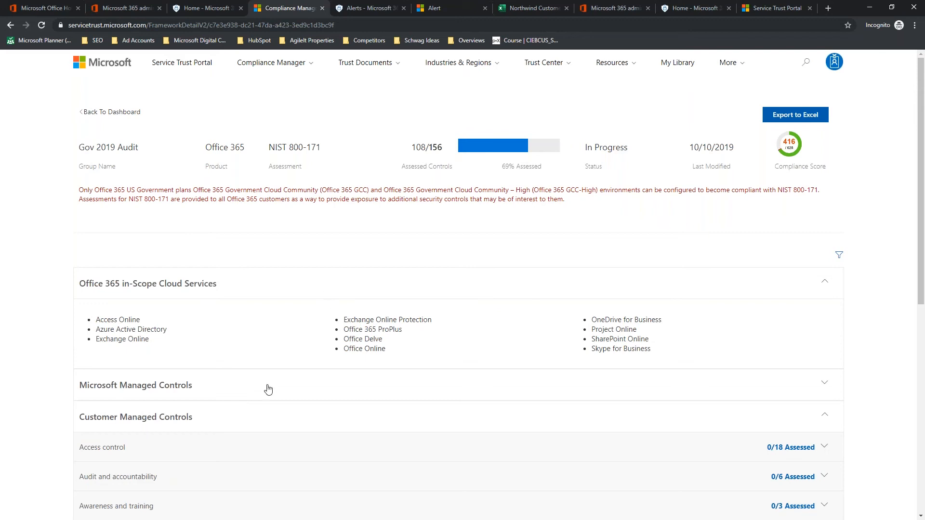
Step: Scroll down to the Microsoft Managed Controls section of the assessment
scroll("down", 3)
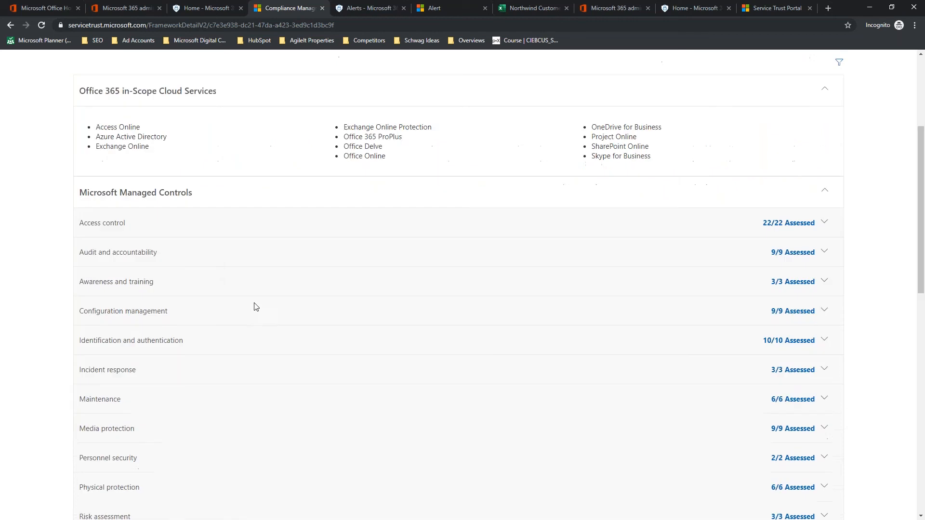
mouse_move(208, 230)
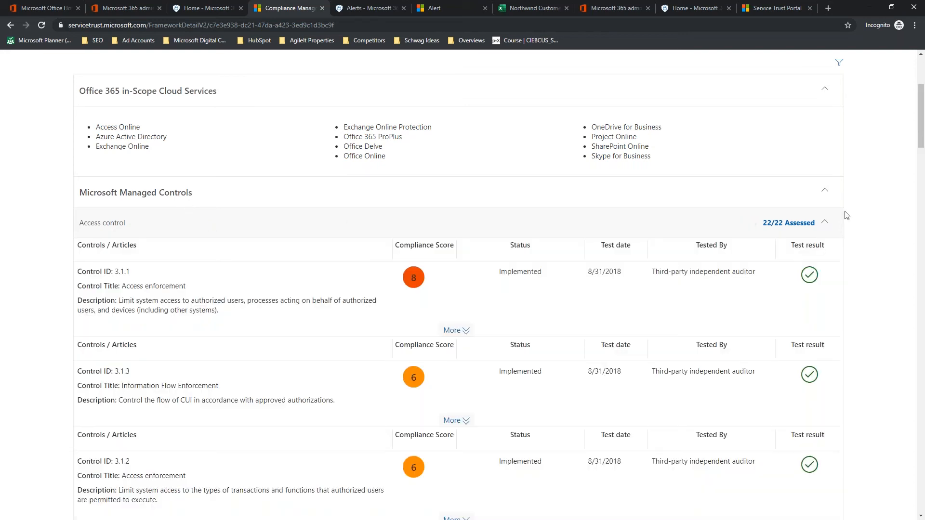
mouse_move(823, 225)
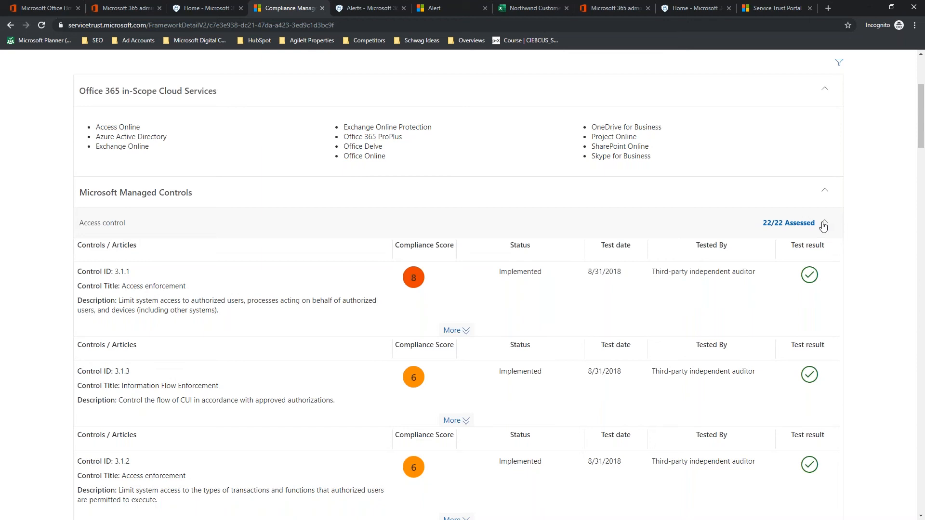
mouse_move(823, 225)
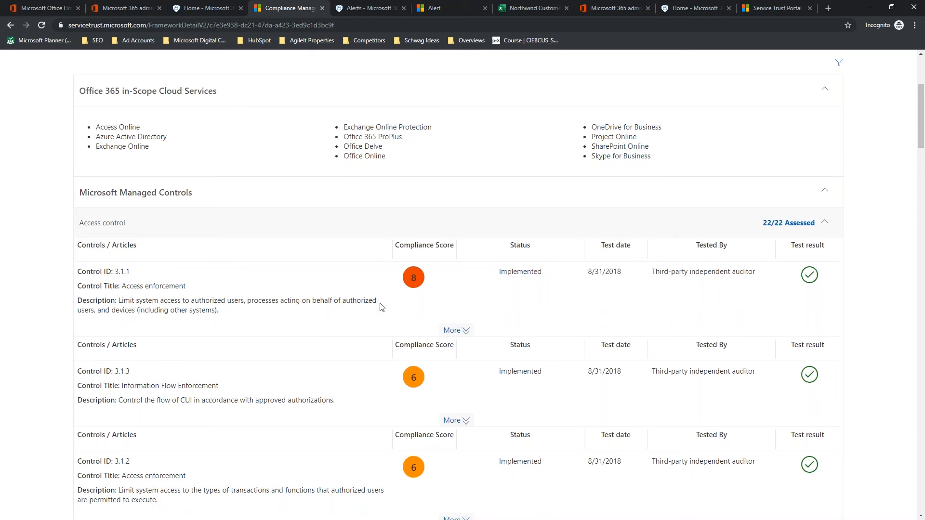
mouse_move(414, 293)
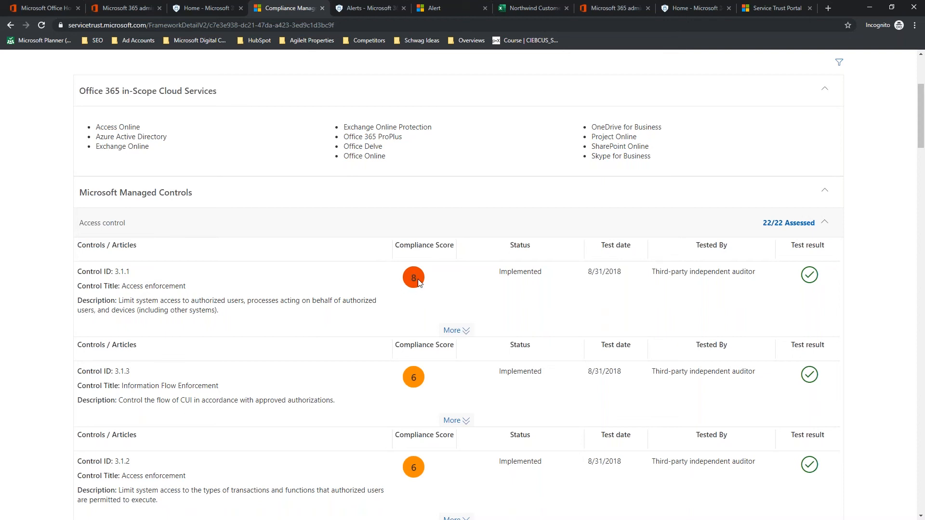
mouse_move(420, 278)
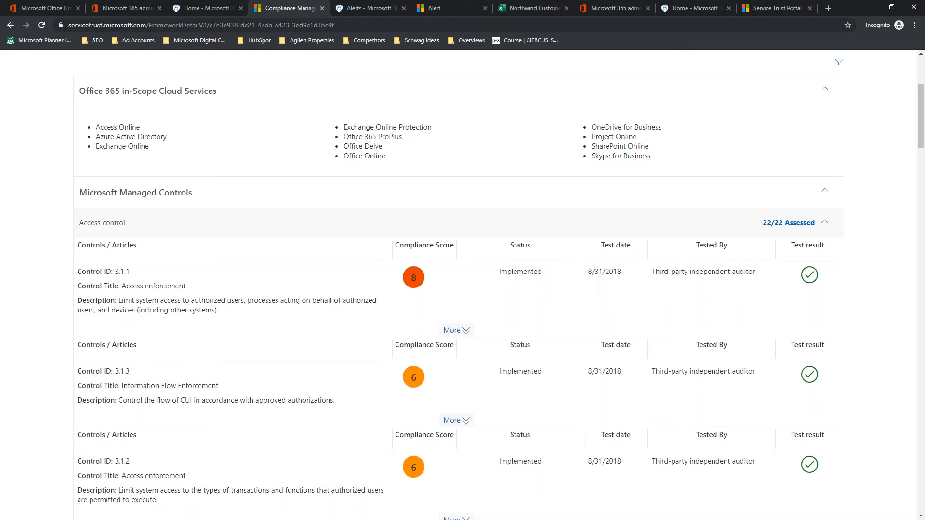
mouse_move(808, 275)
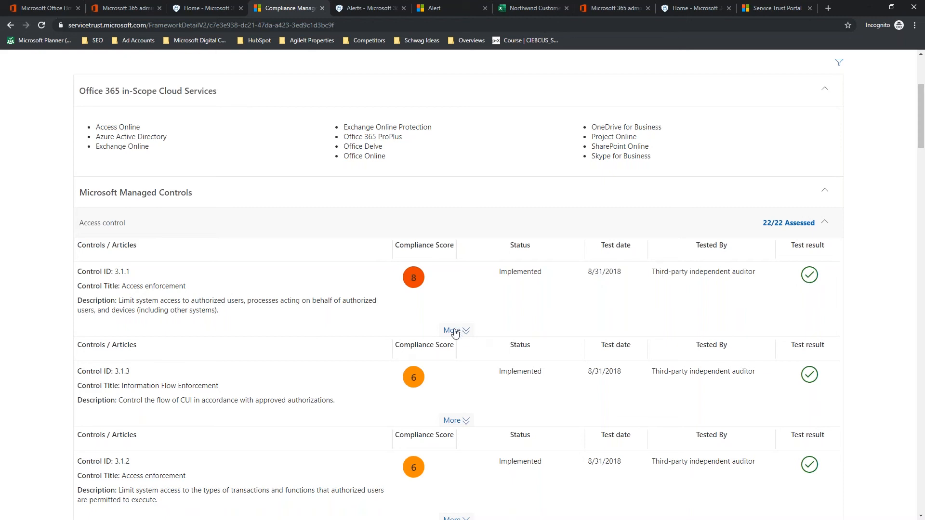
Step: Expand control 3.1.1, read its full Microsoft implementation details, then close the details panel
left_click(453, 330)
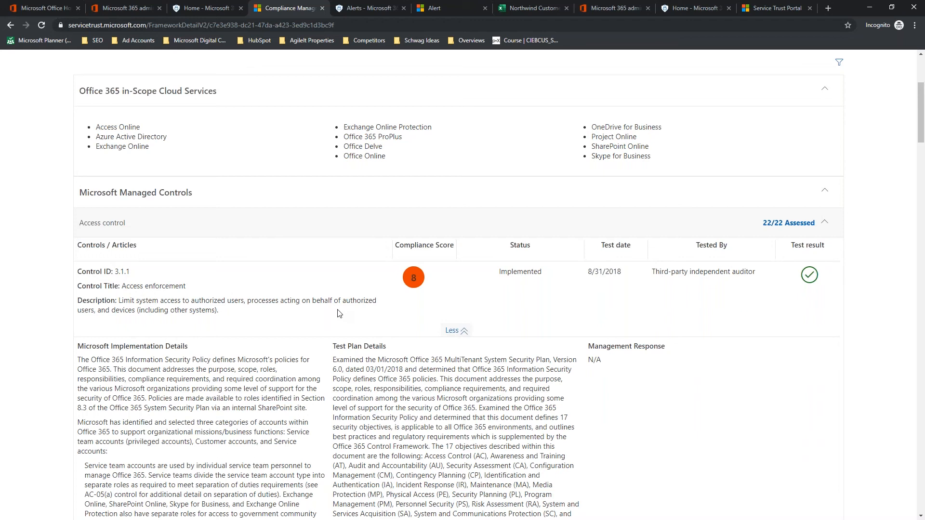
mouse_move(298, 313)
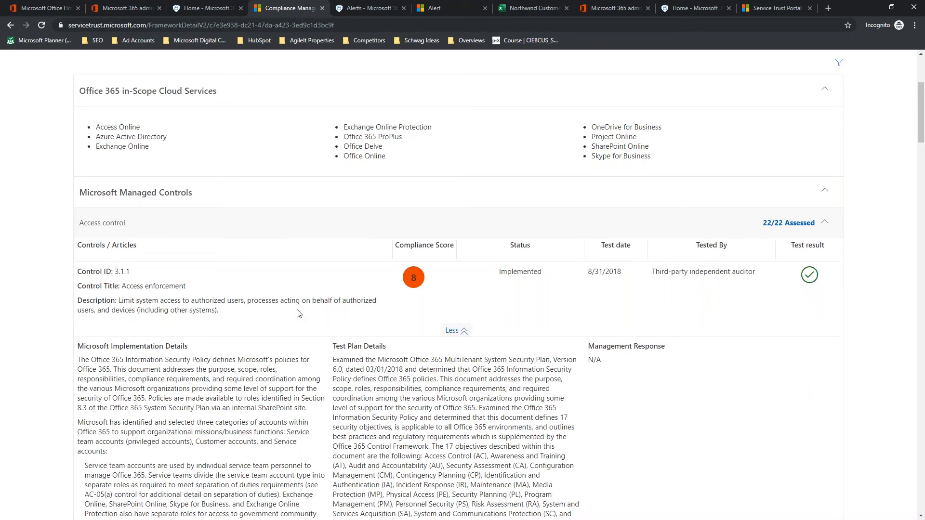
scroll("down", 3)
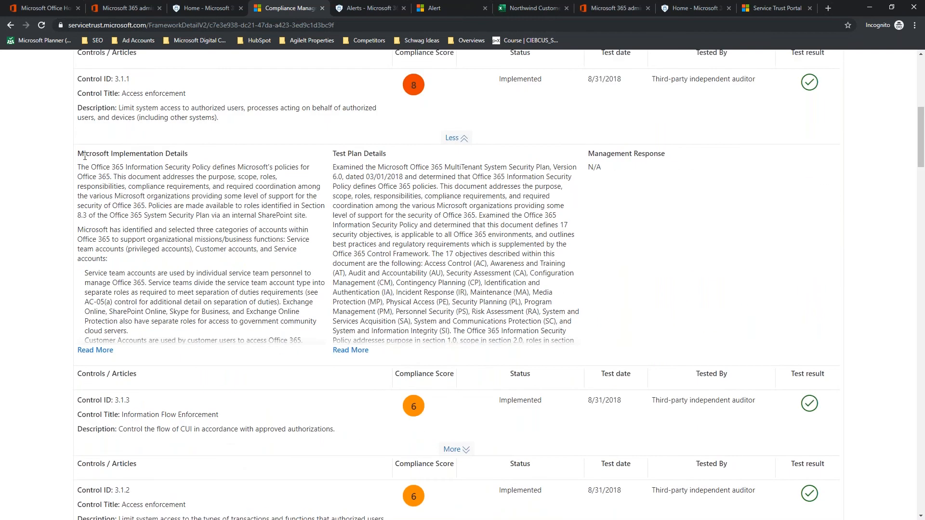
left_click_drag(77, 167, 252, 196)
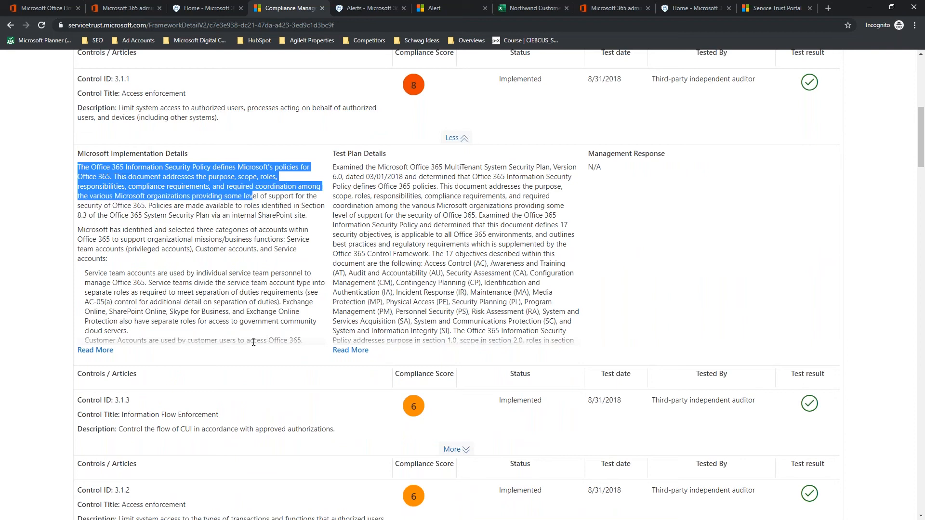
left_click(95, 350)
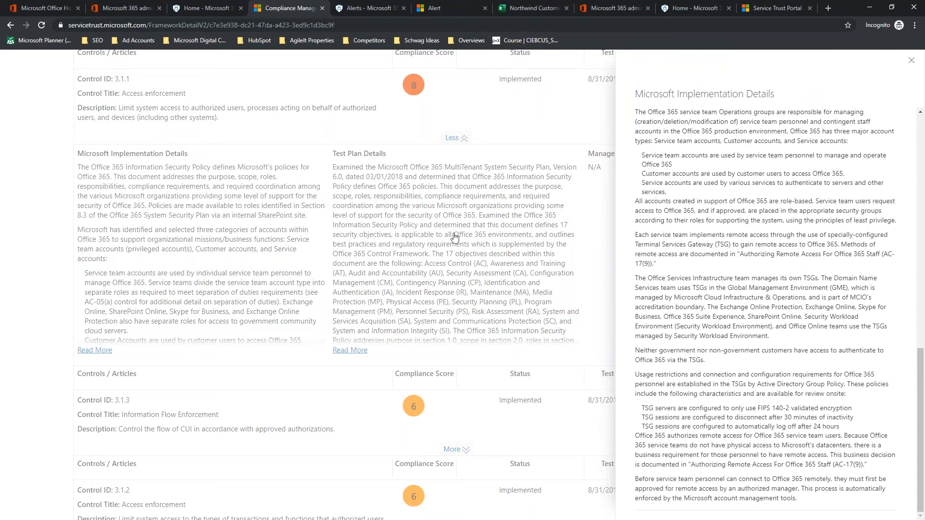
mouse_move(911, 49)
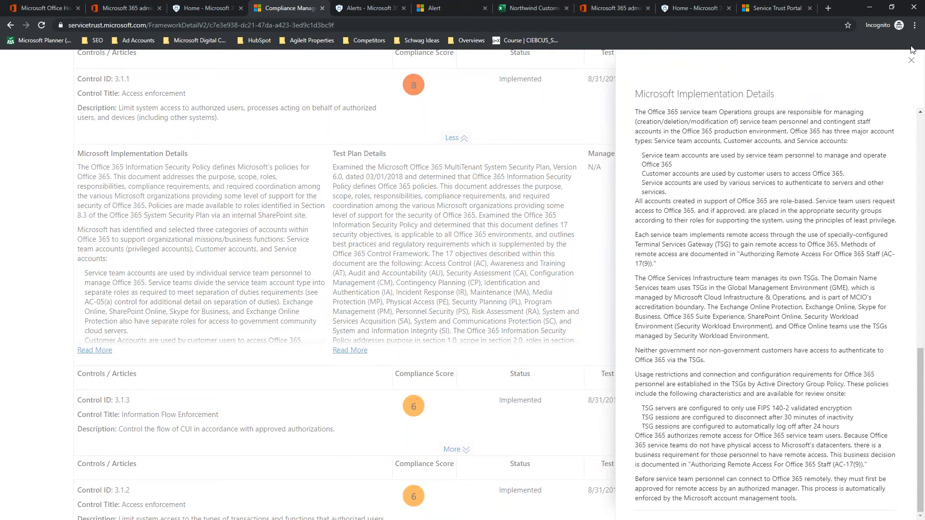
left_click(910, 59)
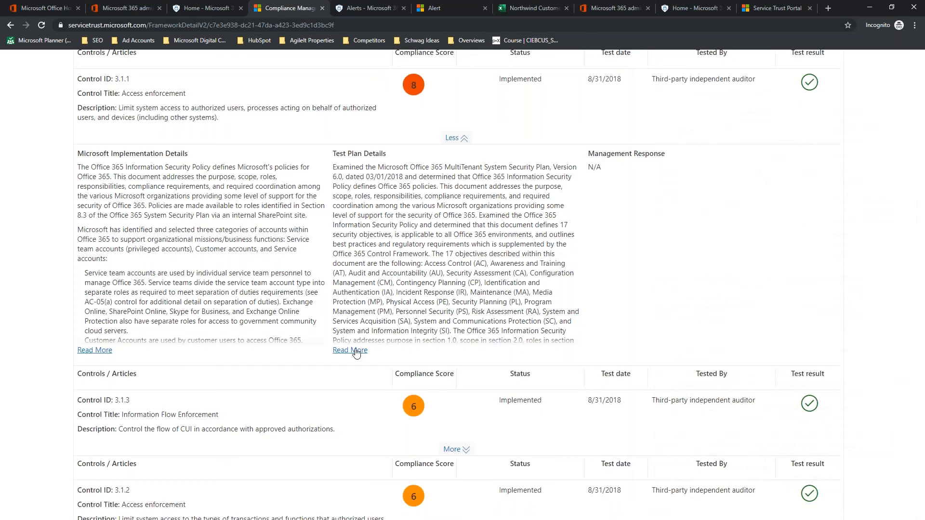
left_click(348, 350)
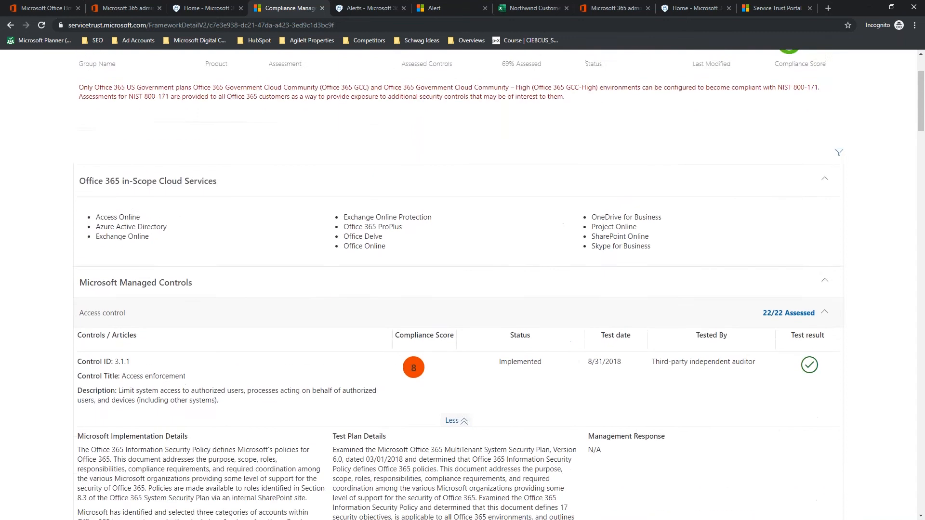
Step: Collapse the Microsoft-managed Access control group and scroll through the control families
scroll("down", 3)
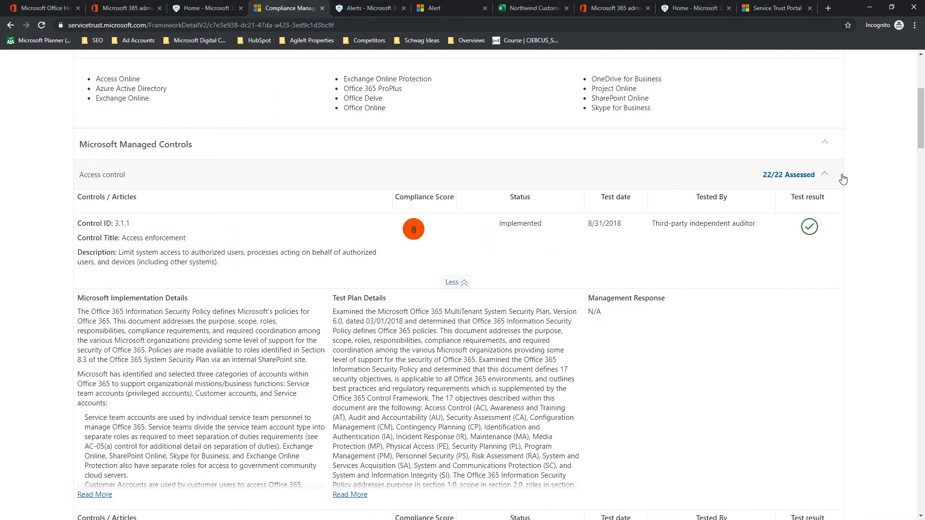
left_click(825, 175)
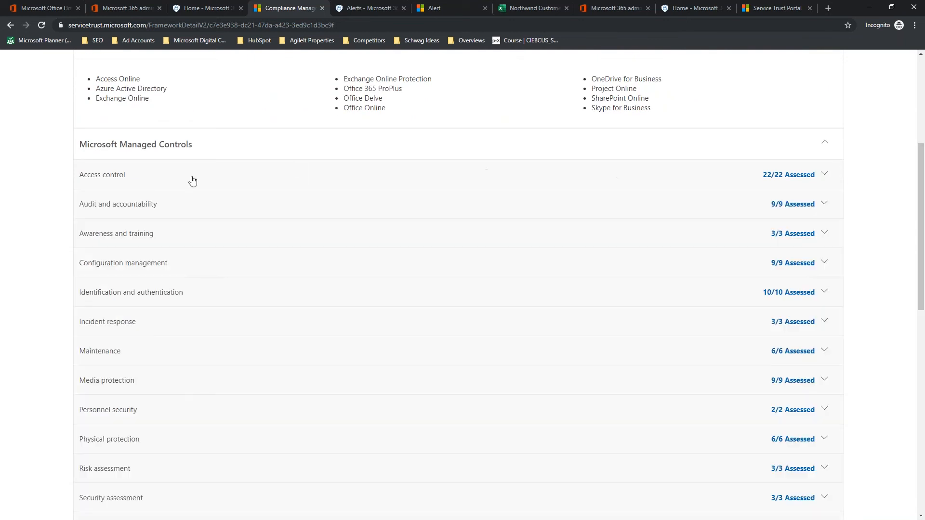
scroll("down", 3)
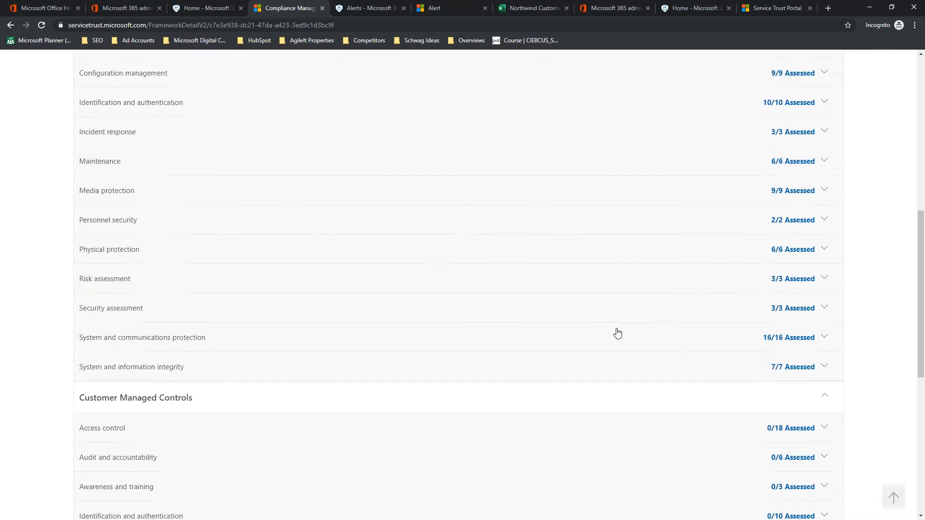
scroll("up", 3)
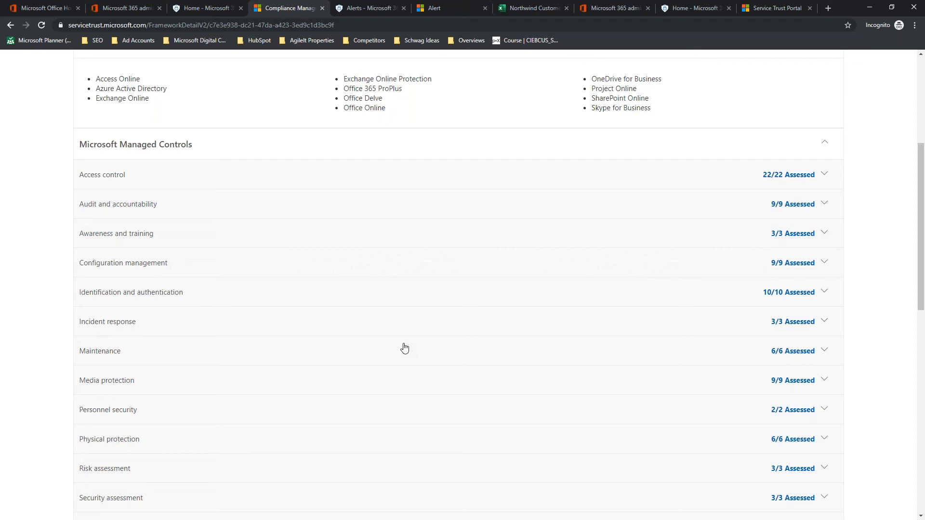
mouse_move(823, 149)
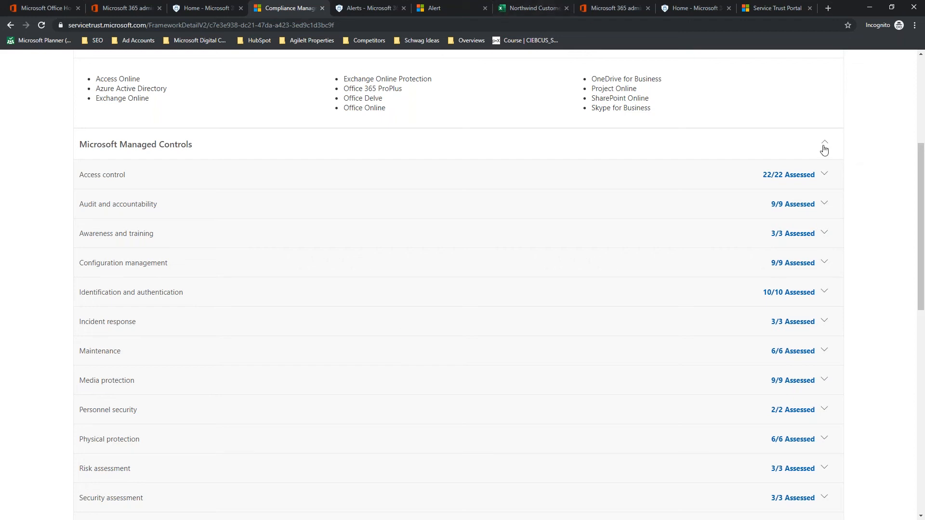
Step: Collapse Microsoft Managed Controls and expand customer-managed Access control to show control 3.1.1's details
left_click(823, 144)
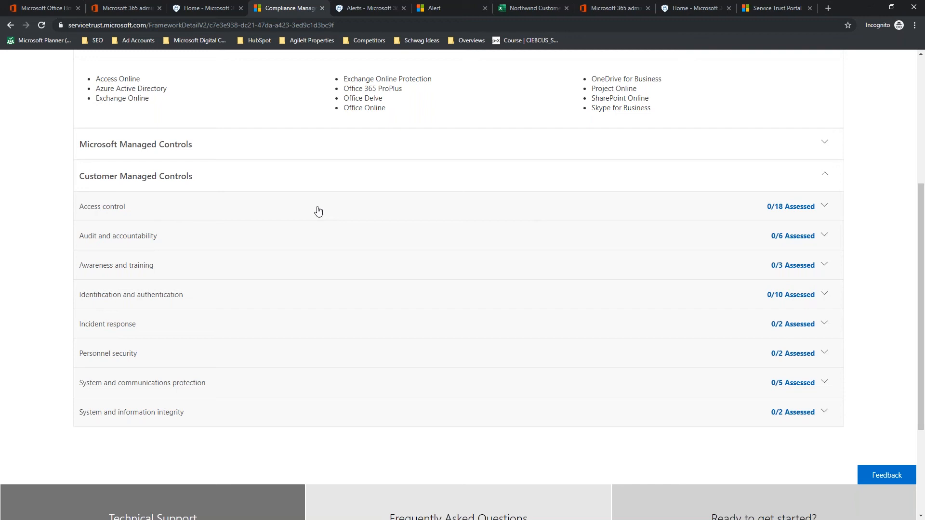
left_click(826, 206)
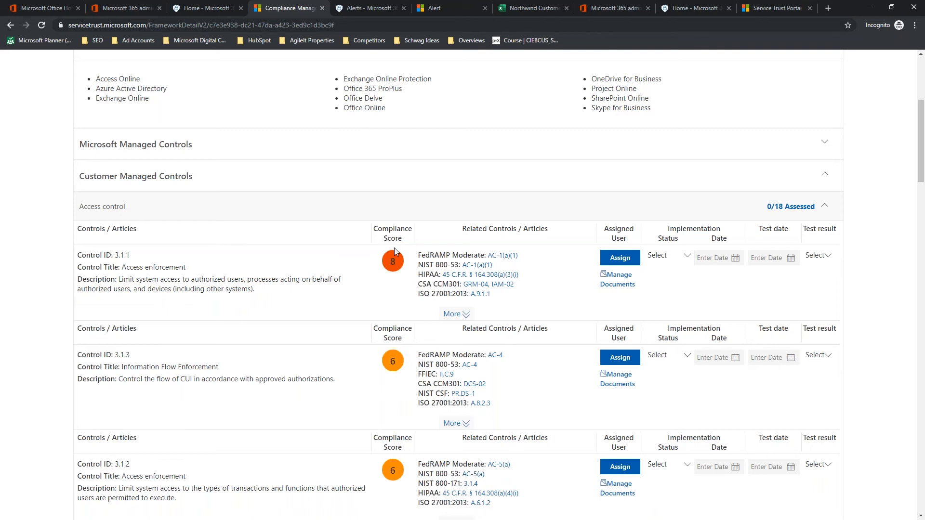
mouse_move(211, 274)
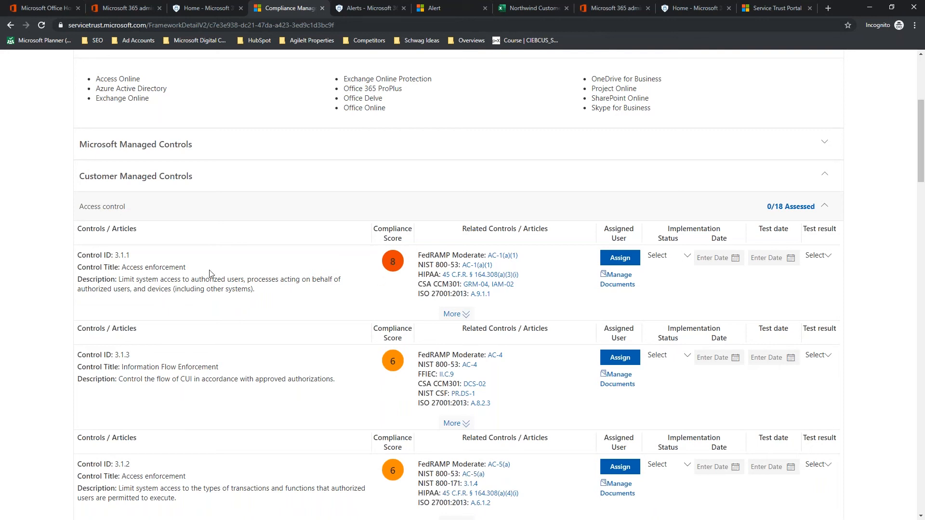
mouse_move(115, 278)
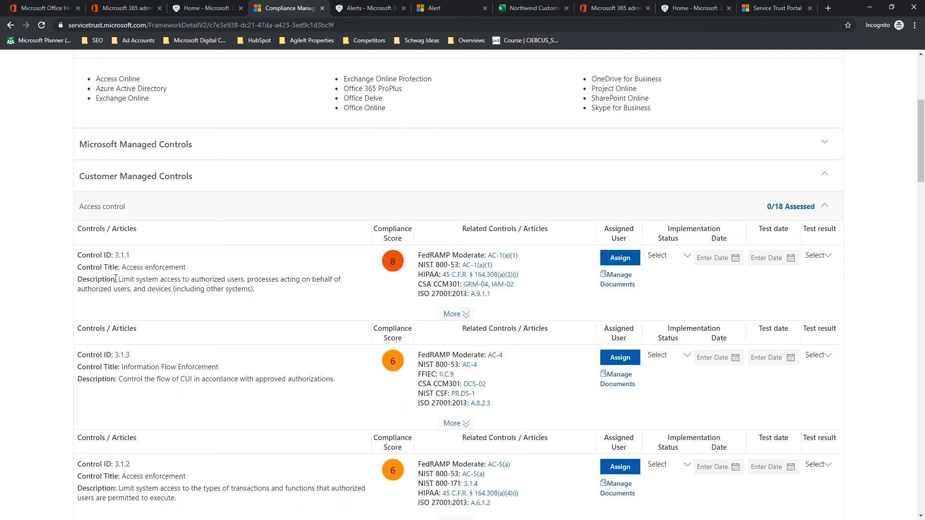
left_click_drag(120, 279, 255, 288)
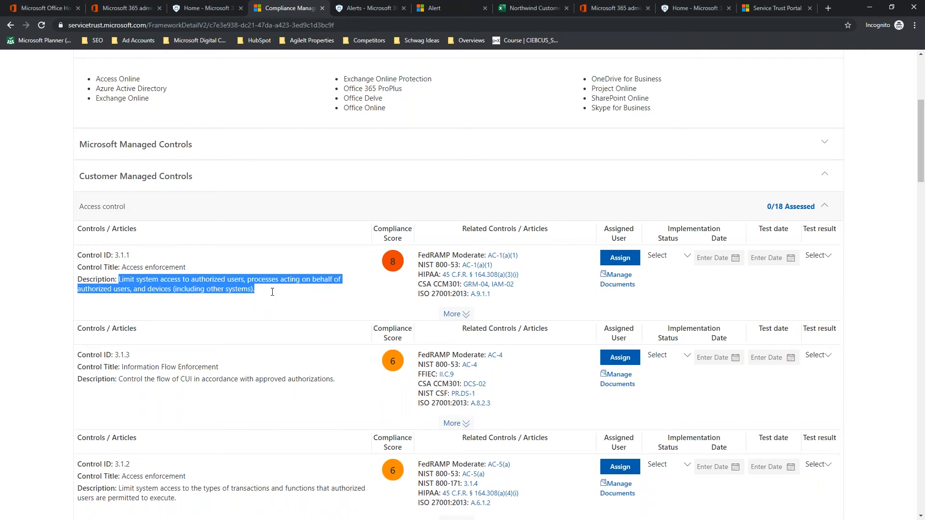
mouse_move(279, 292)
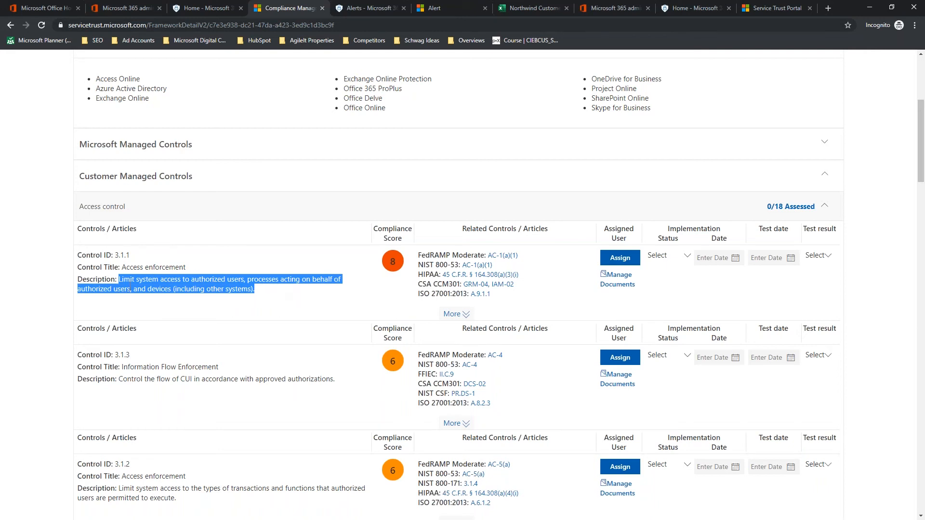
mouse_move(453, 314)
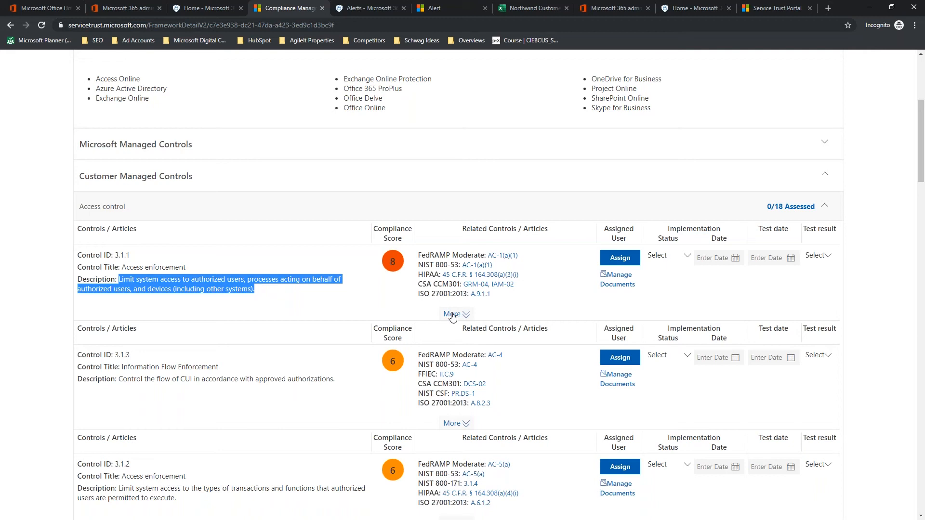
left_click(452, 314)
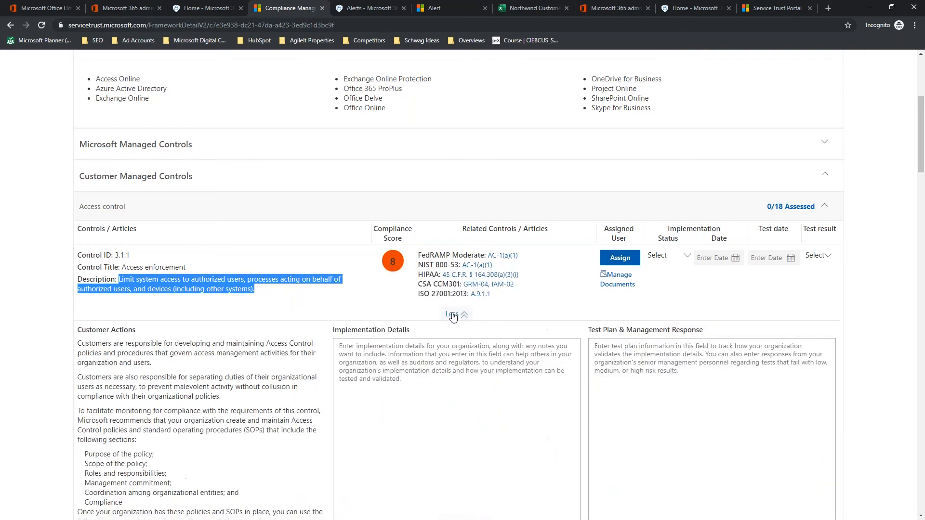
Step: Open the full Customer Actions guidance for customer-managed control 3.1.1
scroll("down", 3)
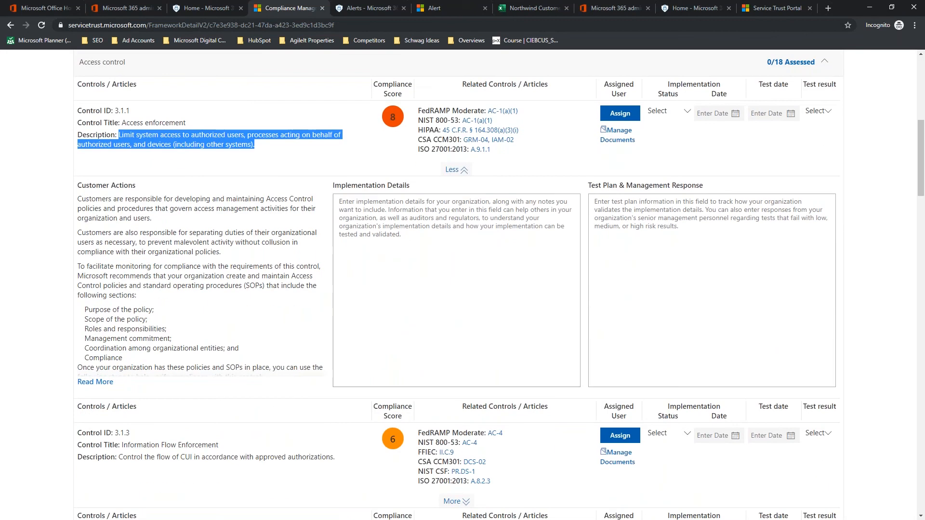
mouse_move(95, 382)
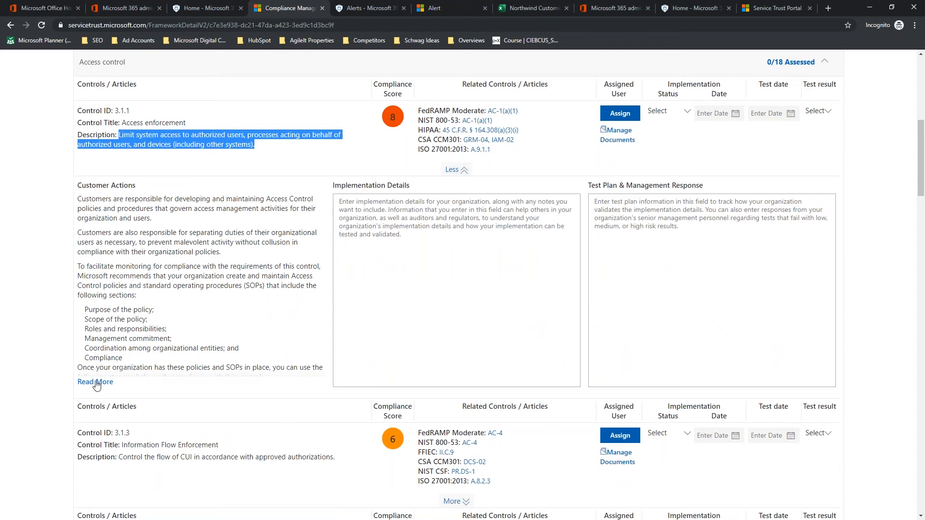
left_click(94, 382)
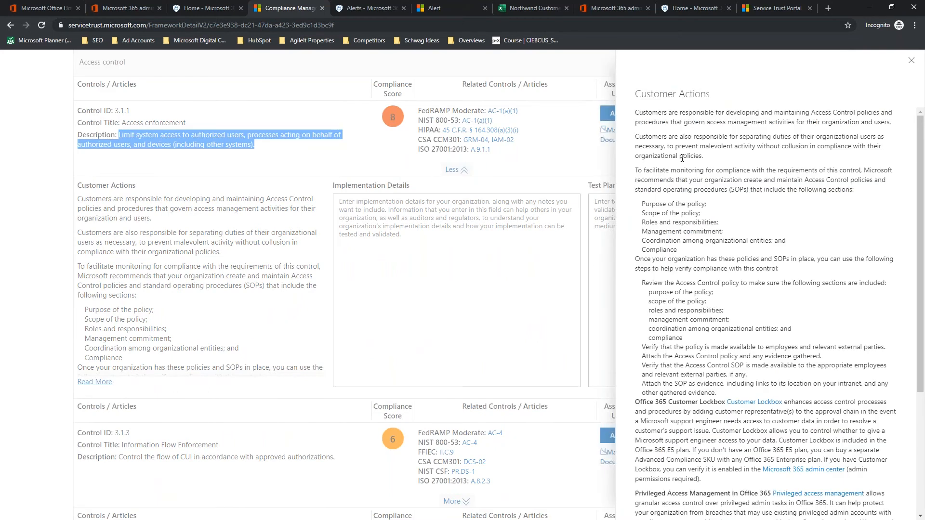
scroll("down", 3)
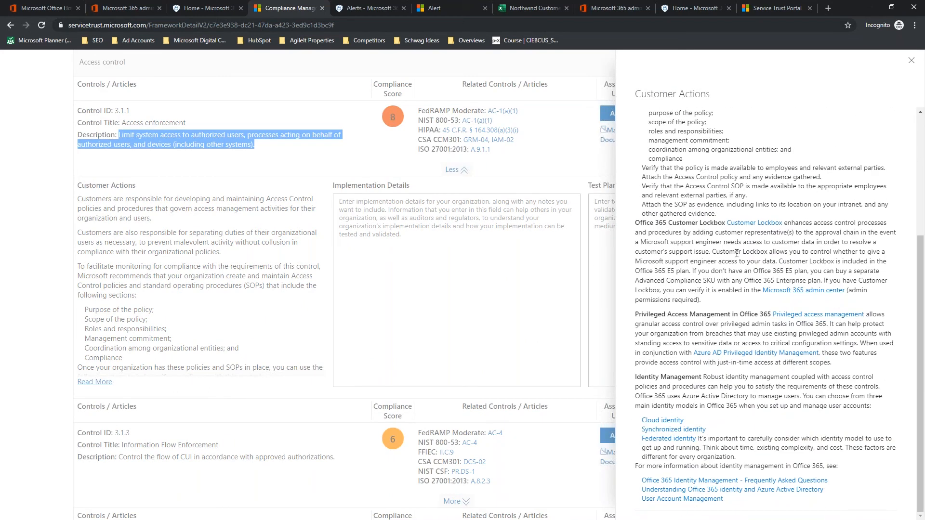
mouse_move(644, 314)
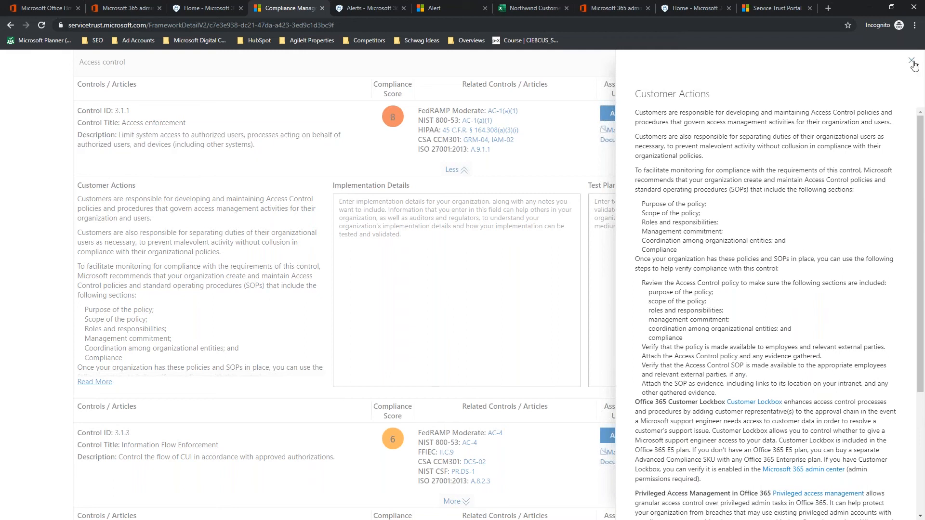
Step: Close control 3.1.1's Customer Actions guidance panel
left_click(913, 63)
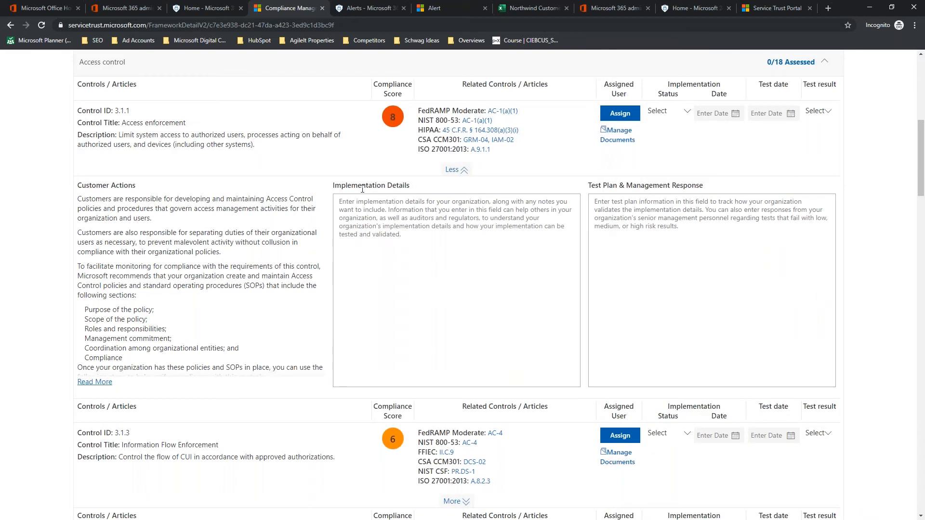
mouse_move(663, 188)
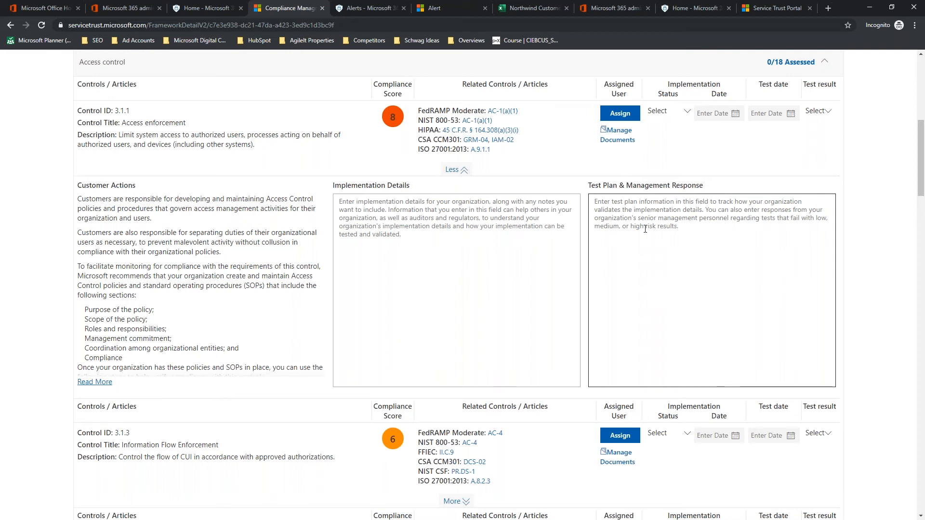
mouse_move(643, 230)
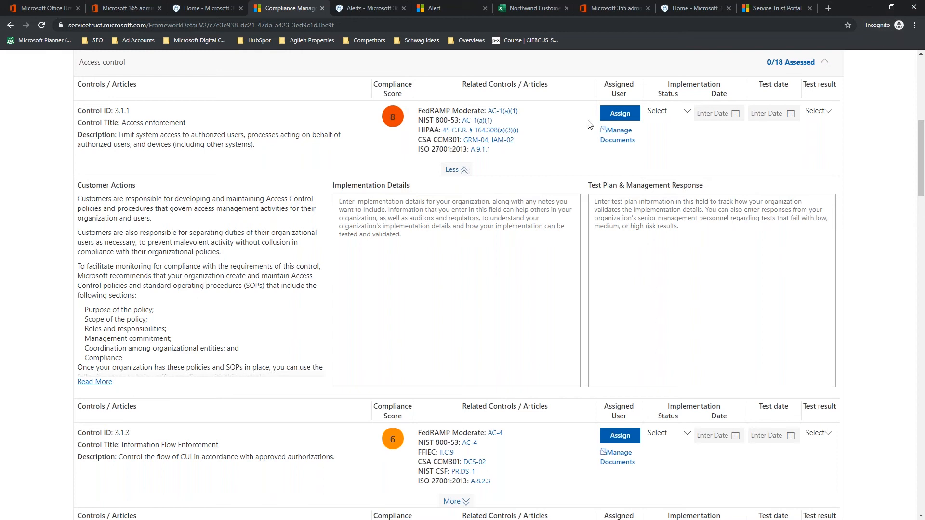
Step: Assign control 3.1.1 to a person from the list at Medium priority
left_click(620, 113)
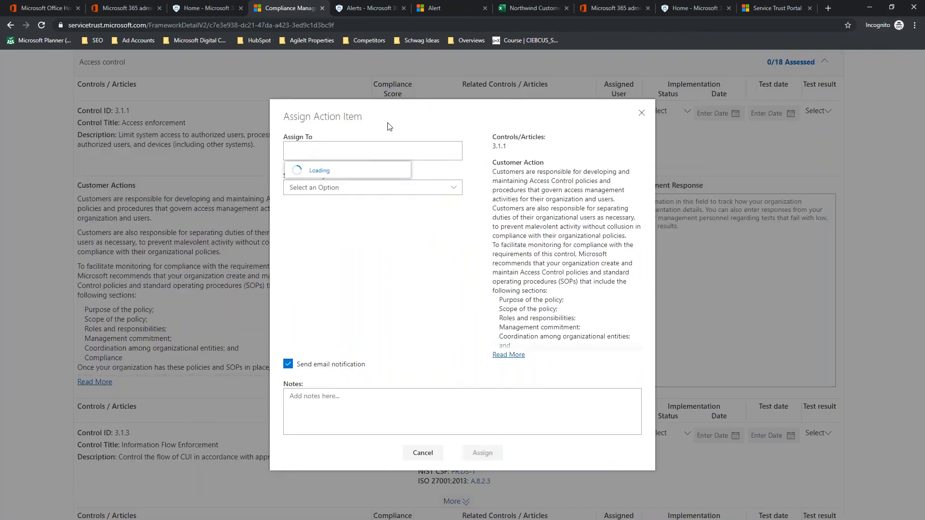
left_click(372, 150)
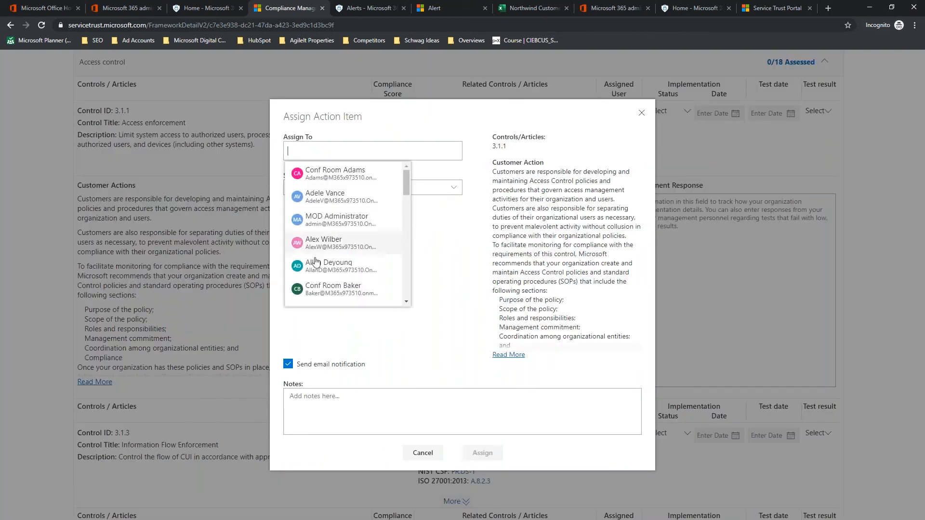
left_click(329, 266)
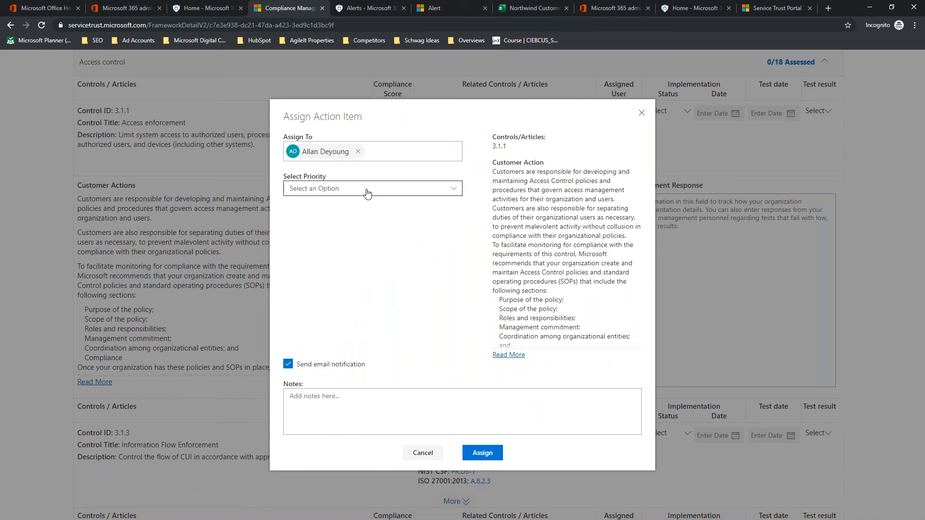
left_click(371, 188)
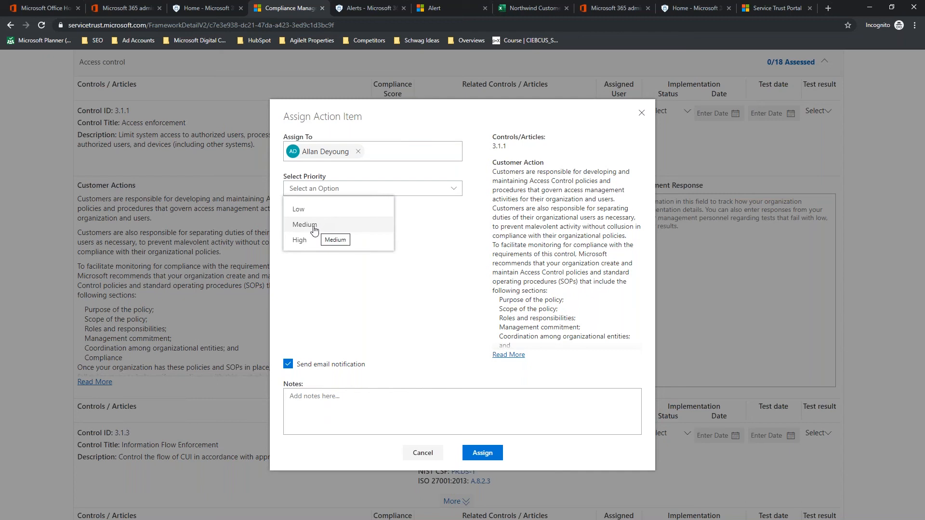
left_click(305, 224)
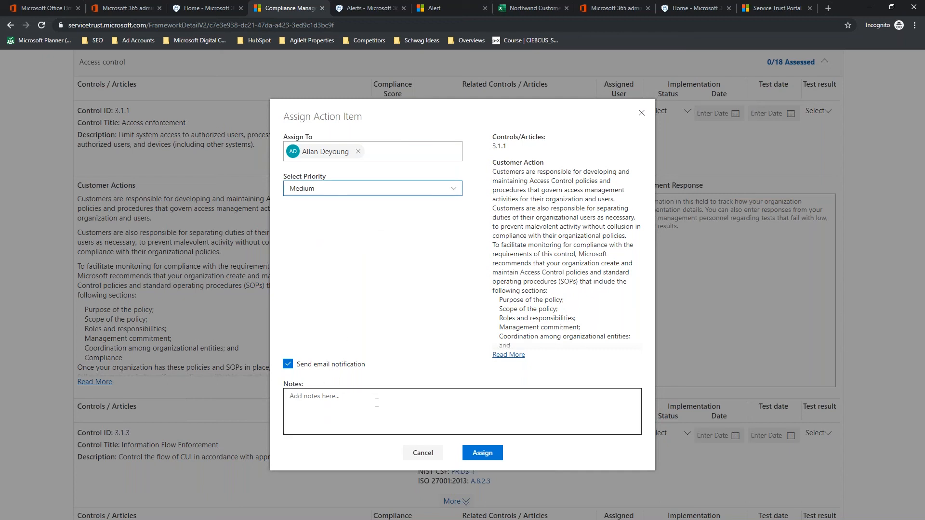
Step: Add a note requesting compliance docs from last years audit and confirm the assignment
type("Allan, can you uupload the compliance docs for this contro")
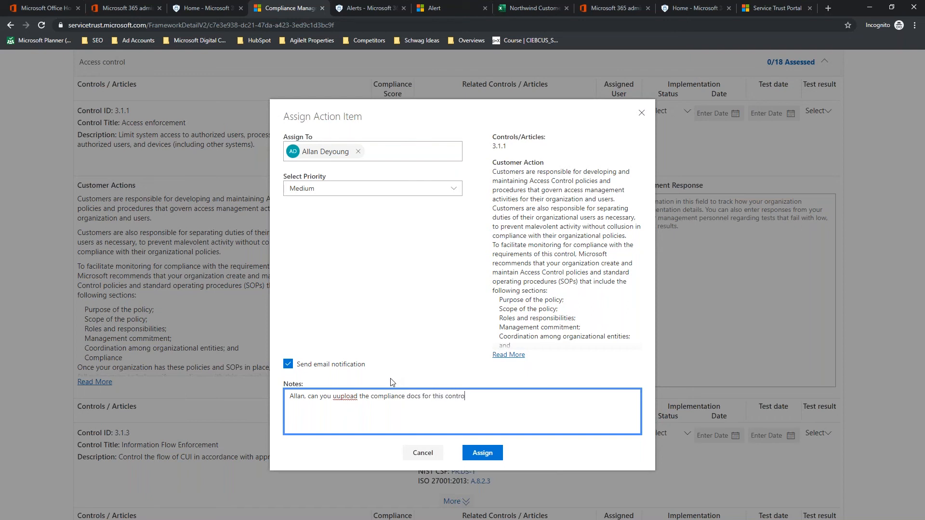
type("from last years")
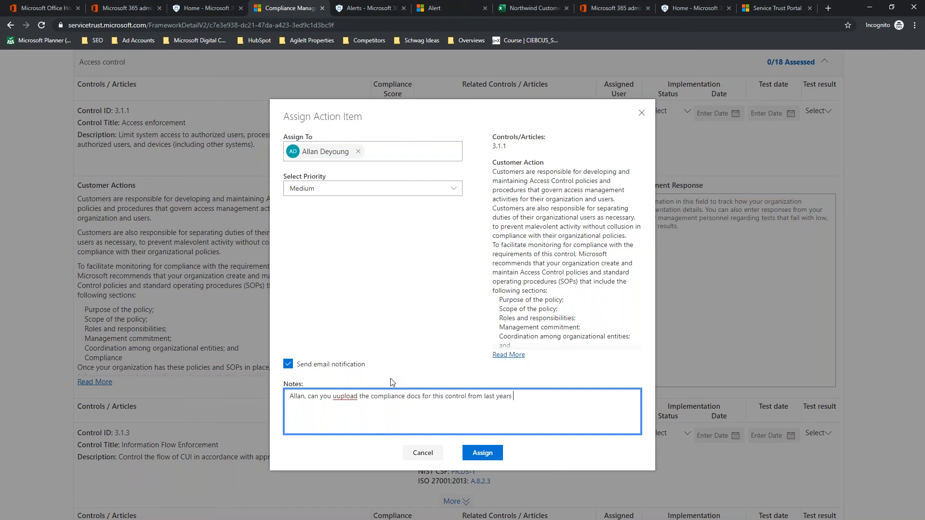
type("audit.")
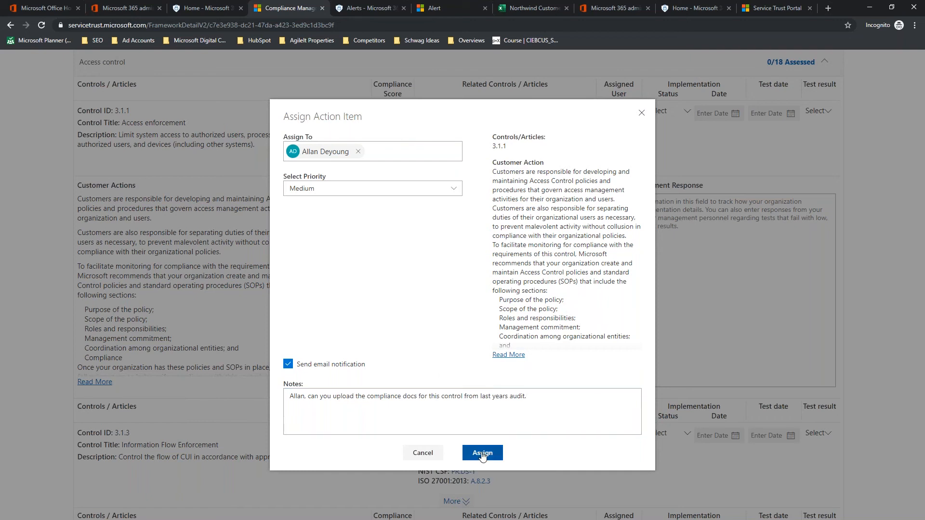
left_click(481, 453)
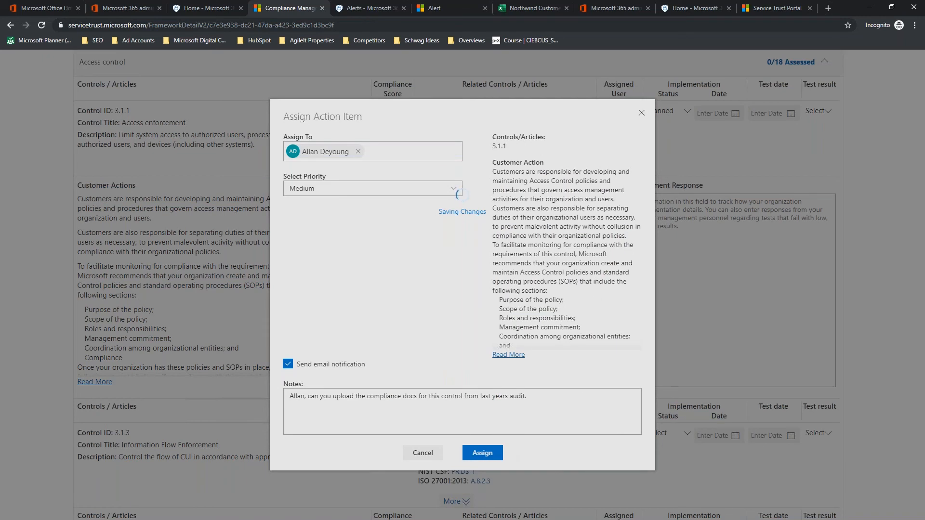
Step: Read the newest Medium-priority assignment email in Outlook and follow its View Action Item link
left_click(482, 453)
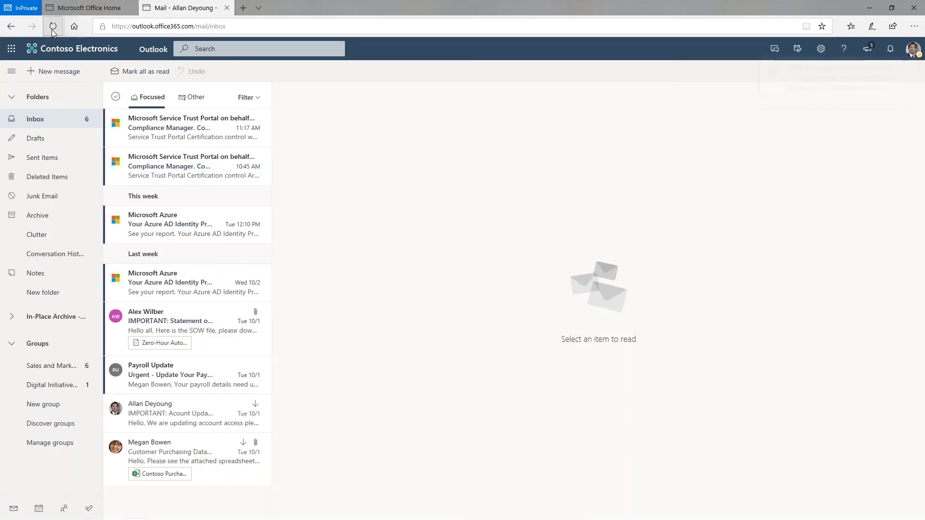
left_click(86, 8)
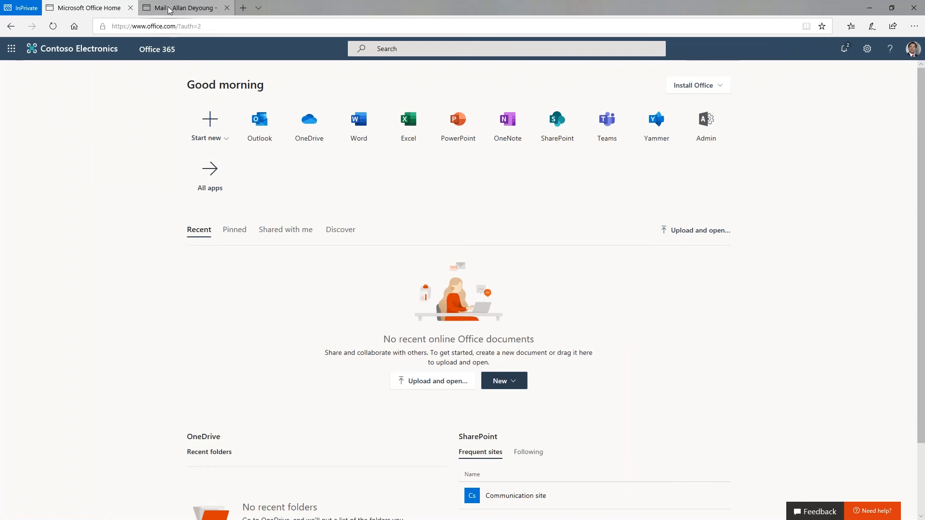
left_click(183, 7)
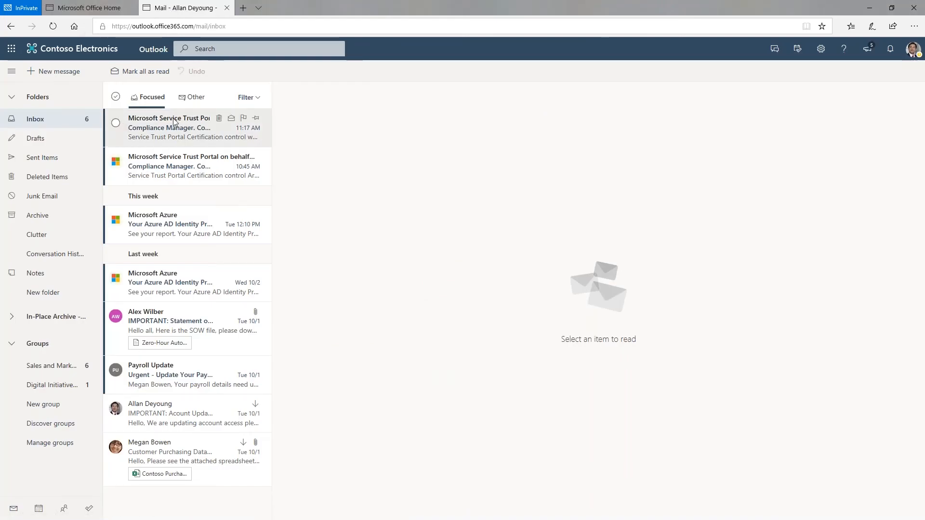
left_click(178, 127)
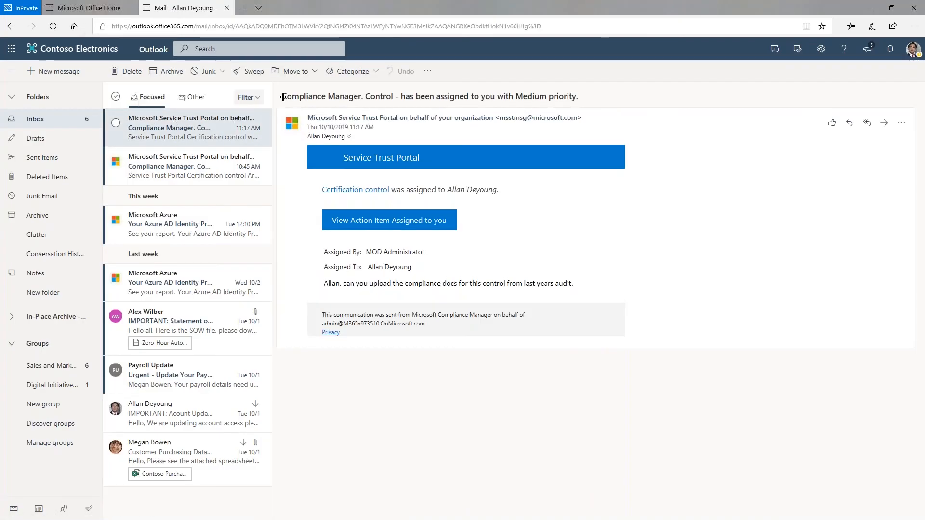
mouse_move(403, 99)
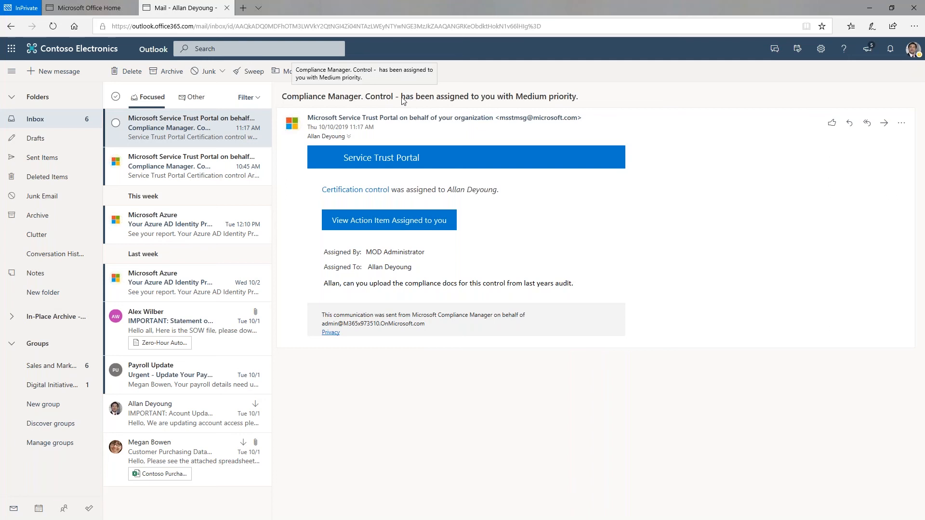
mouse_move(568, 99)
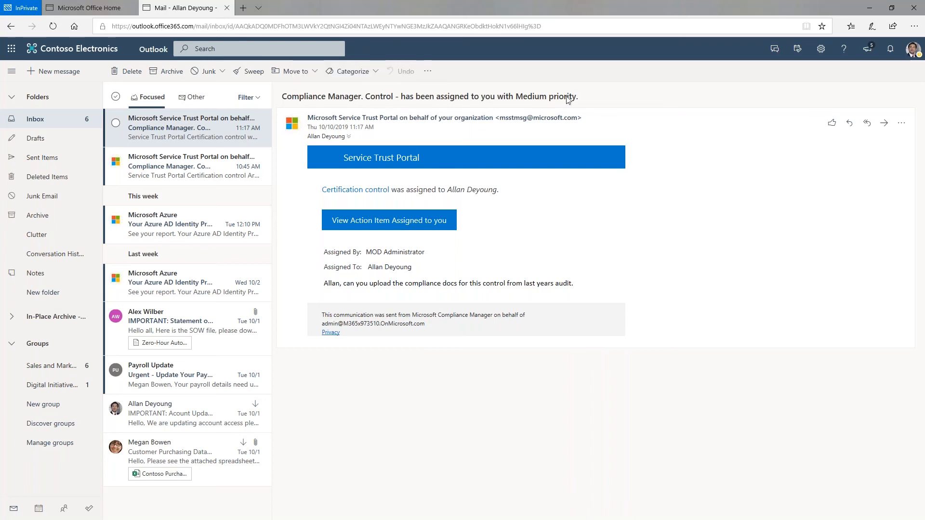
left_click(389, 220)
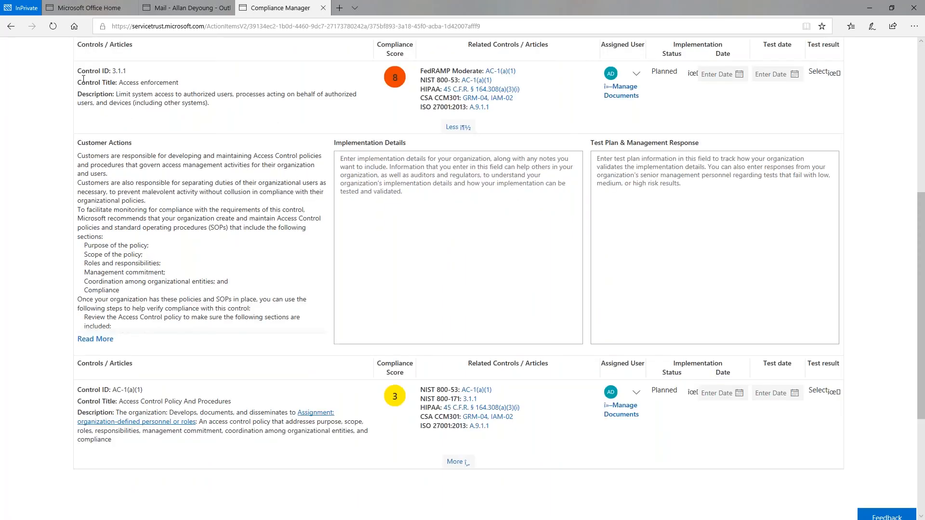
Step: Enter "Managed last years, docs attached" as Implementation Details for control 3.1.1
scroll("down", 3)
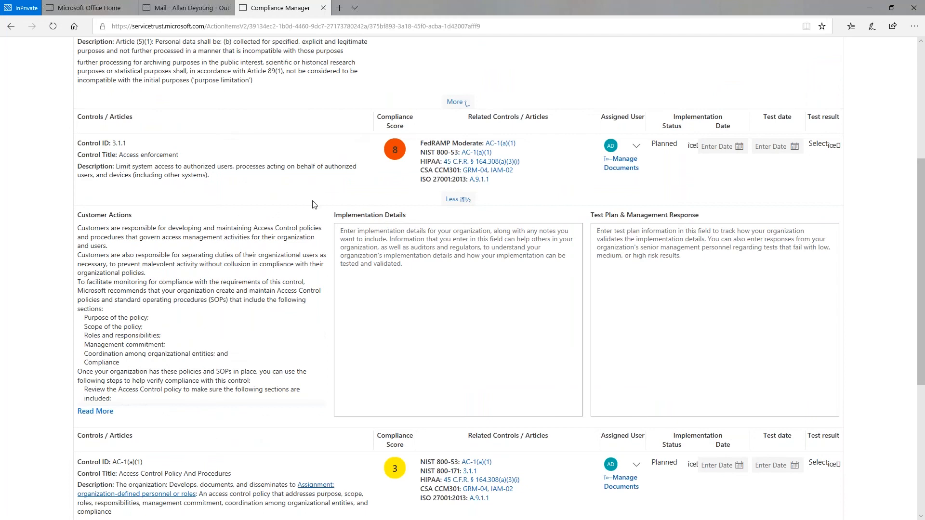
scroll("down", 3)
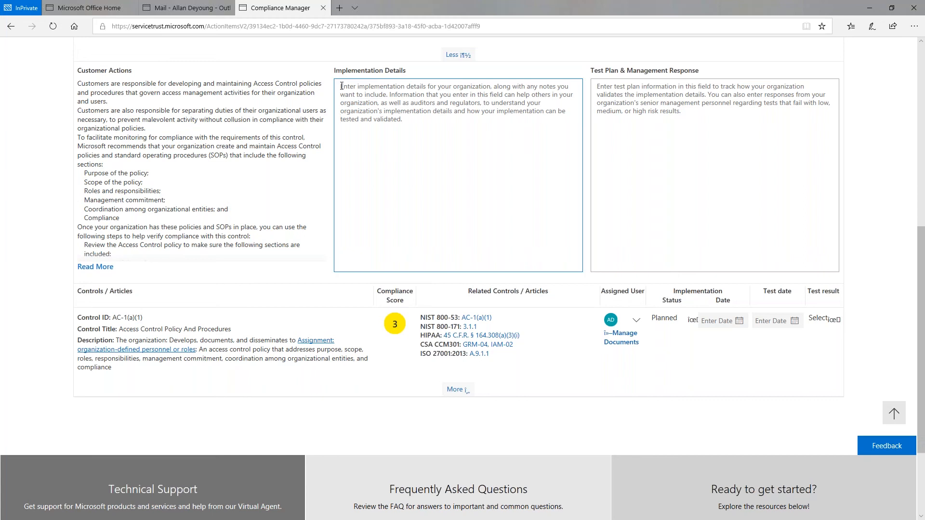
type("dsa")
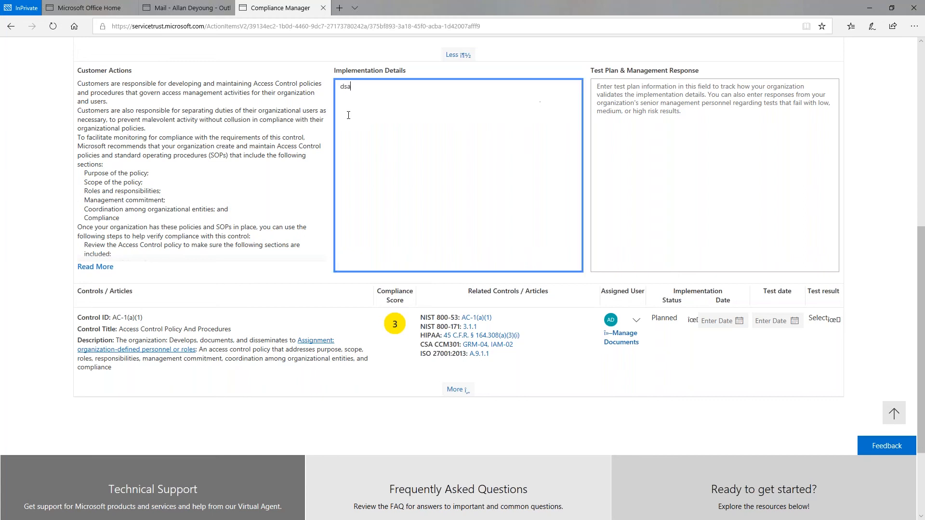
type("Manag")
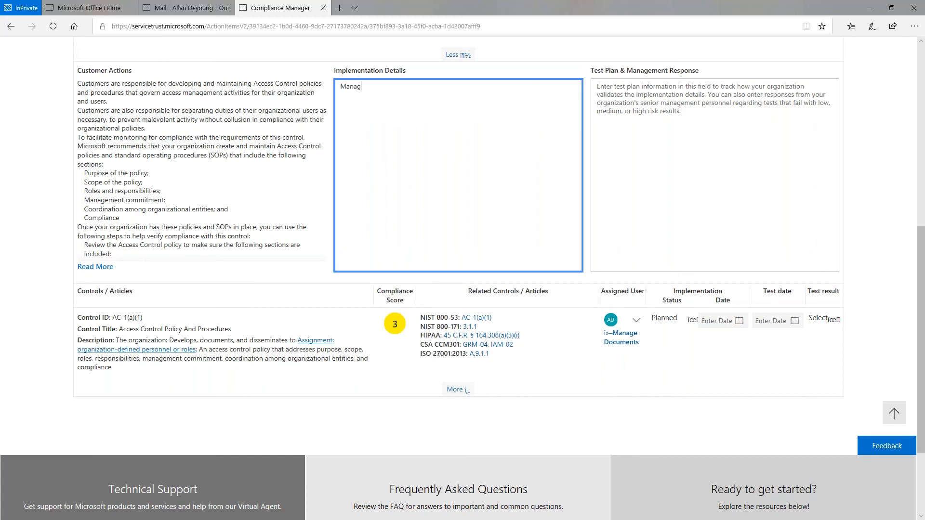
type("ed last years, docs attached")
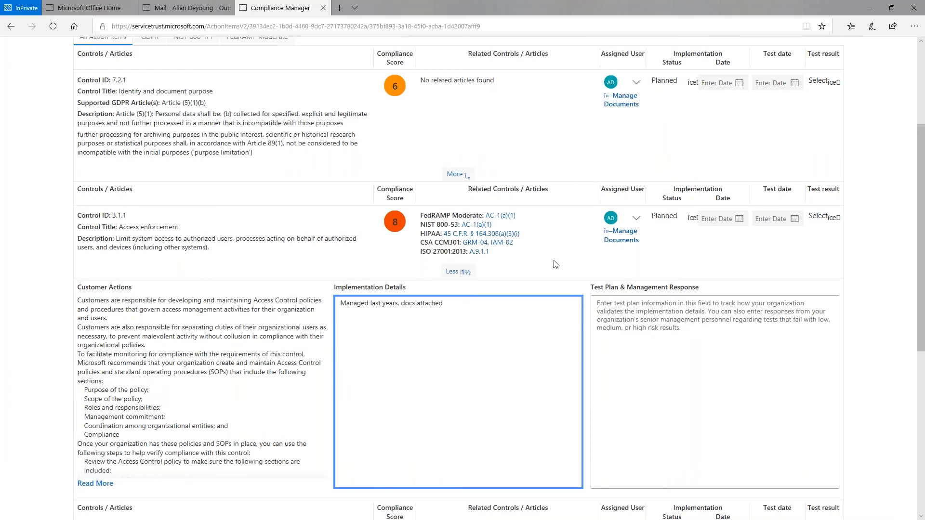
mouse_move(621, 235)
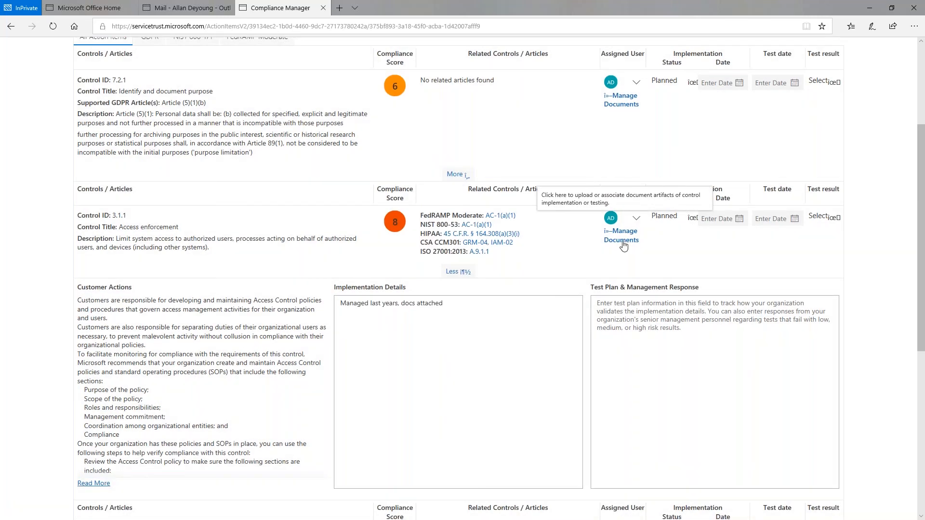
left_click(622, 235)
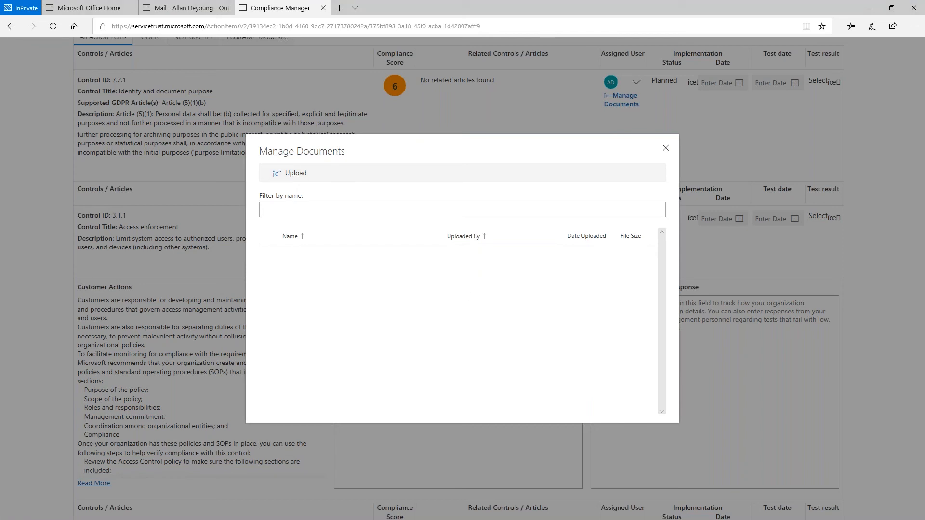
left_click(290, 173)
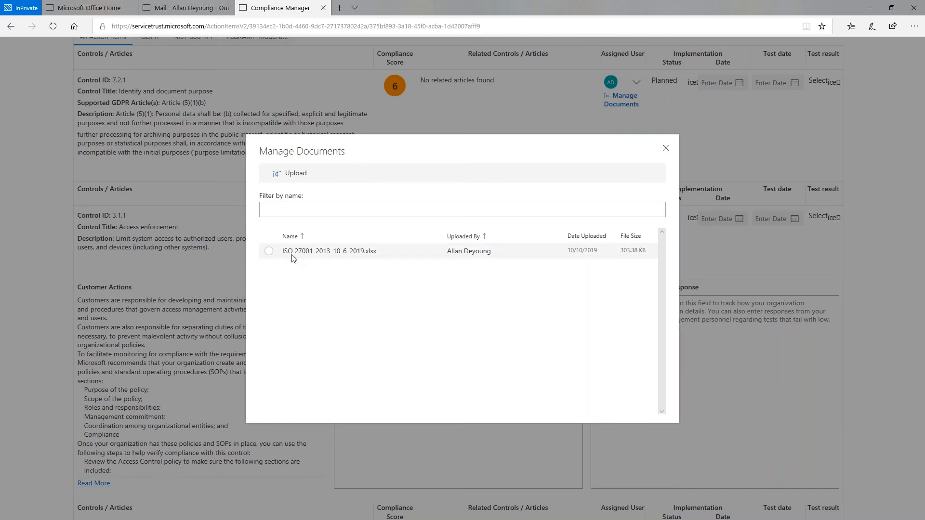
mouse_move(570, 251)
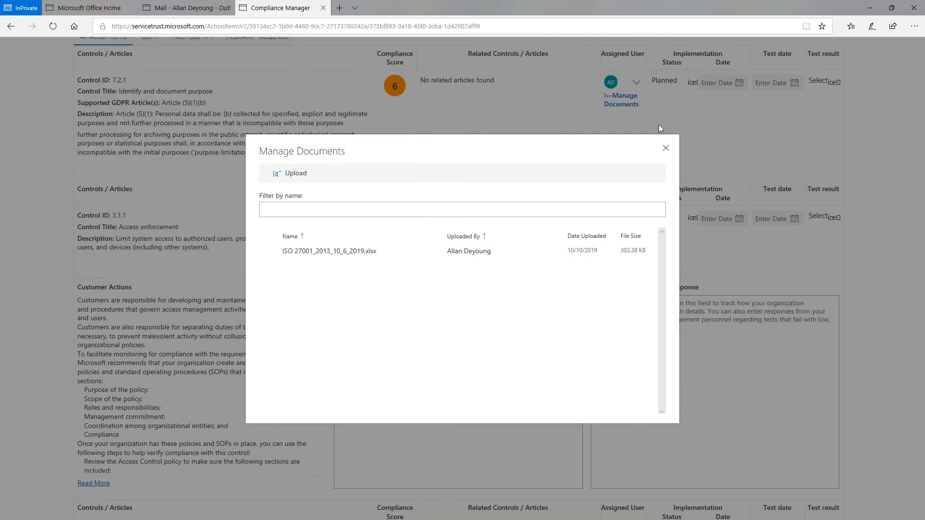
left_click(666, 147)
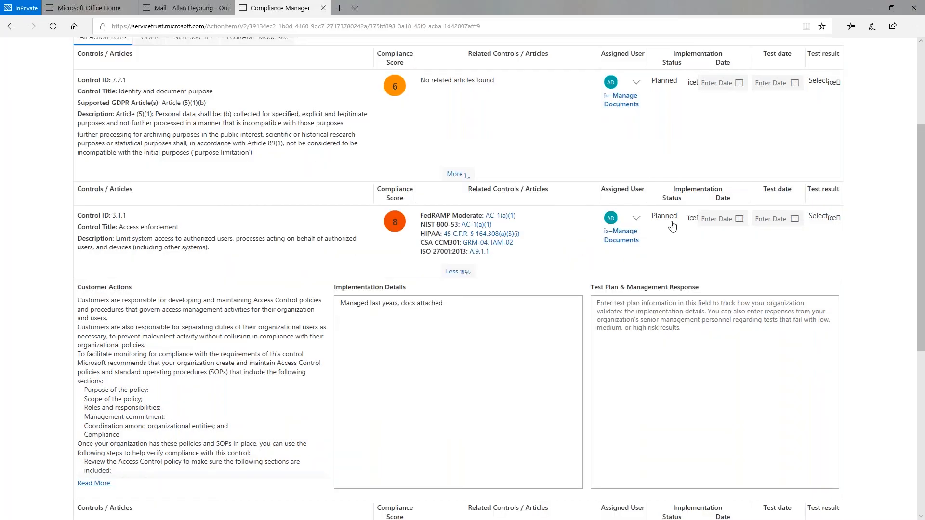
mouse_move(620, 230)
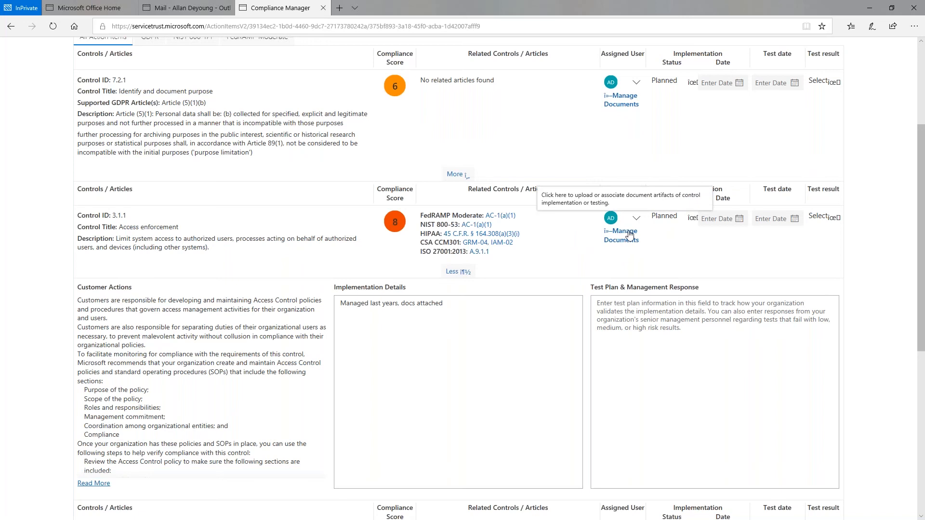
mouse_move(701, 230)
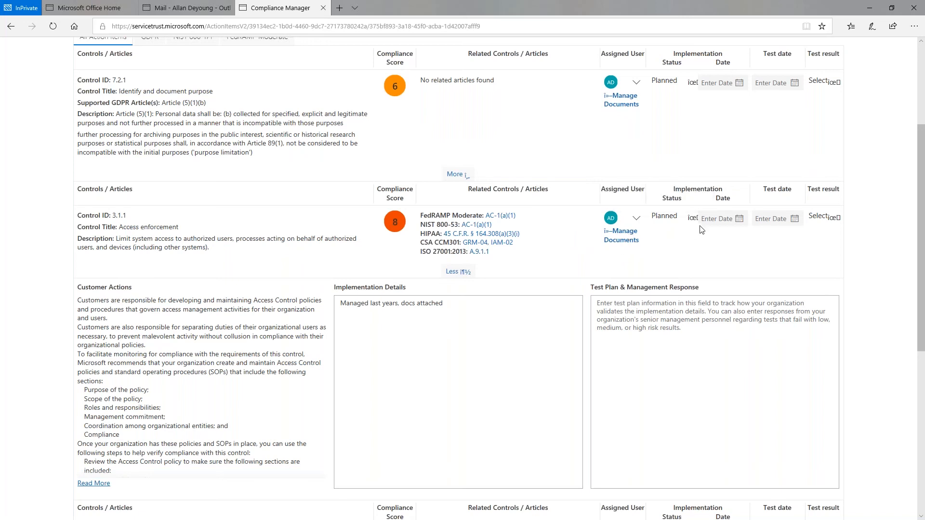
mouse_move(740, 219)
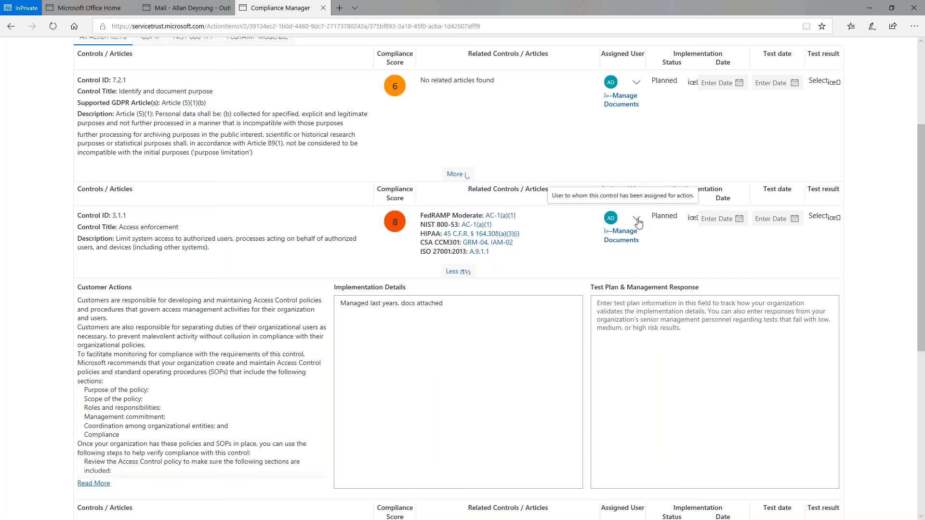
Step: Reassign control 3.1.1 to the administrator with Medium priority and the note "Done"
left_click(637, 220)
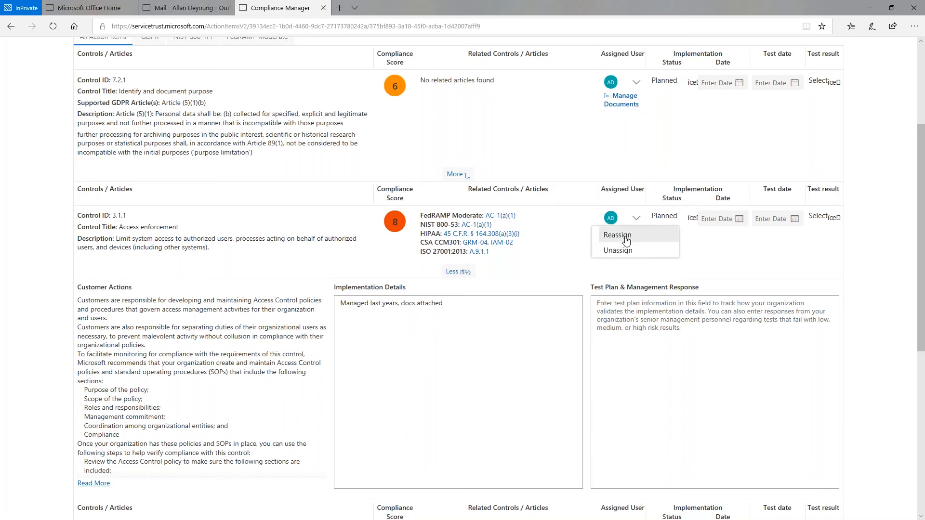
left_click(616, 235)
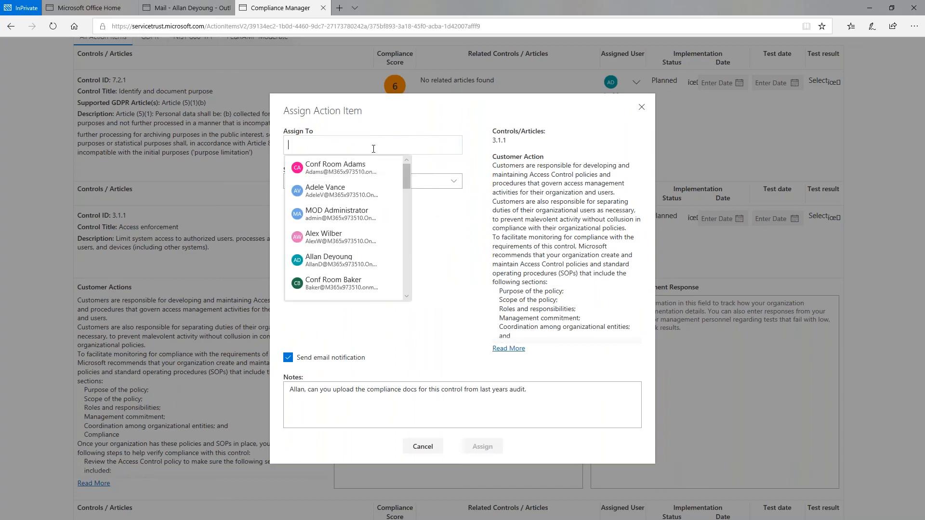
left_click(336, 214)
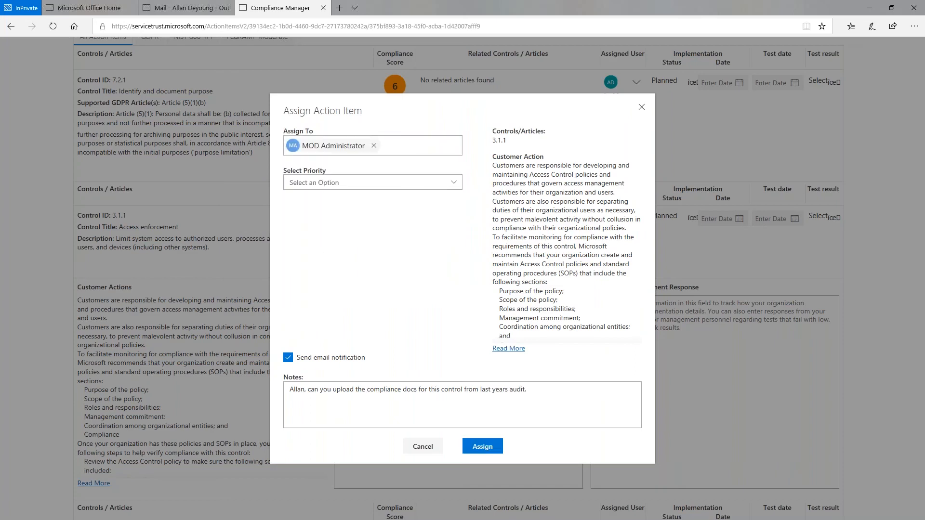
left_click(373, 182)
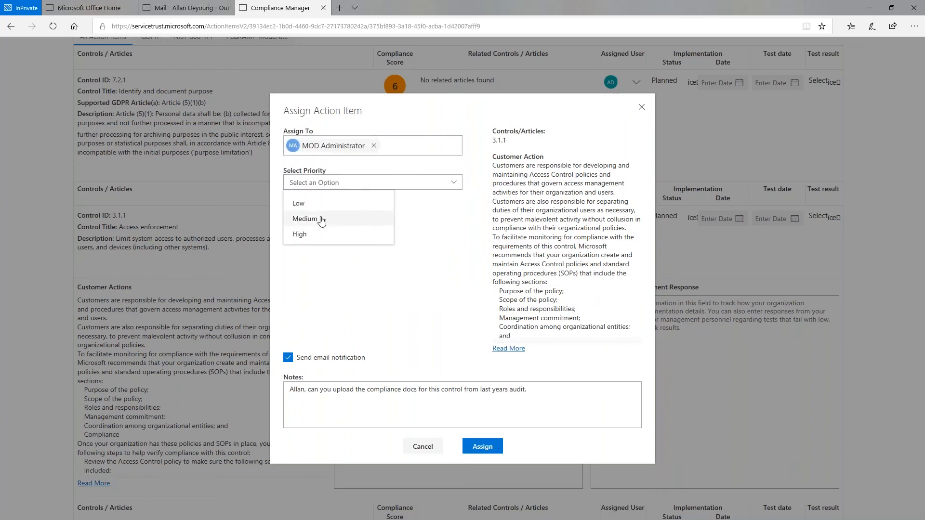
left_click(305, 219)
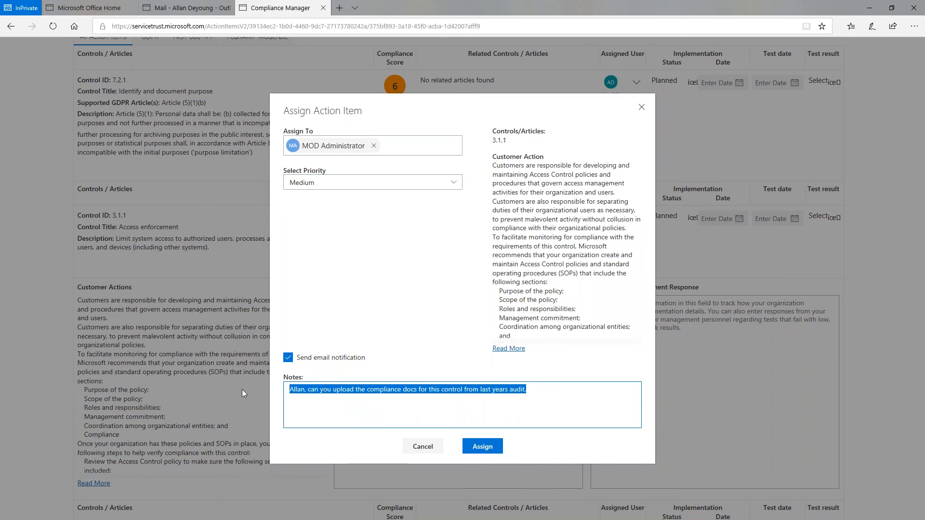
type("dONE")
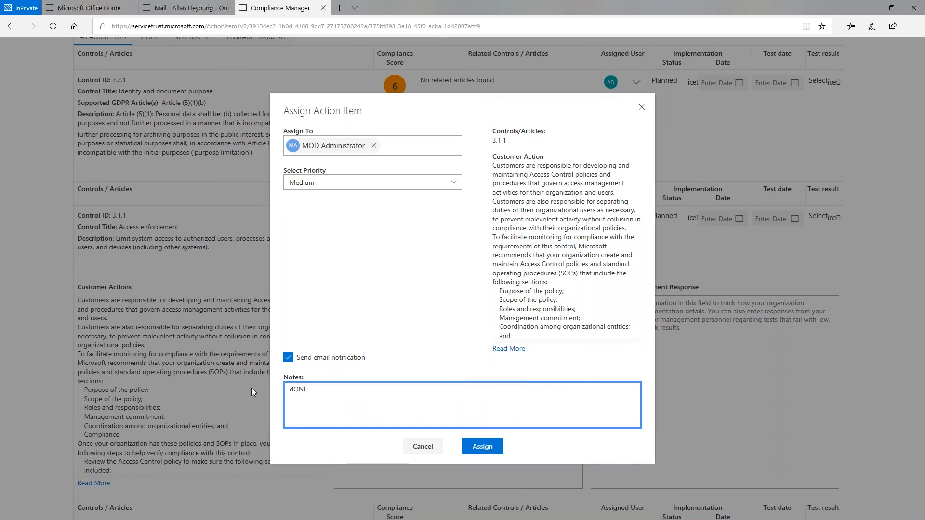
type("Done")
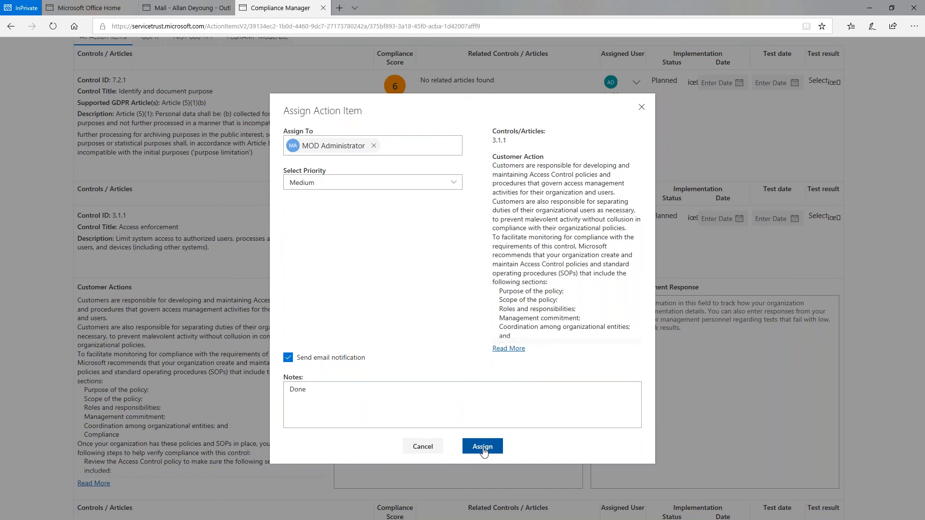
left_click(482, 446)
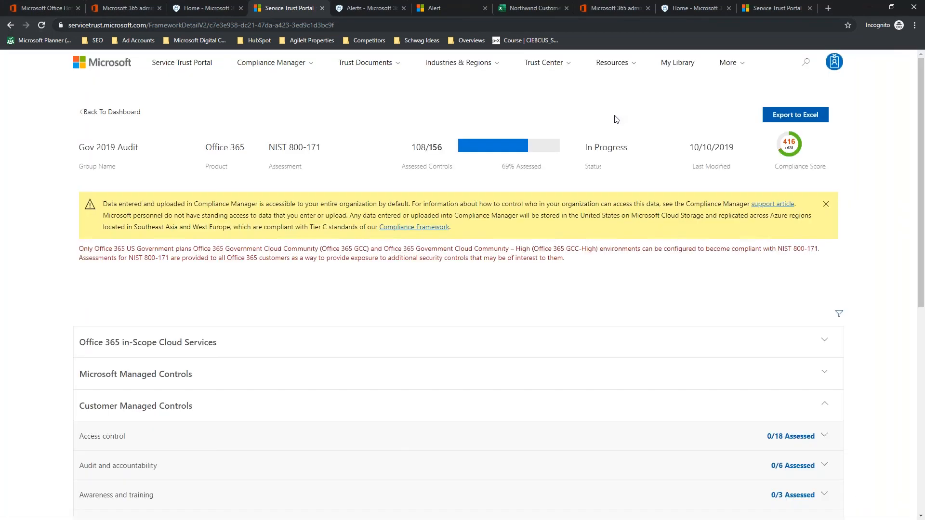
Step: Expand the Access control group and review the documents attached to control 3.1.1
scroll("down", 3)
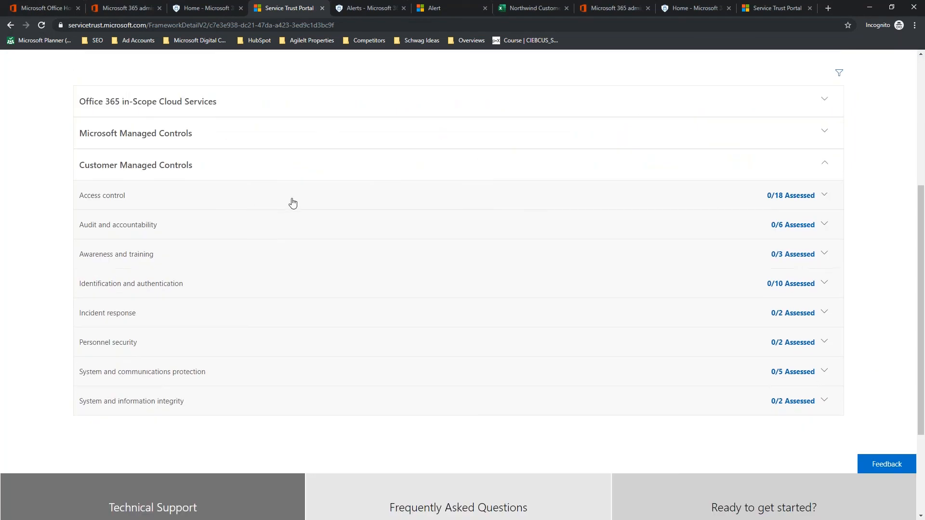
left_click(102, 196)
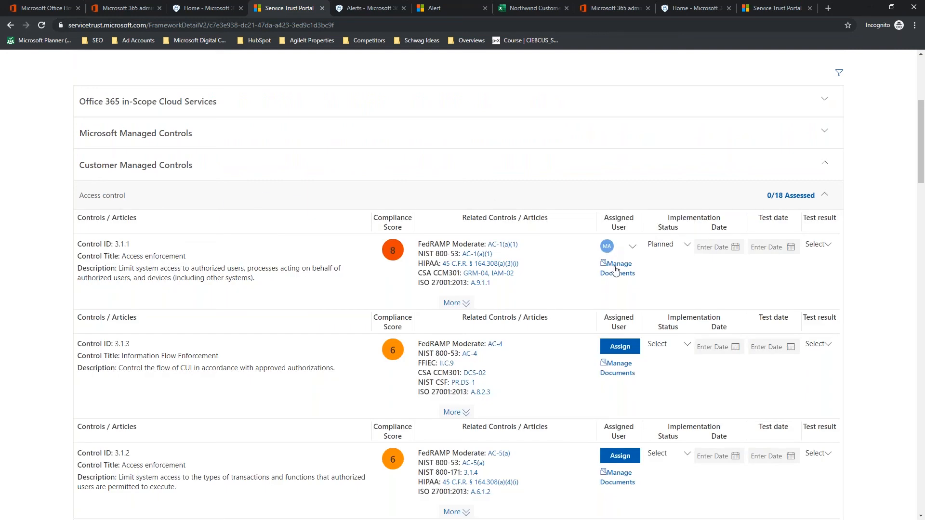
left_click(617, 268)
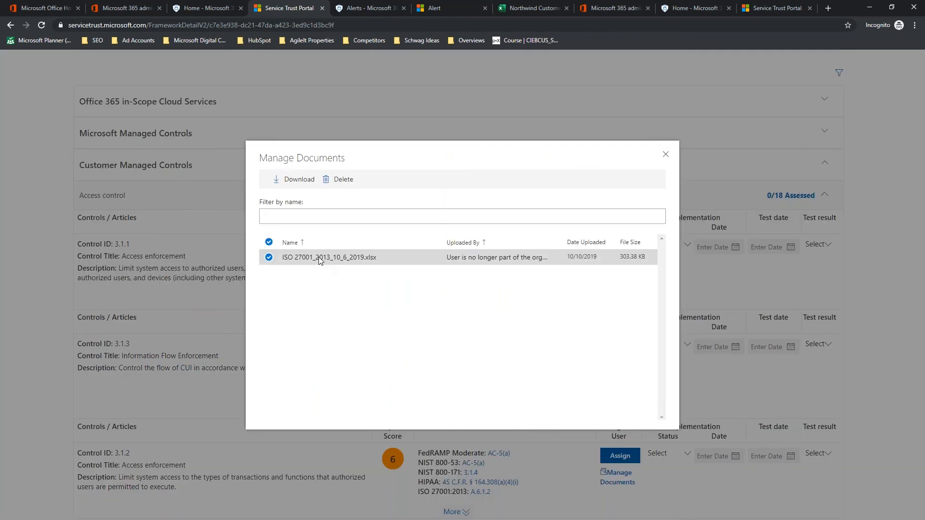
mouse_move(484, 319)
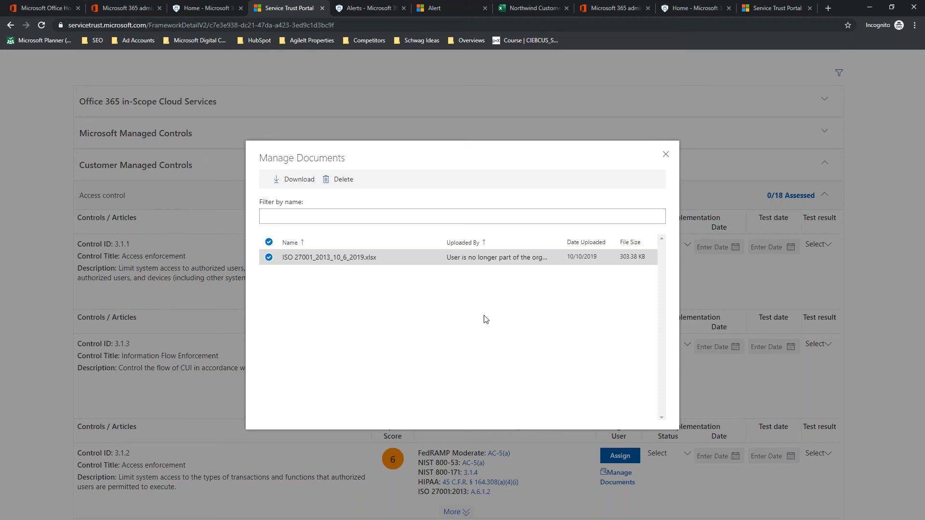
left_click(665, 154)
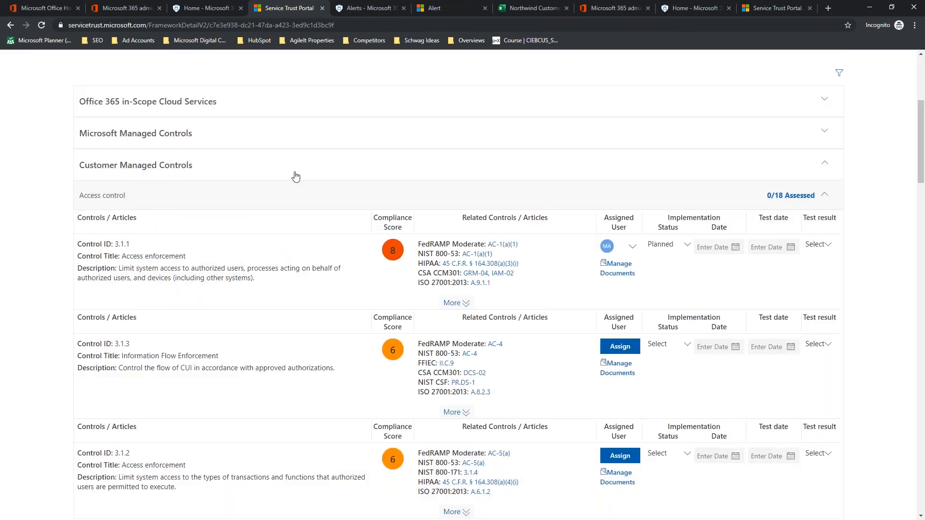
mouse_move(677, 248)
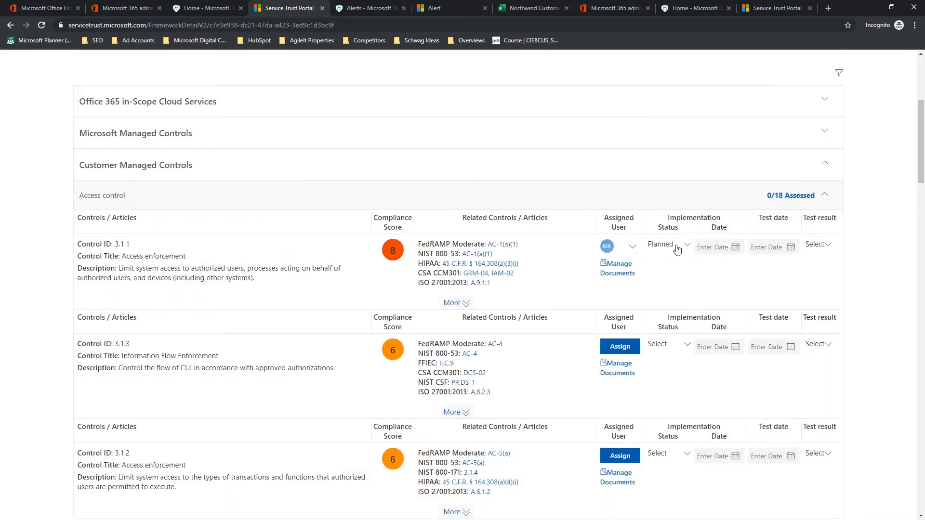
Step: Mark control 3.1.1 Implemented with implementation date 10/10/2019
left_click(668, 243)
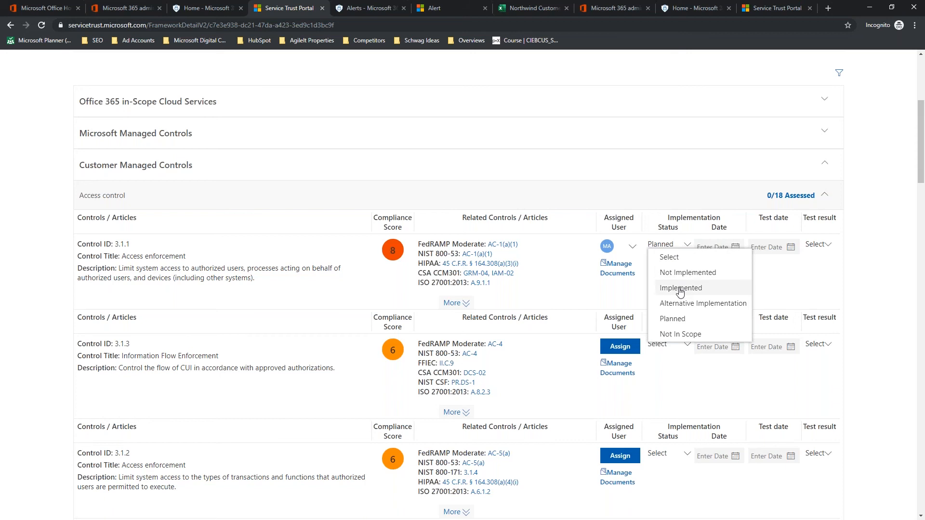
left_click(680, 288)
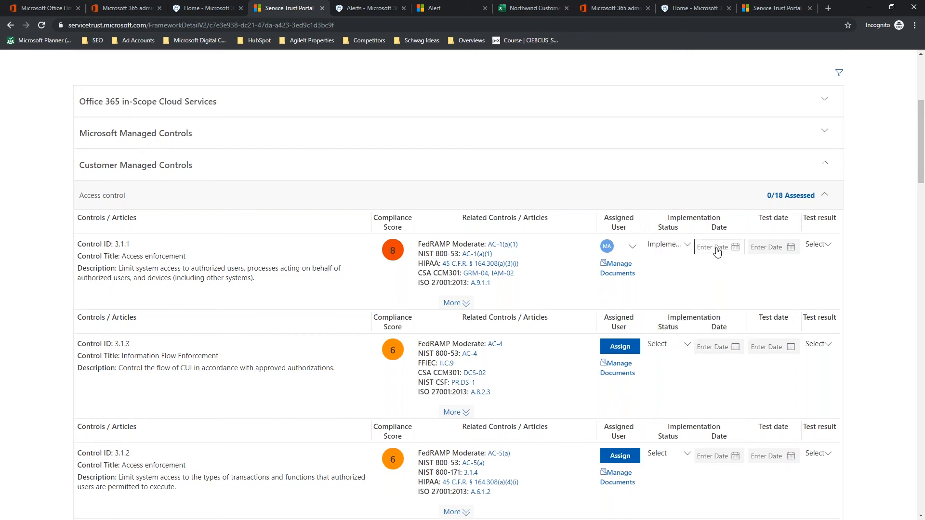
mouse_move(717, 247)
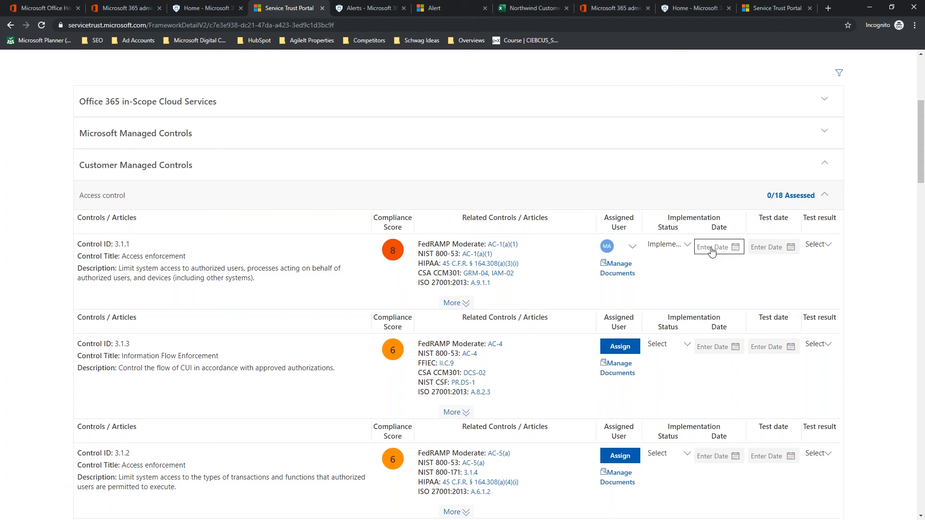
left_click(714, 246)
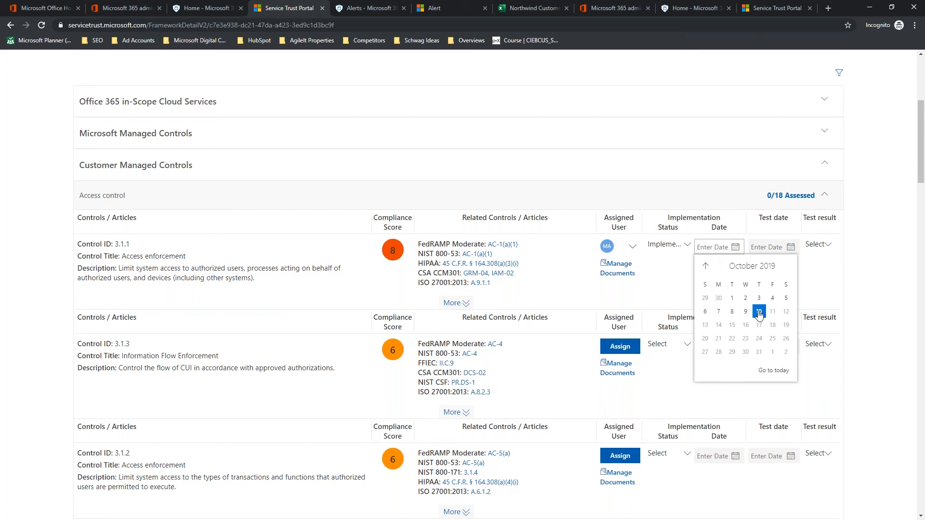
left_click(758, 311)
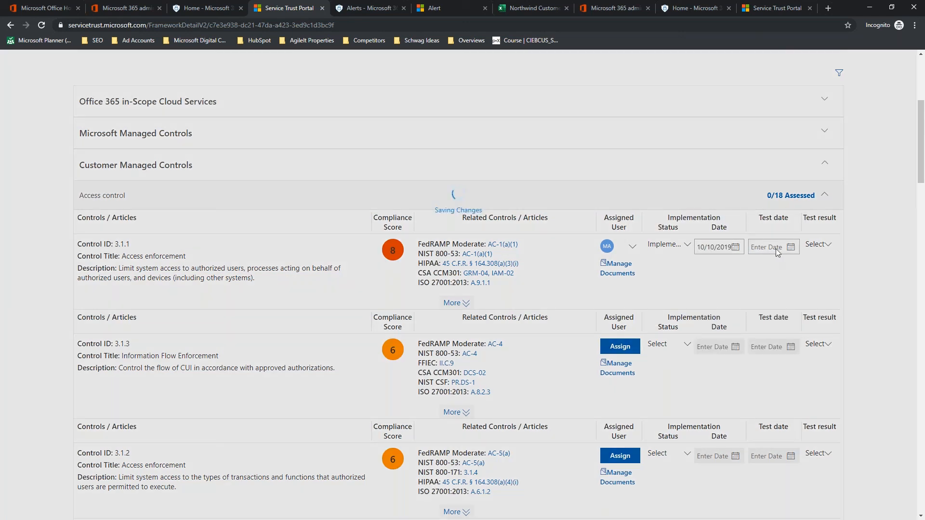
Step: Set control 3.1.1's test date to 10/10/2019 and its test result to Passed
left_click(773, 247)
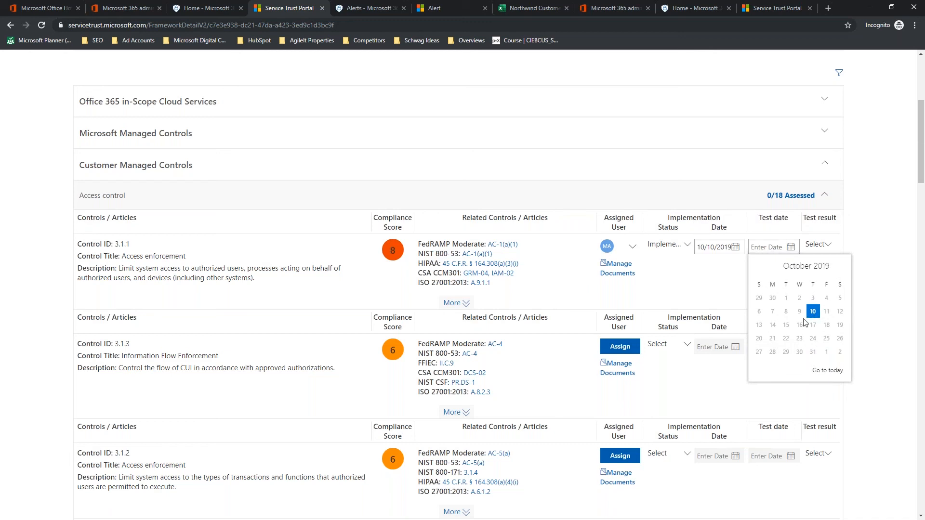
left_click(813, 311)
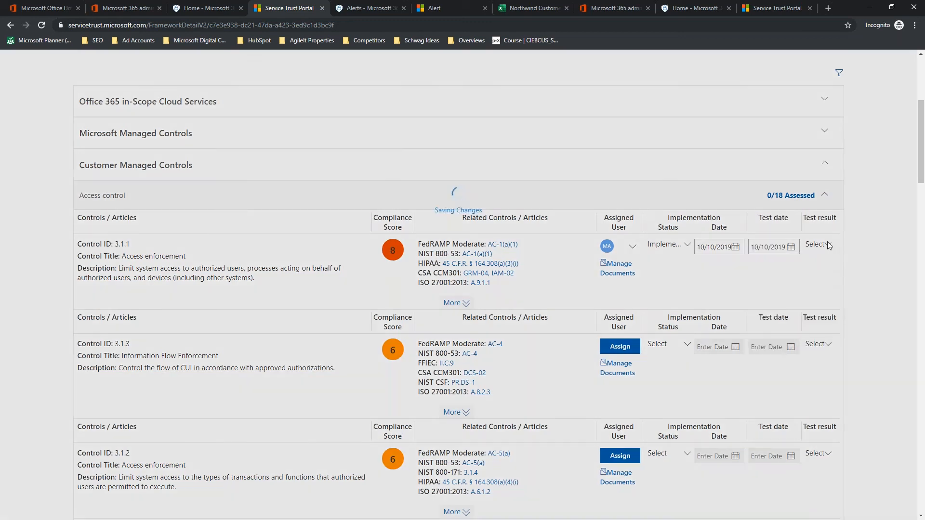
left_click(819, 243)
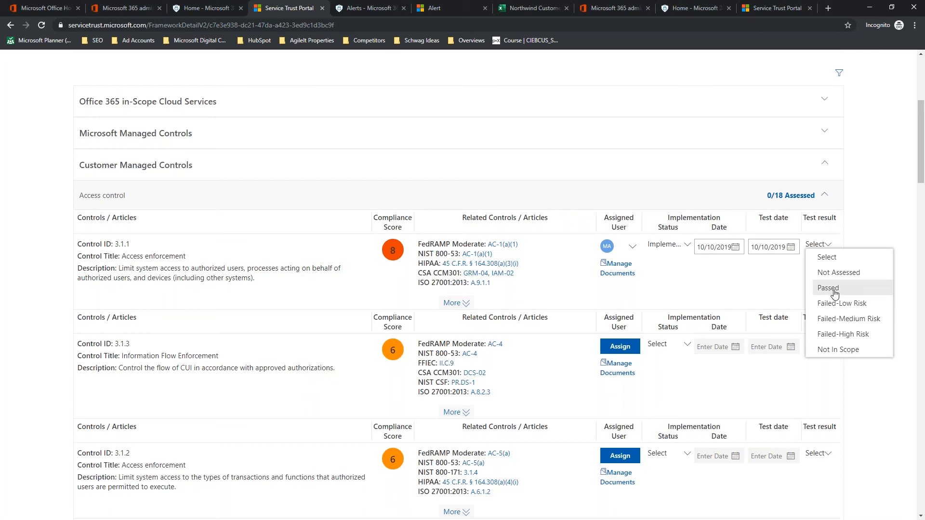
left_click(827, 288)
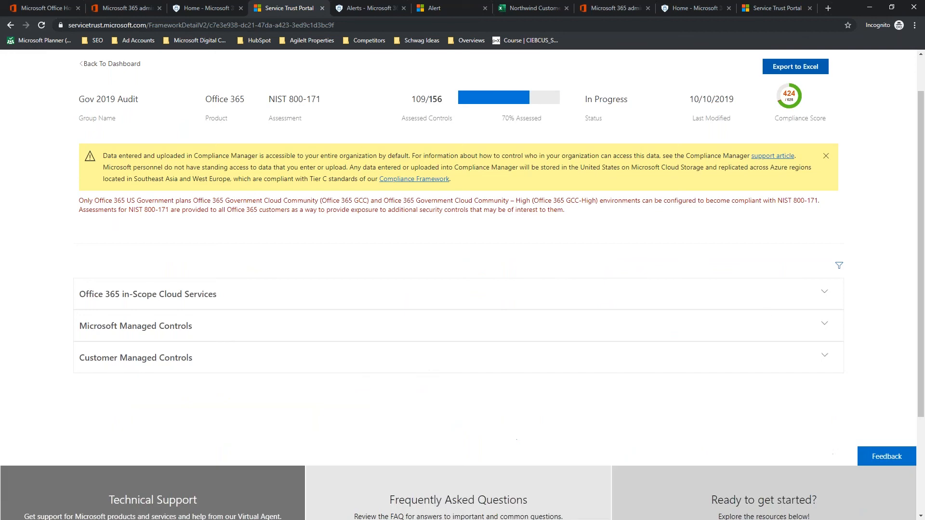
mouse_move(246, 142)
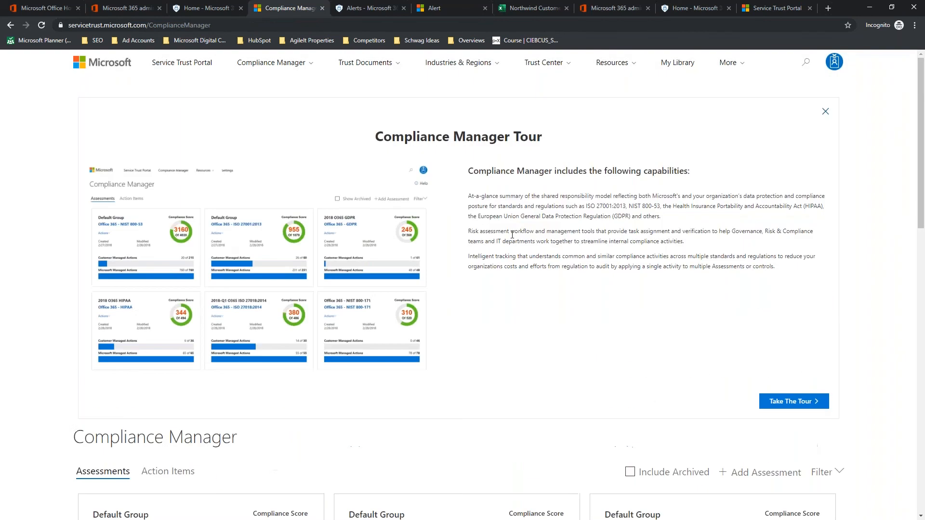
Step: Dismiss the tour and check the NIST 800-171 card's 424/628 score and 1 of 48 customer actions
left_click(824, 110)
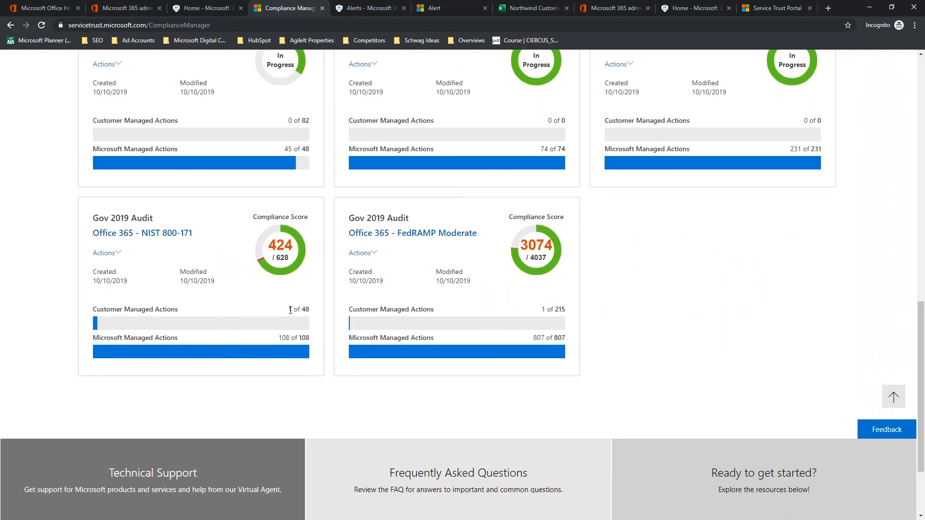
double_click(298, 309)
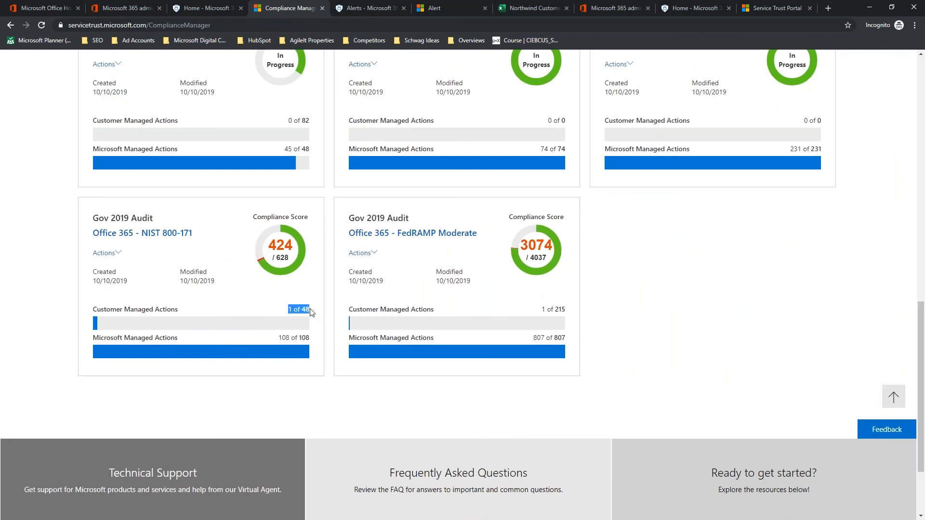
mouse_move(258, 305)
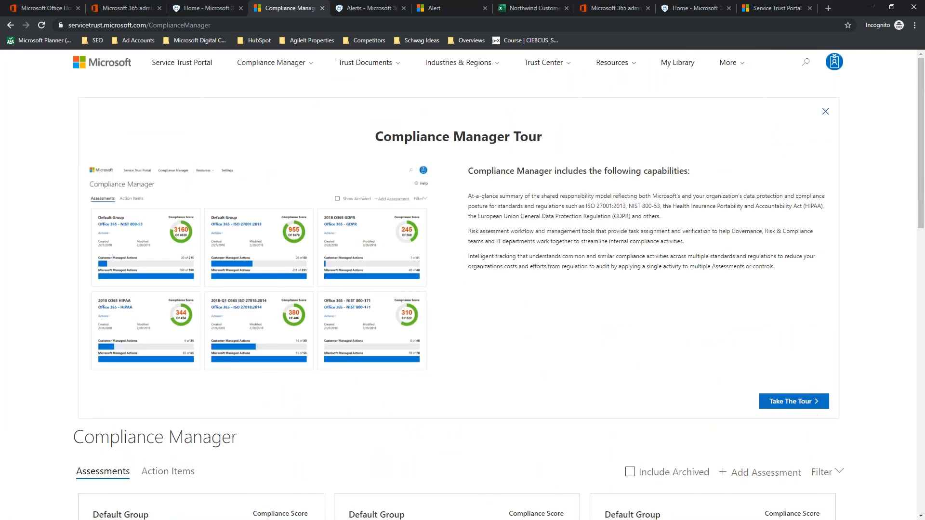
left_click(825, 112)
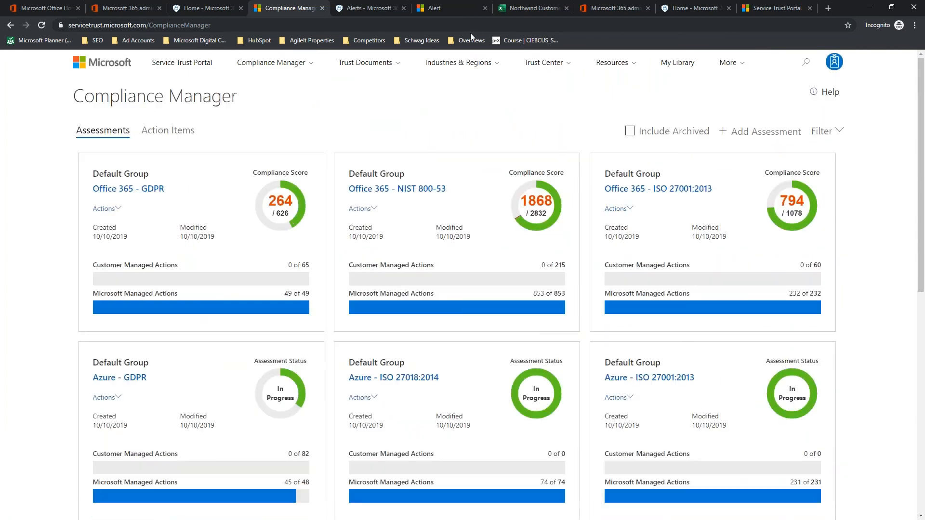
left_click(206, 8)
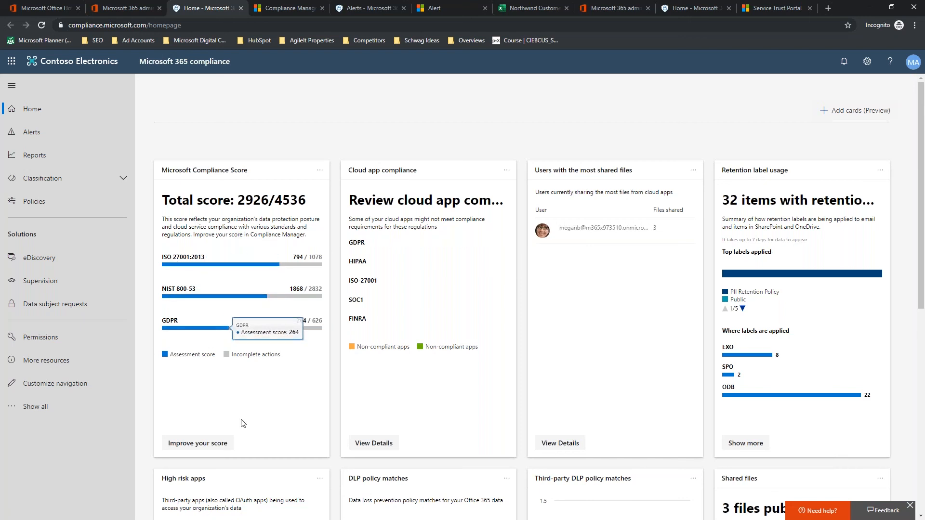
mouse_move(262, 403)
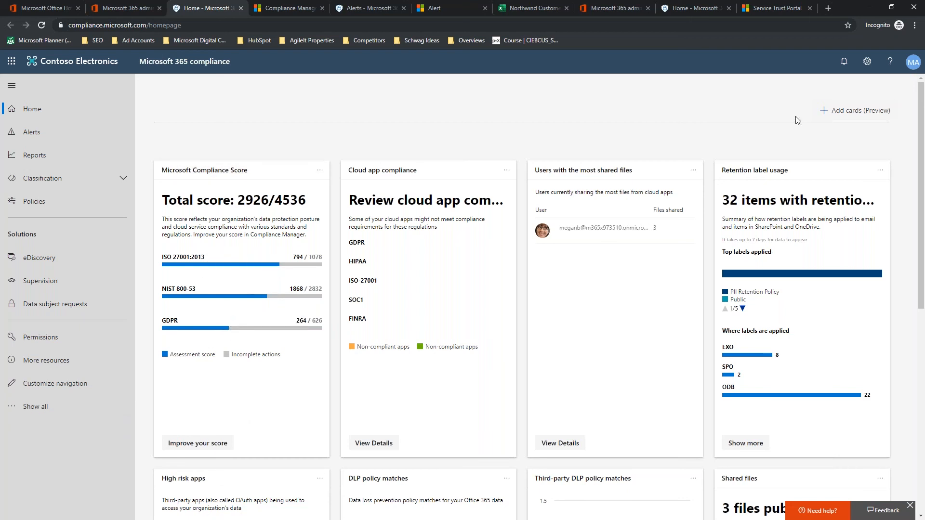
Step: Check the compliance center's add-cards panel, confirming all home cards are already present
left_click(854, 110)
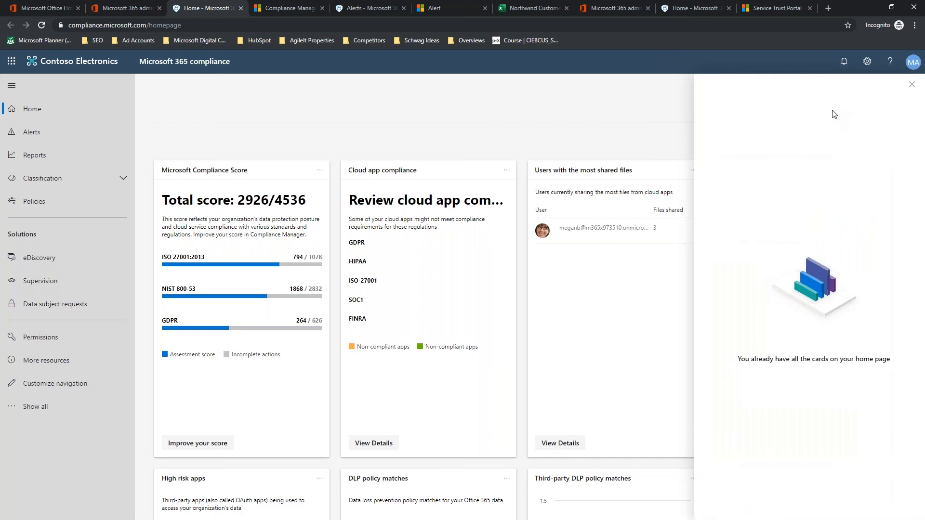
mouse_move(780, 216)
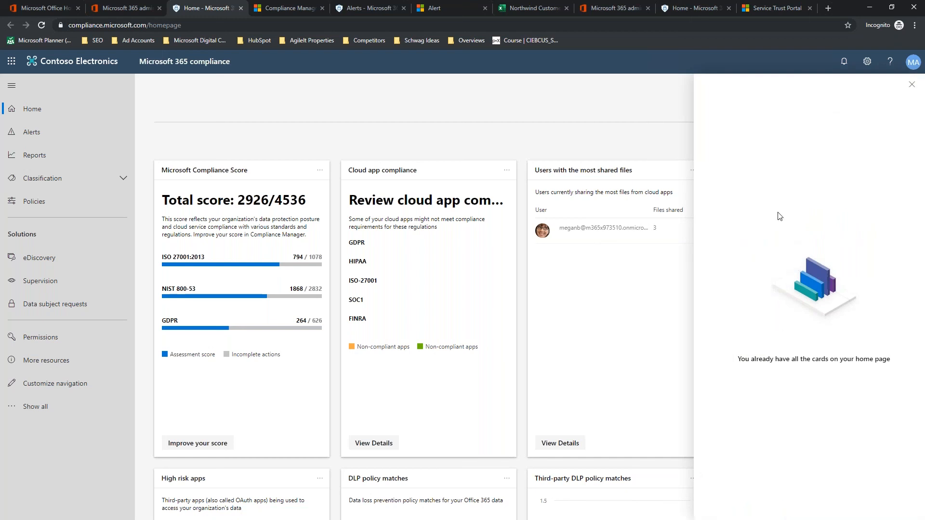
mouse_move(912, 89)
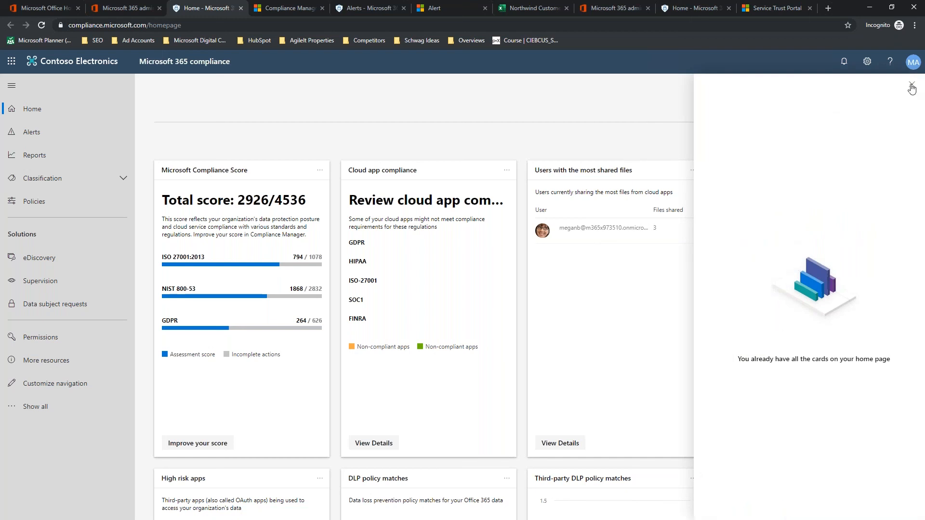
left_click(911, 85)
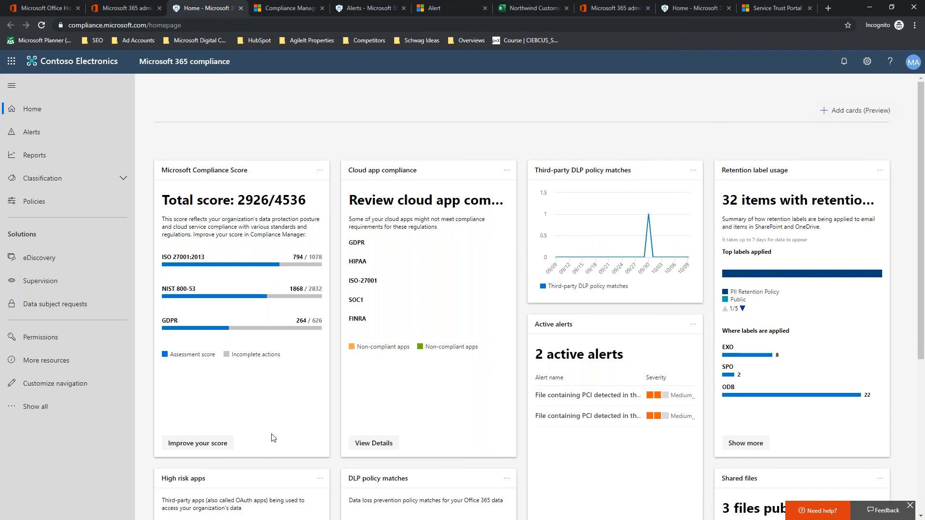
mouse_move(241, 372)
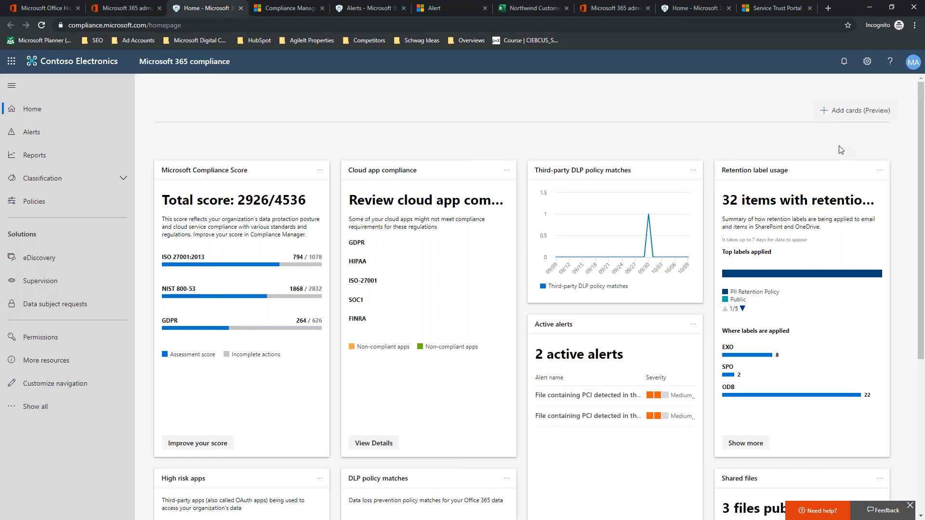
mouse_move(824, 152)
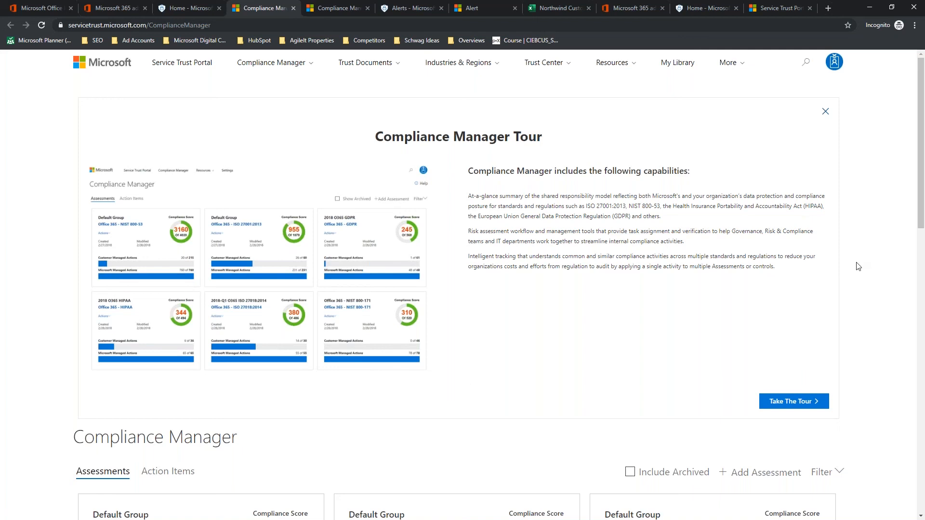
Step: Reopen the Office 365 NIST 800-171 assessment and collapse its Customer Managed Controls section
left_click(825, 112)
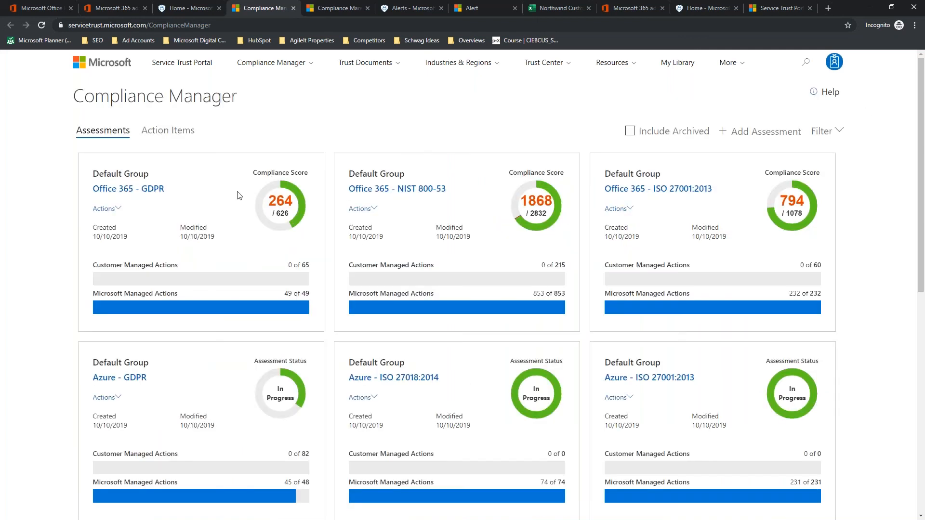
mouse_move(127, 189)
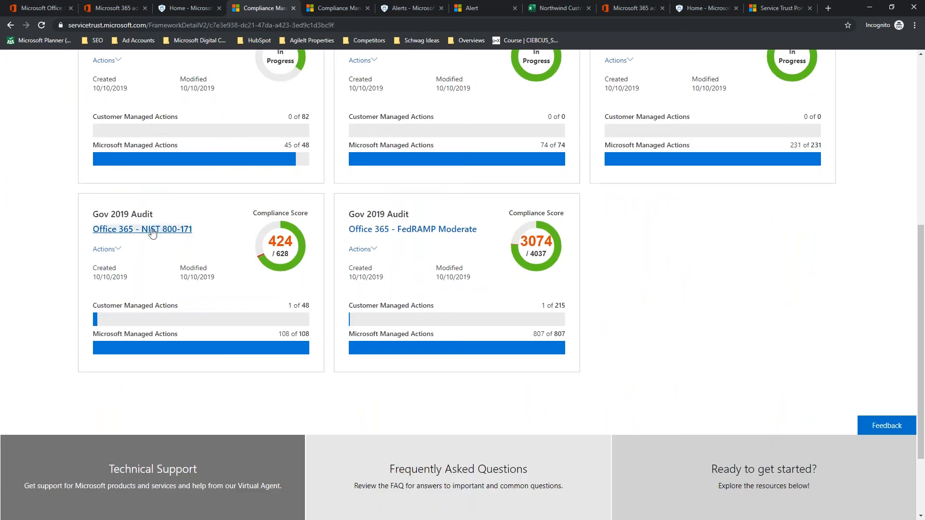
left_click(141, 229)
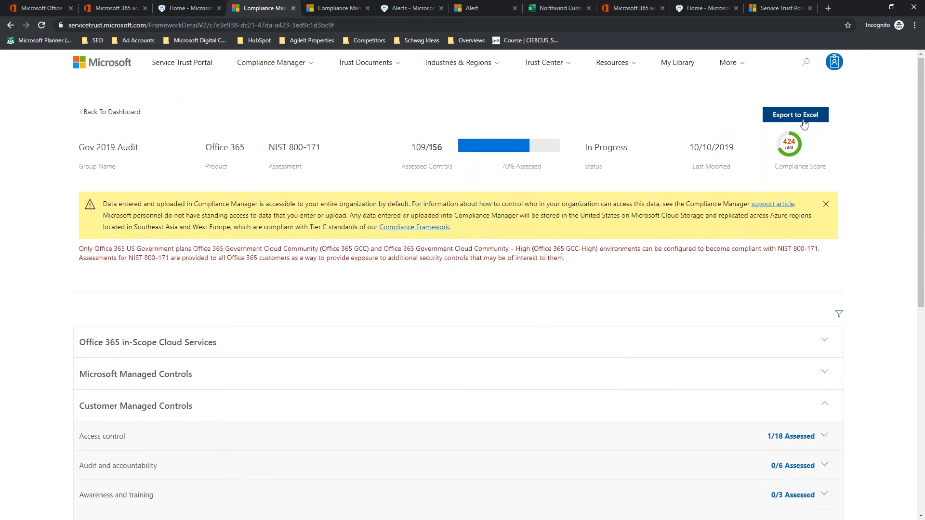
mouse_move(772, 125)
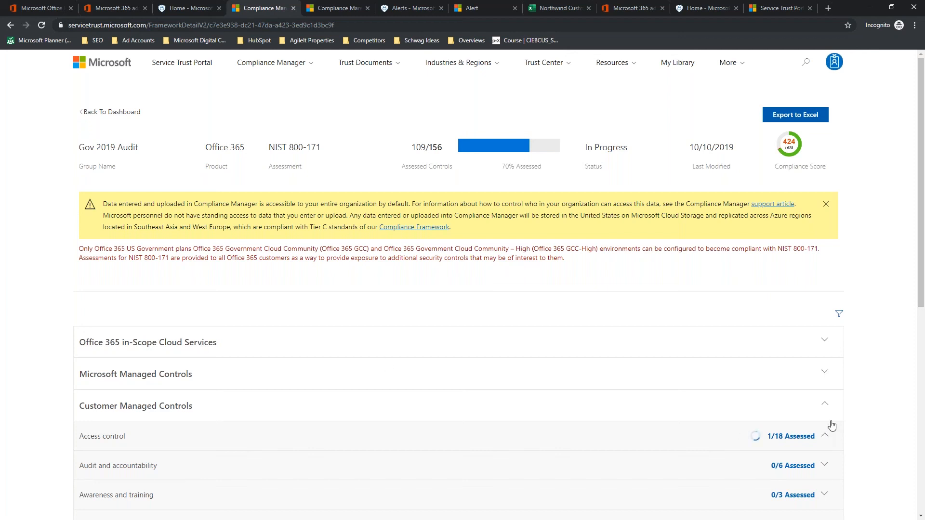
left_click(825, 404)
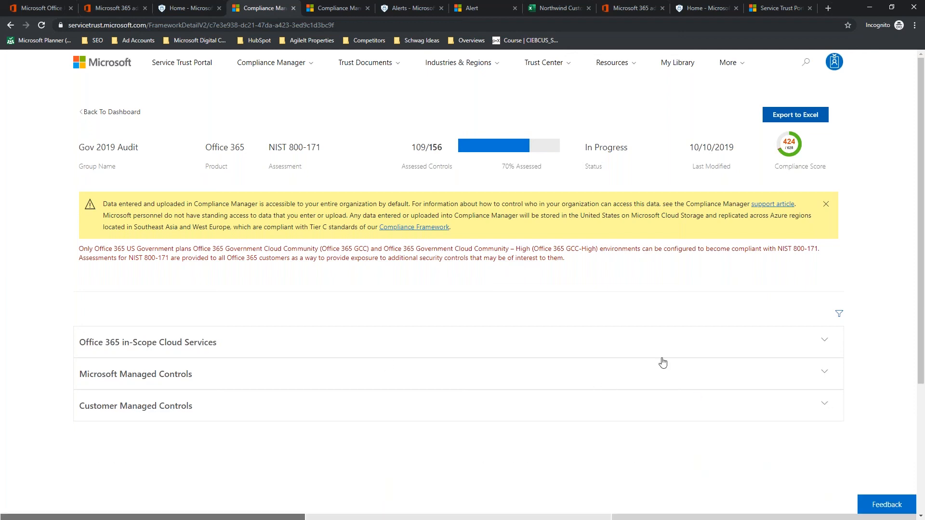
mouse_move(320, 336)
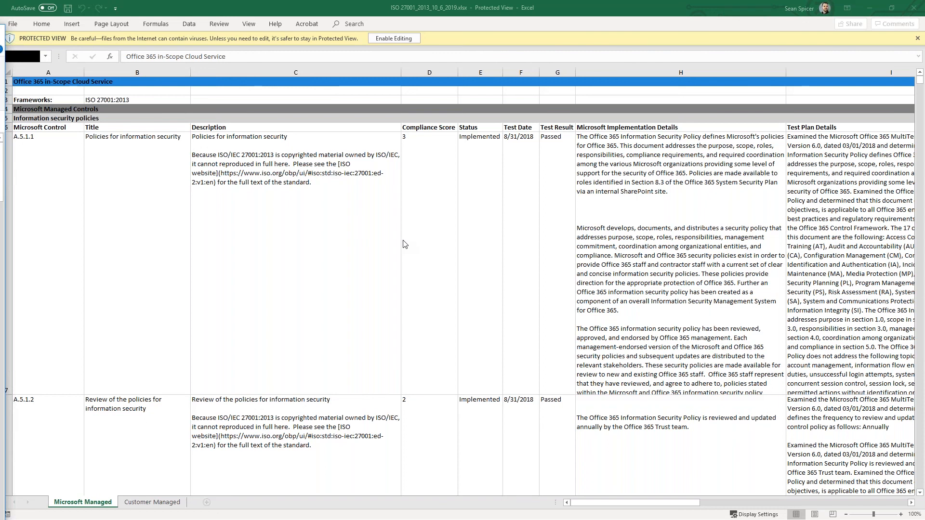
mouse_move(73, 141)
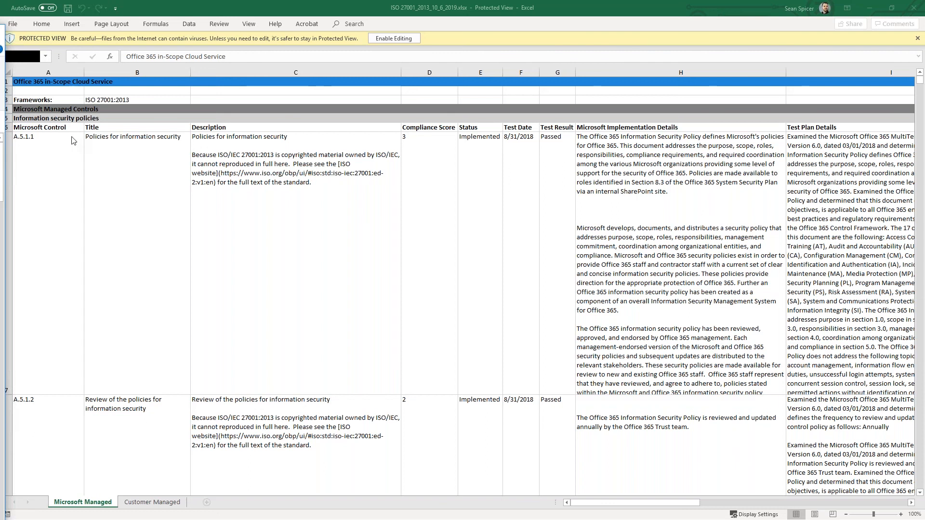
mouse_move(305, 218)
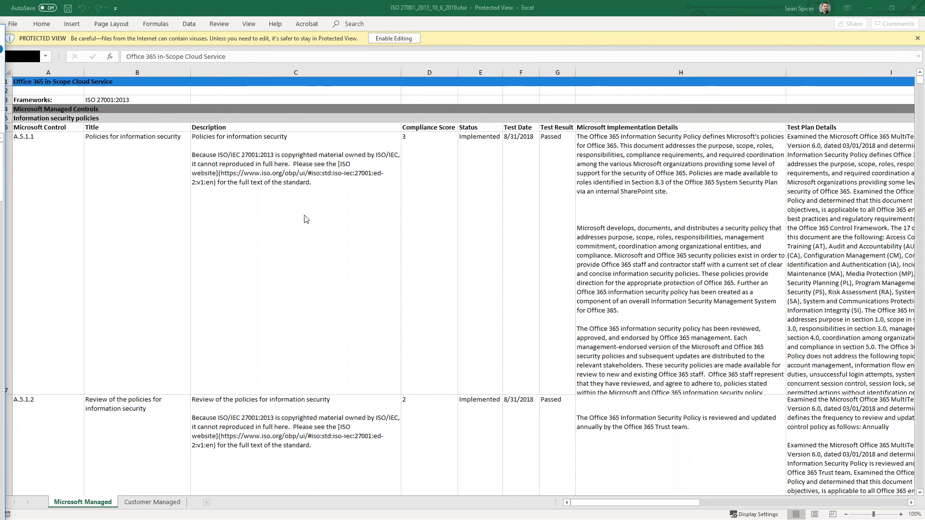
mouse_move(317, 229)
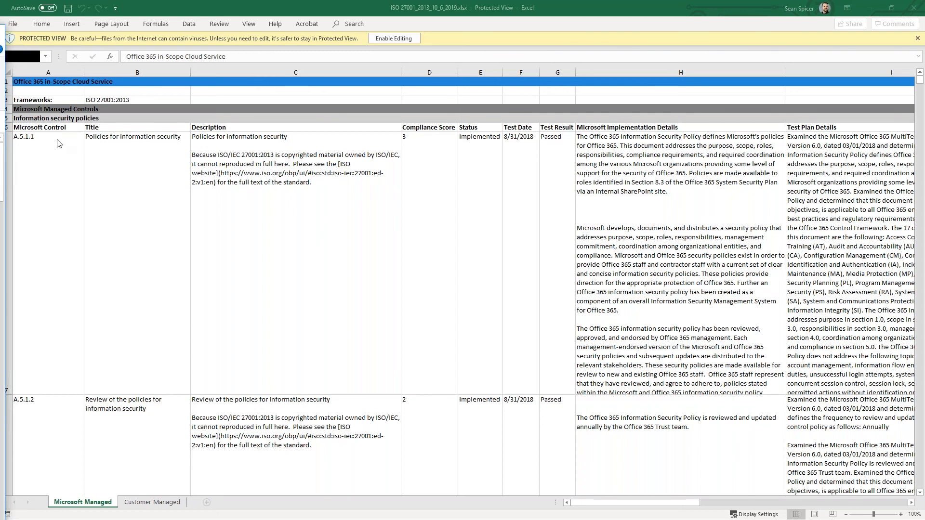
mouse_move(159, 445)
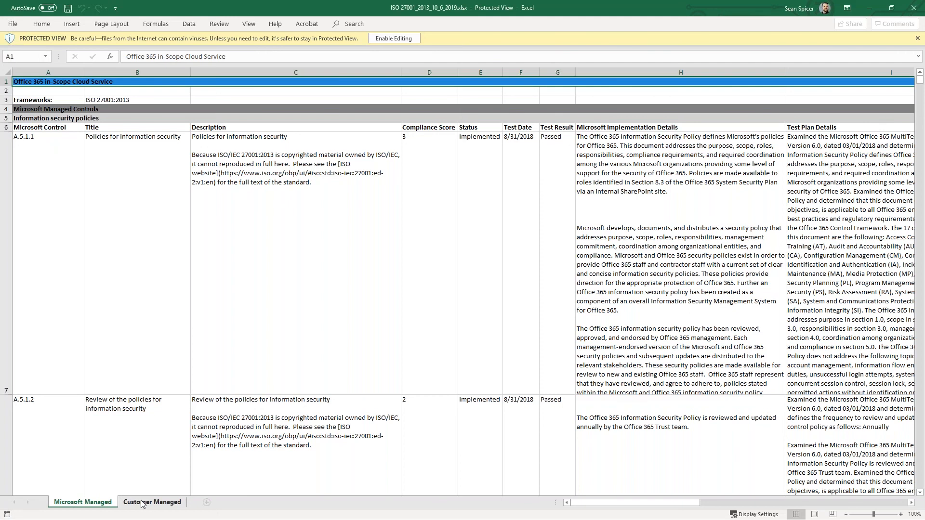
Step: Review the Customer Managed sheet of the ISO 27001_2013_10_6_2019.xlsx workbook in Excel
left_click(151, 502)
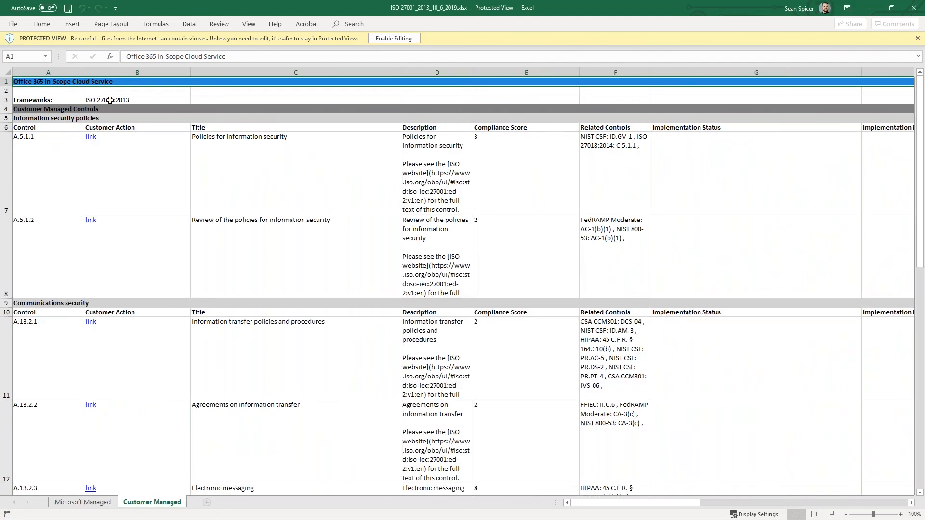
mouse_move(34, 143)
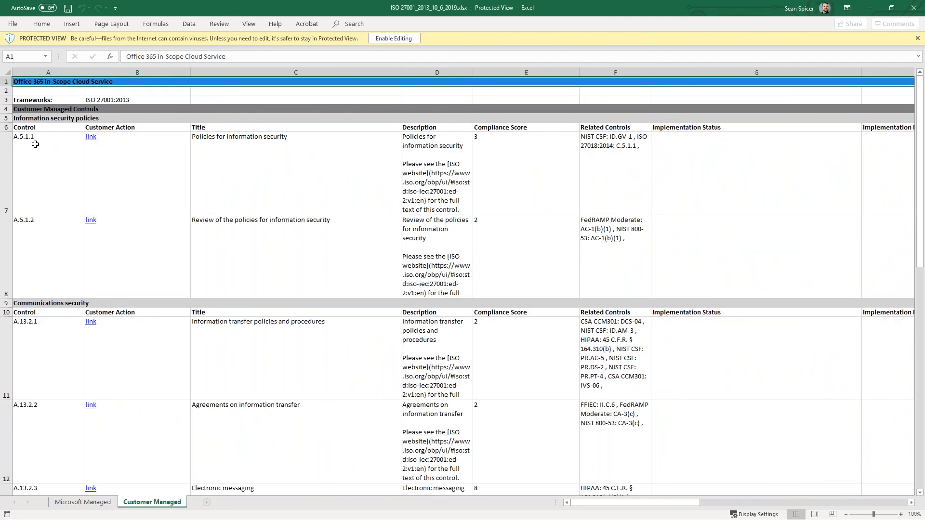
mouse_move(336, 151)
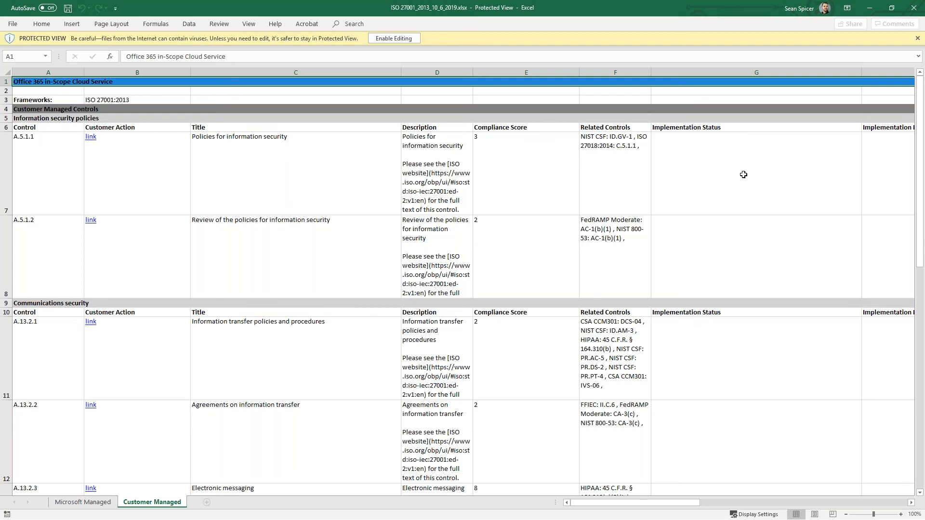
left_click(757, 173)
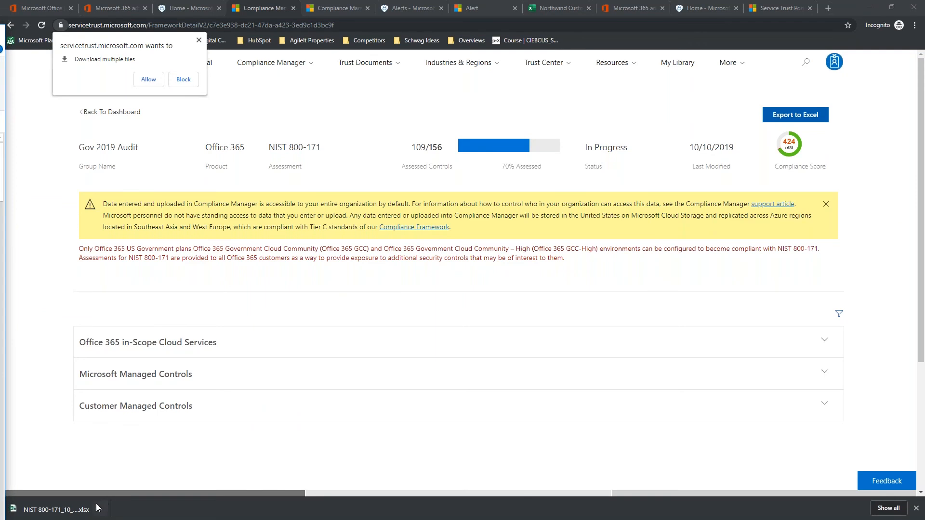
Step: Open the downloaded NIST 800-171 export workbook from Chrome's download bar into Excel
left_click(99, 509)
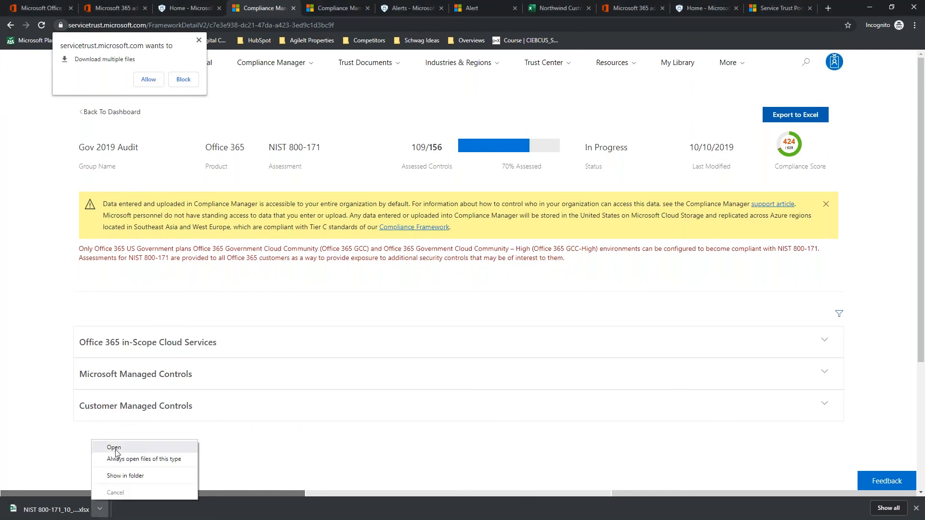
left_click(113, 447)
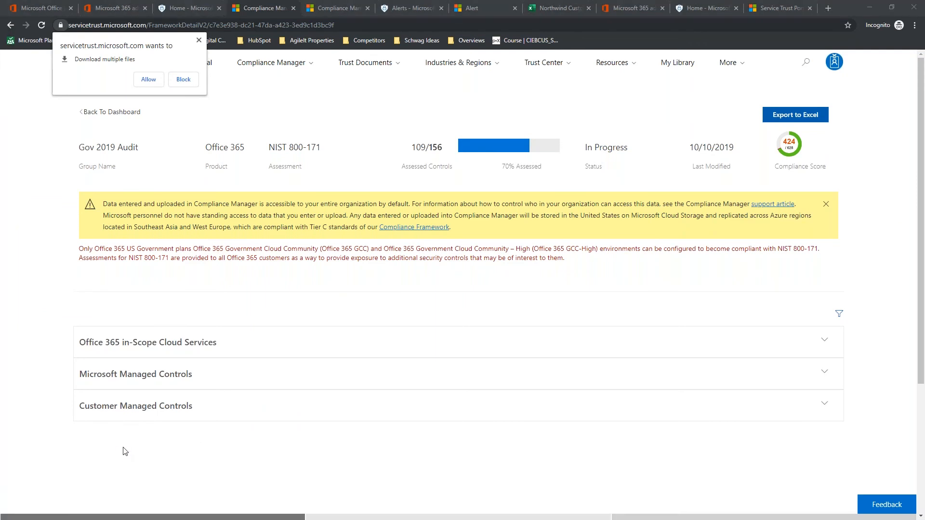
left_click(148, 79)
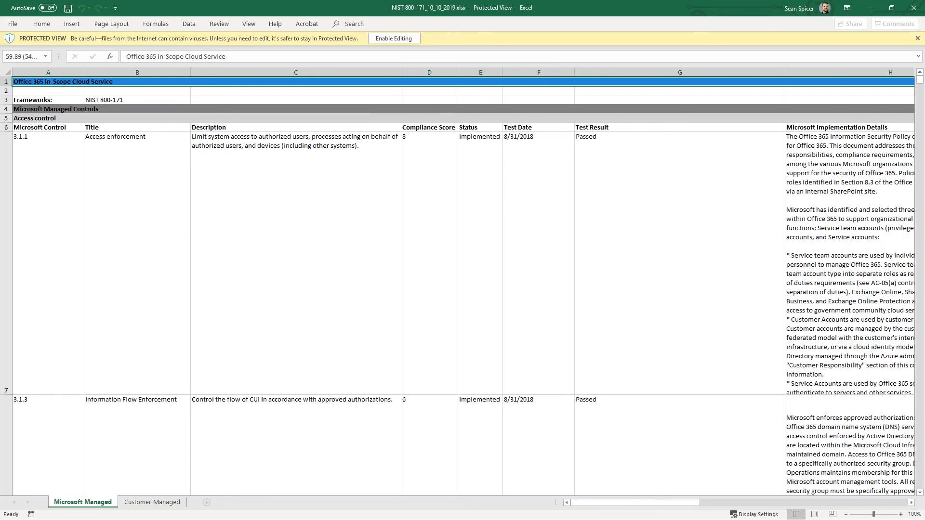
Step: On the Customer Managed sheet, select control 3.1.1's row and reveal its Implemented, 10/10/2019, Passed and Documents columns
left_click(152, 502)
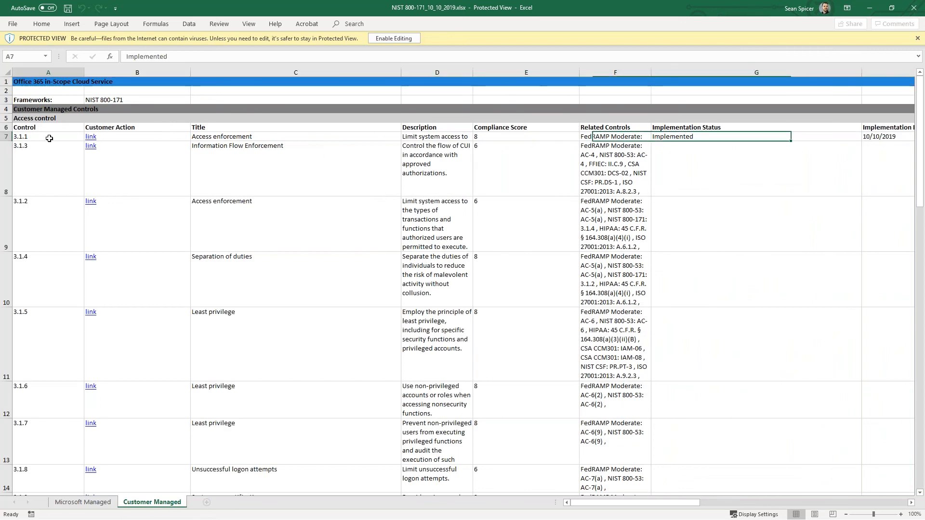
left_click(6, 136)
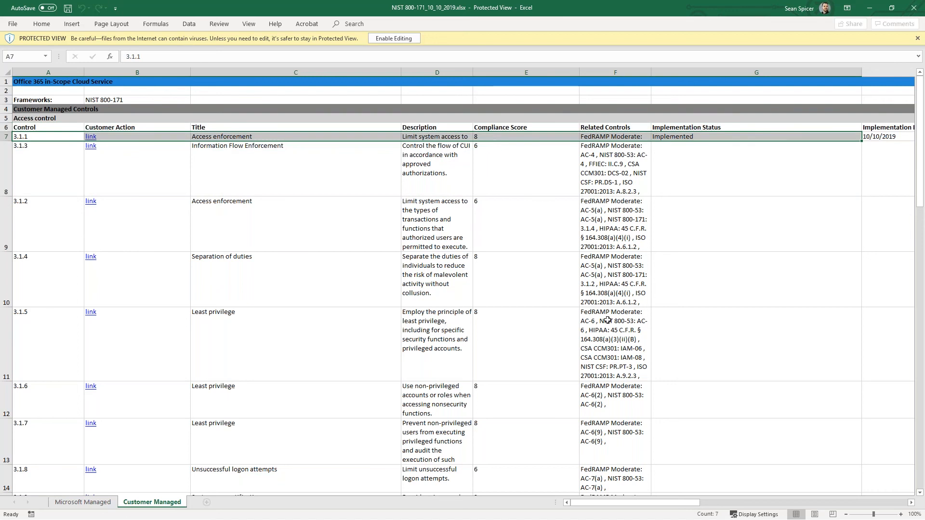
scroll("right", 3)
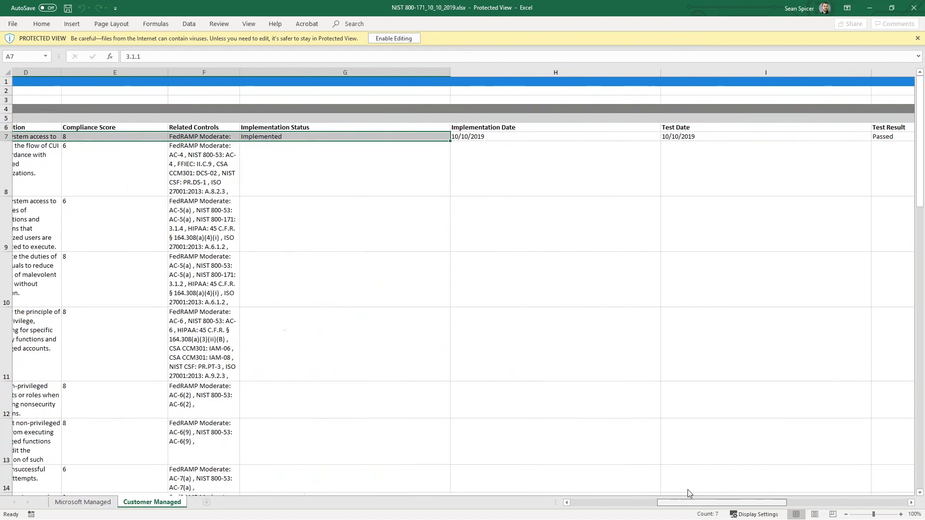
scroll("right", 3)
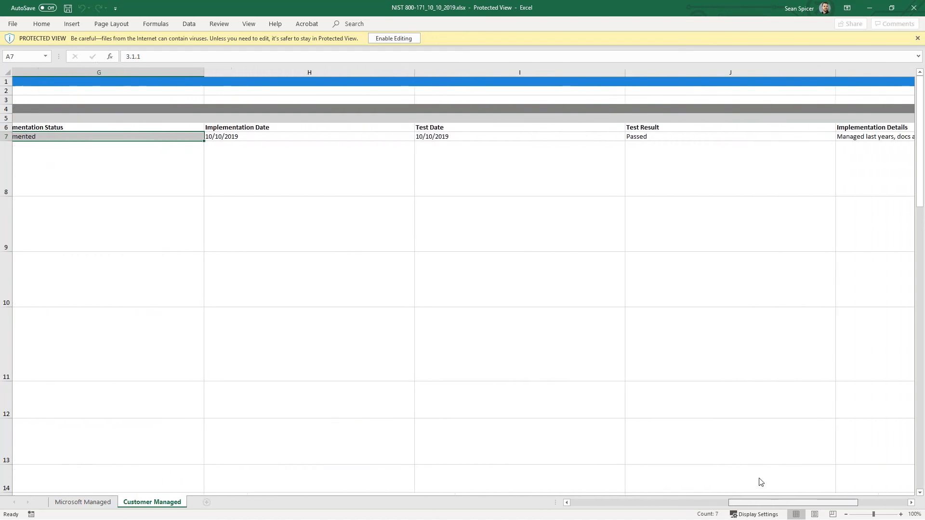
scroll("right", 3)
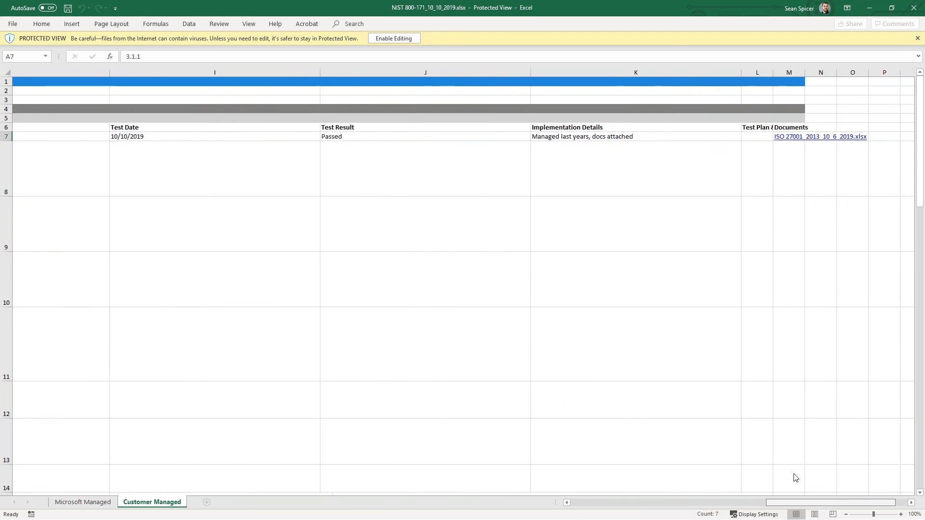